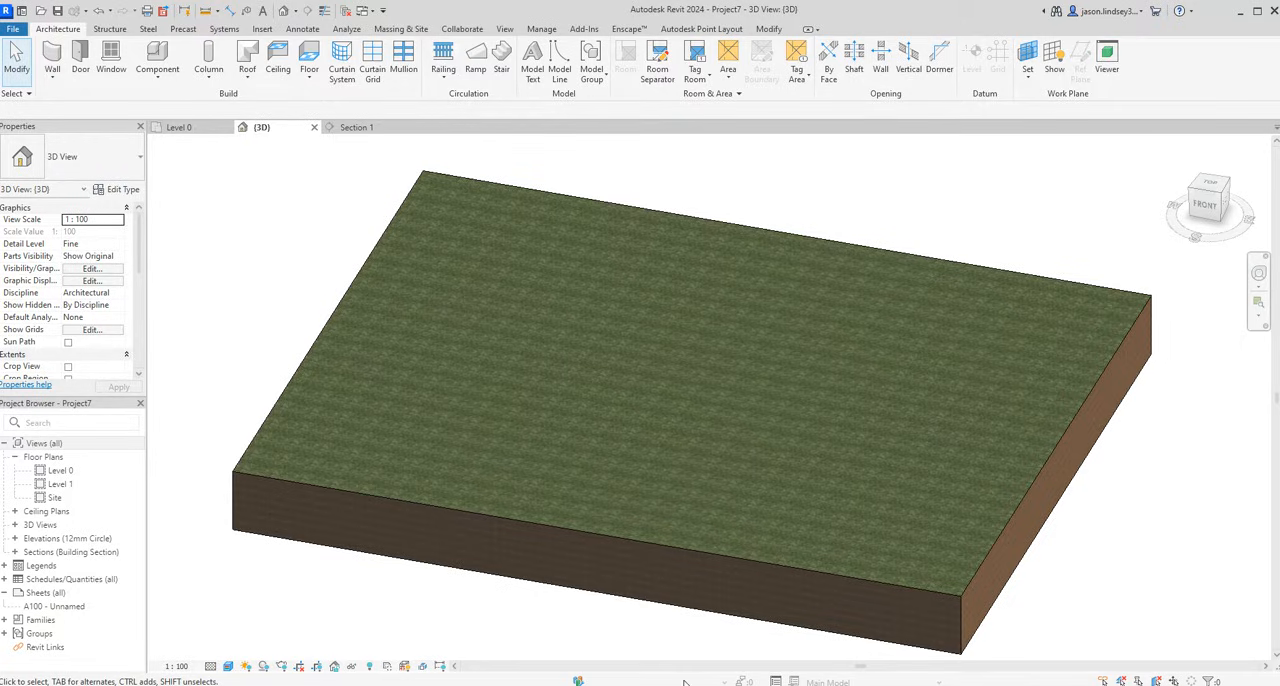
mouse_move(356, 162)
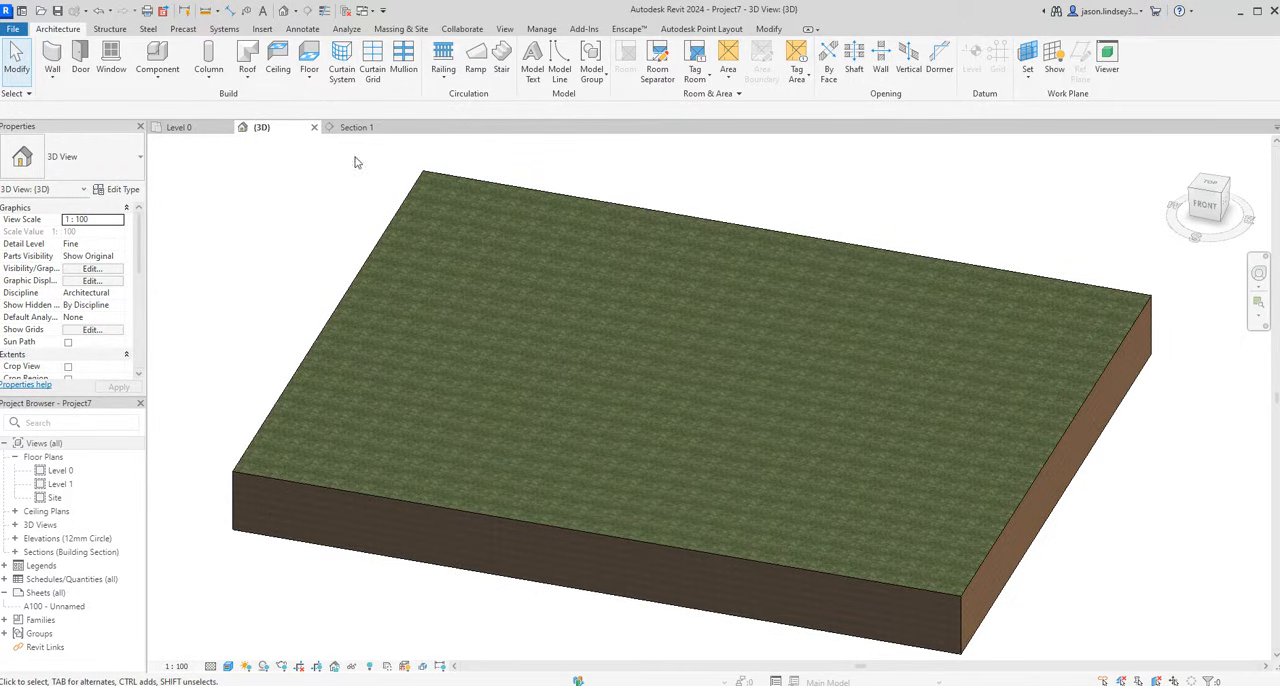
mouse_move(220, 144)
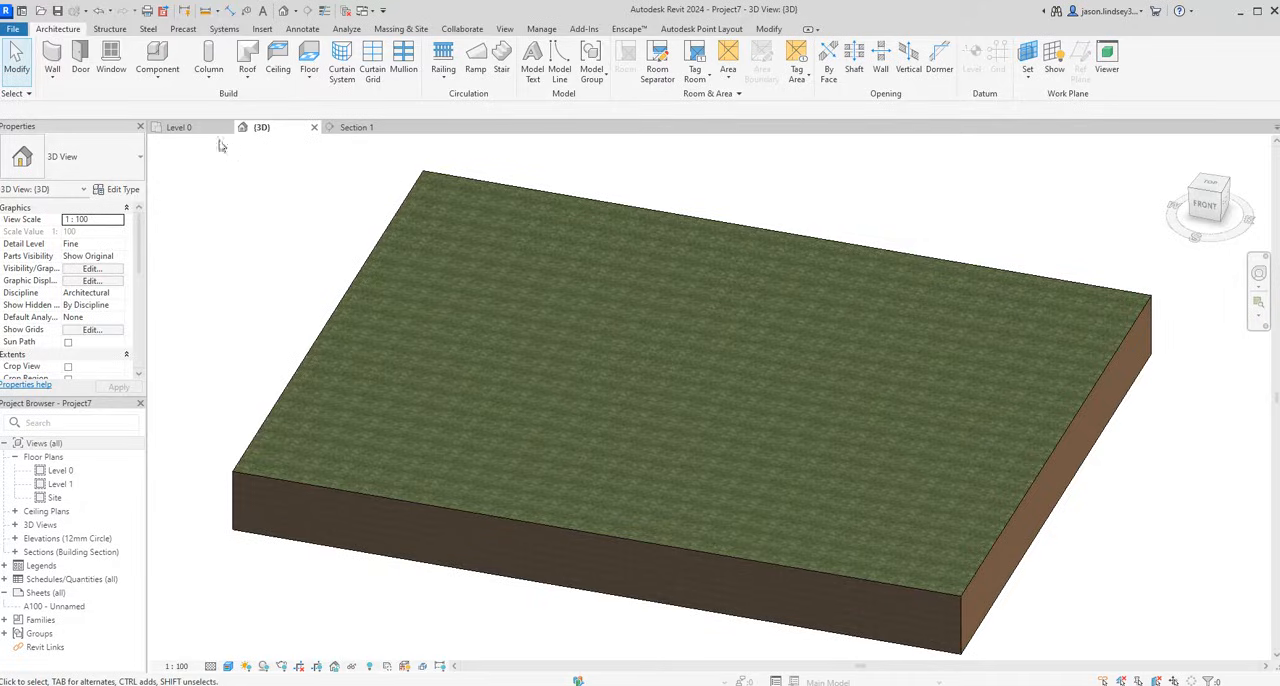
Review the site in the Level 0 plan and 3D, then begin a new in-place mass from Massing & Site
click(178, 128)
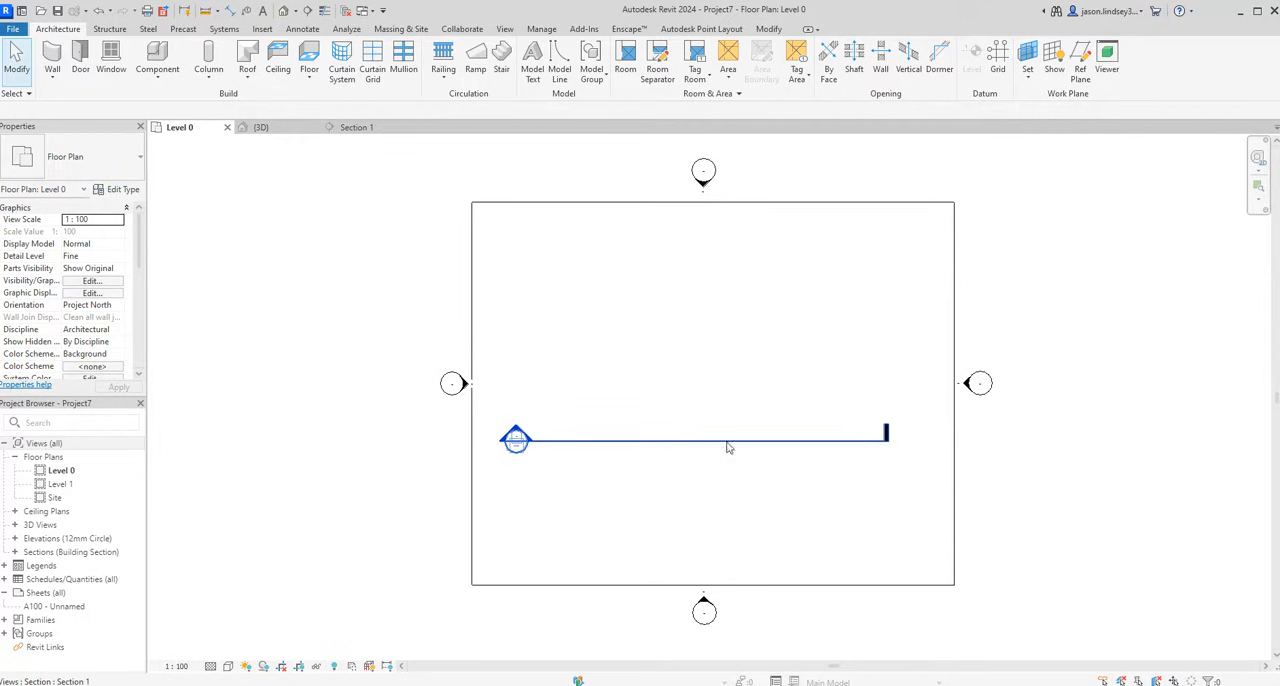
mouse_move(798, 452)
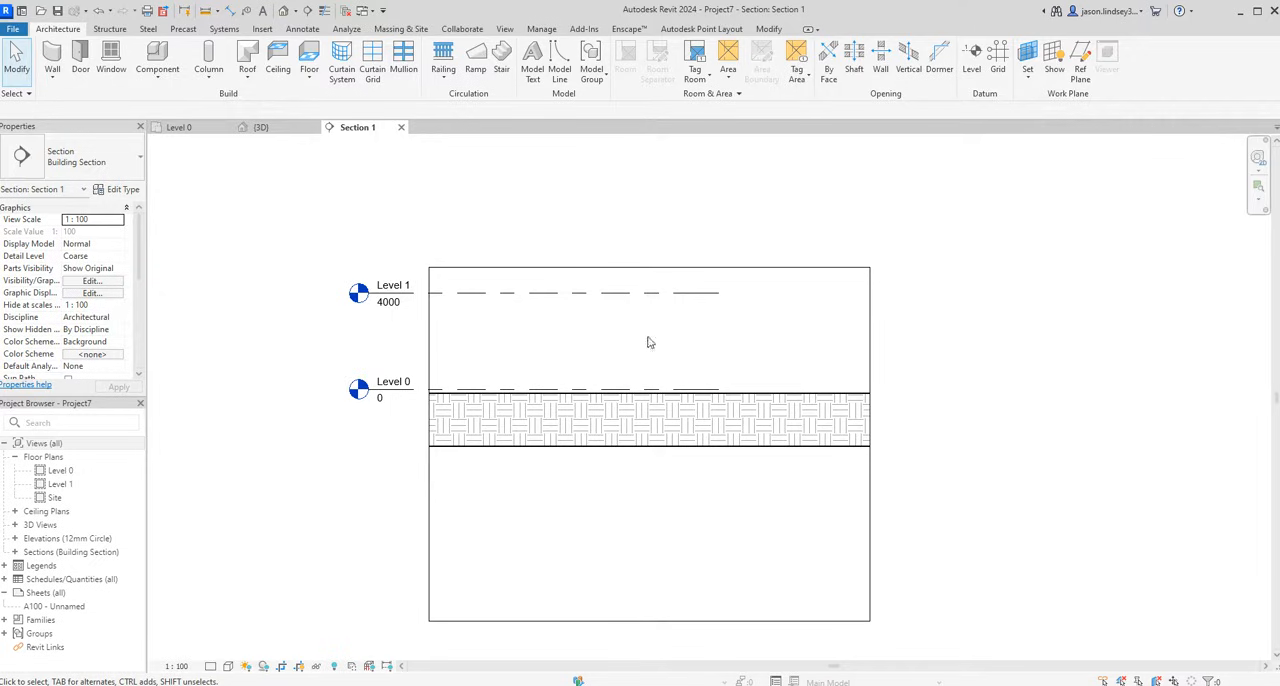
mouse_move(210, 176)
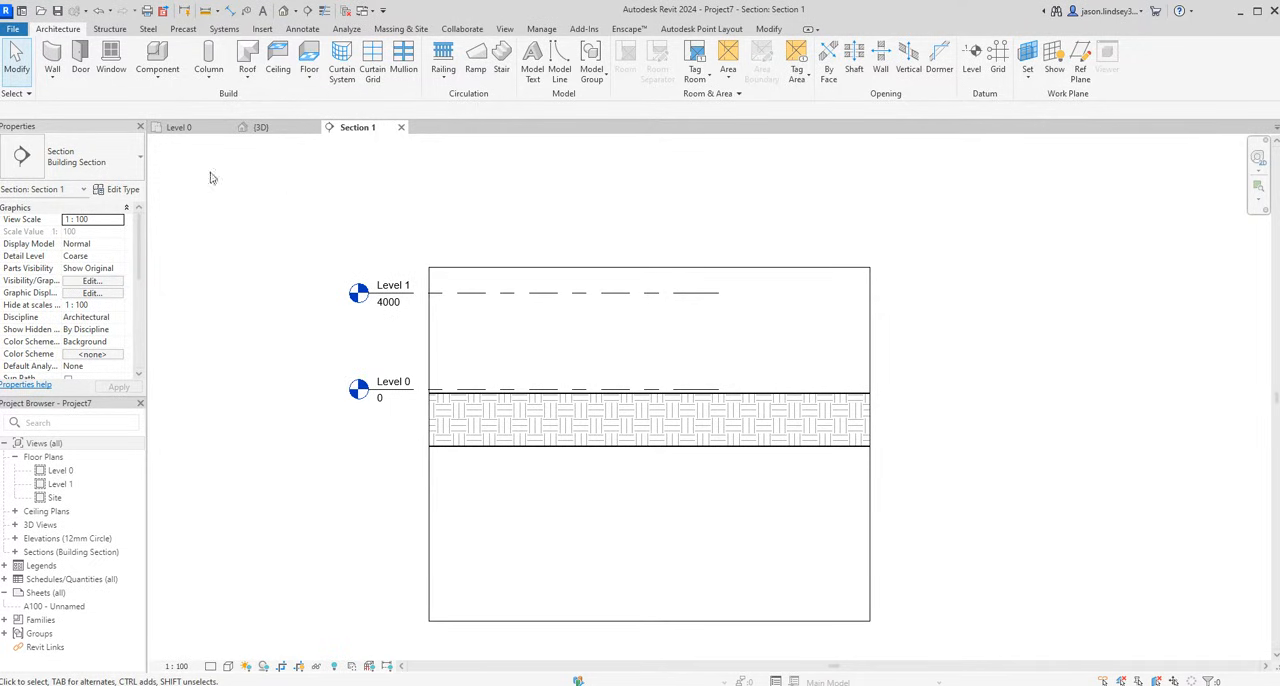
click(260, 128)
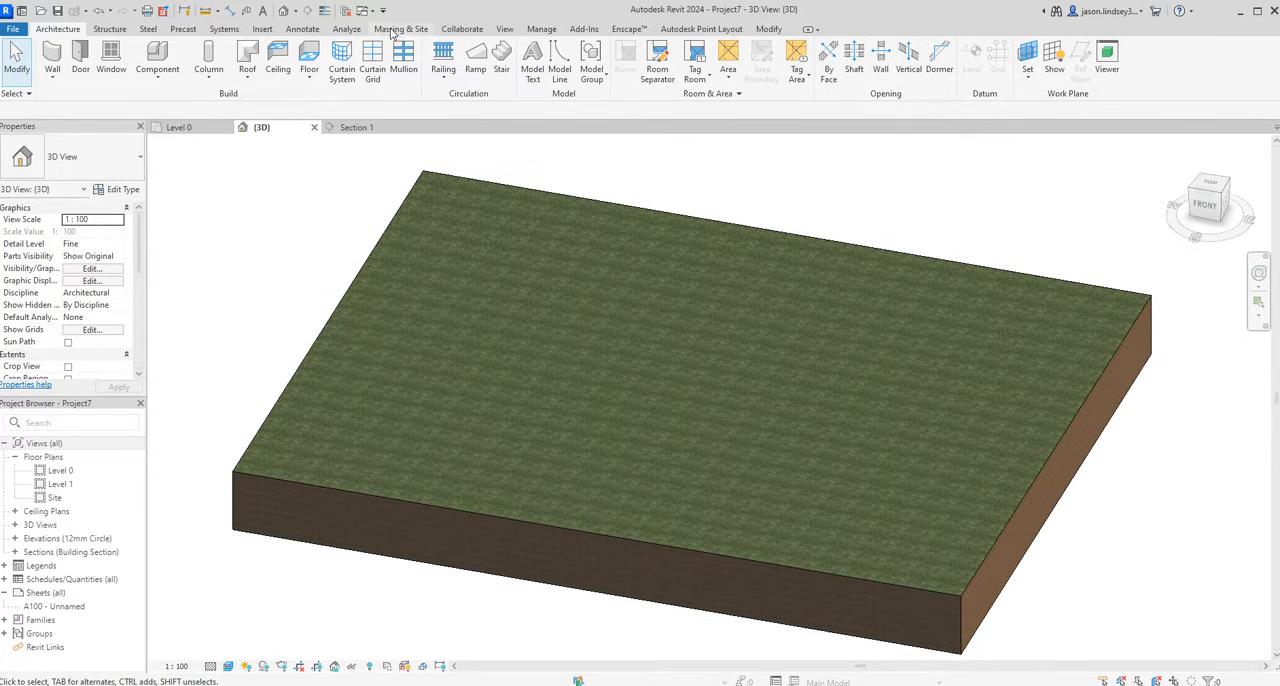
click(400, 28)
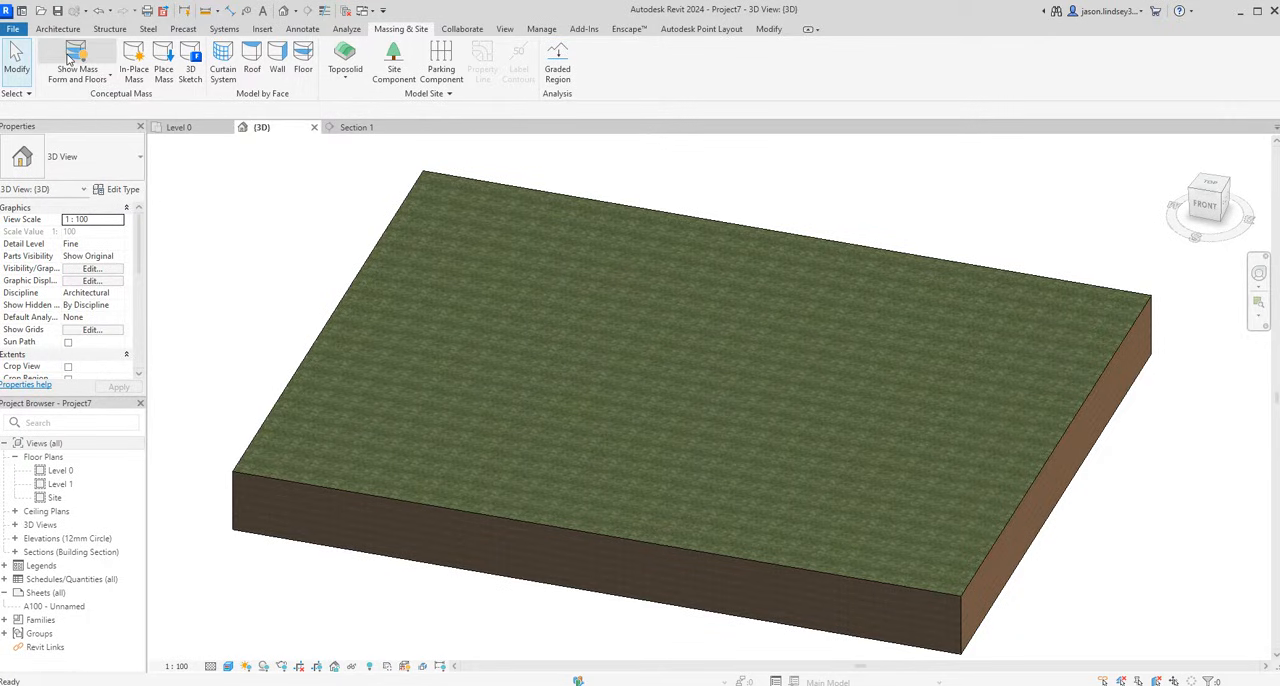
mouse_move(88, 60)
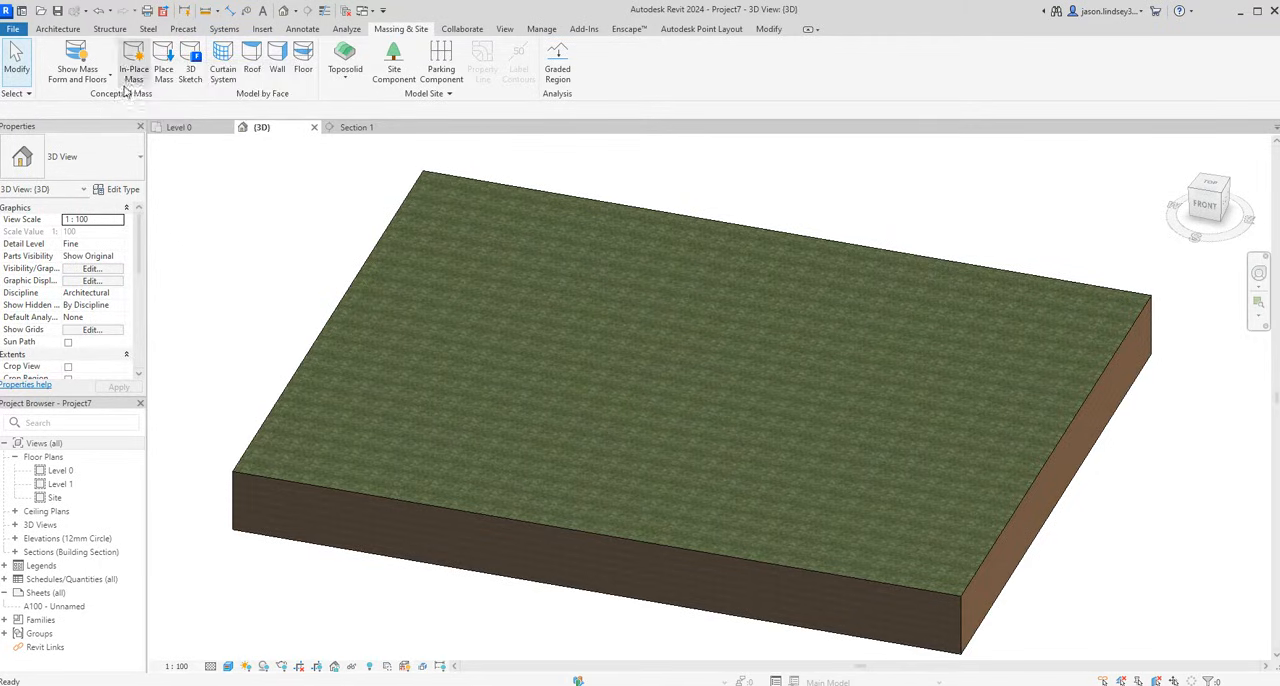
click(132, 60)
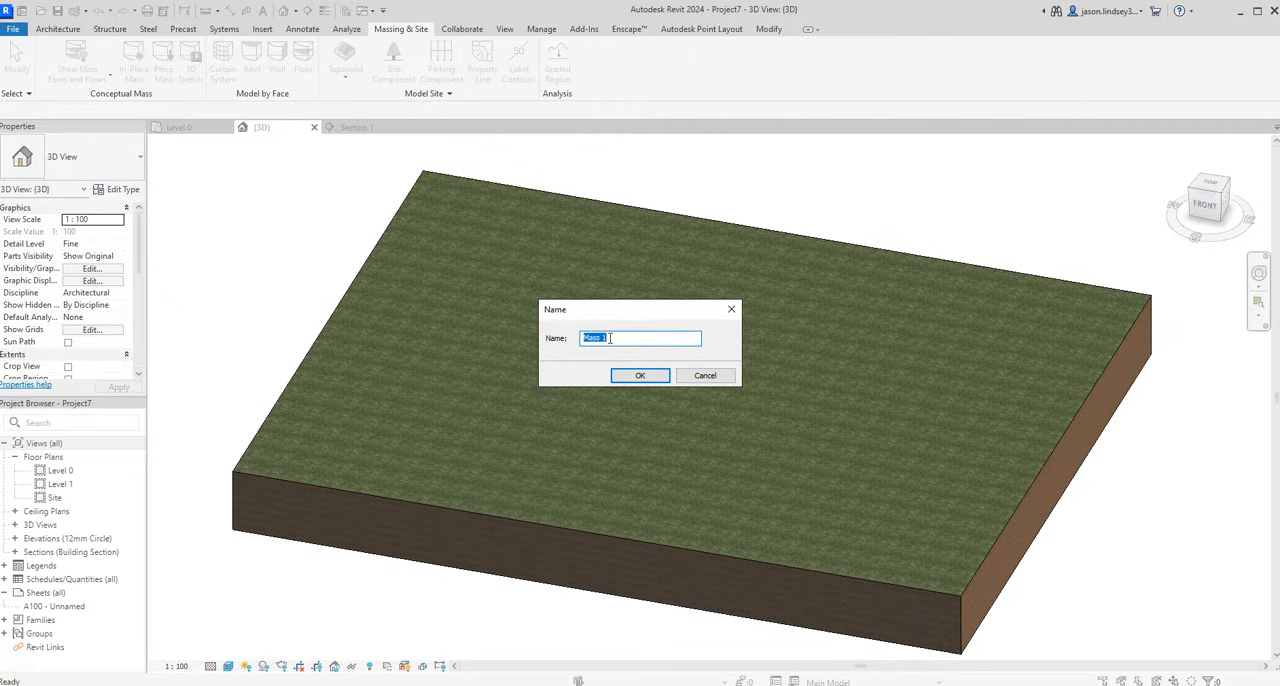
Accept the default mass name and sketch a circle centred near the middle of the site
click(640, 376)
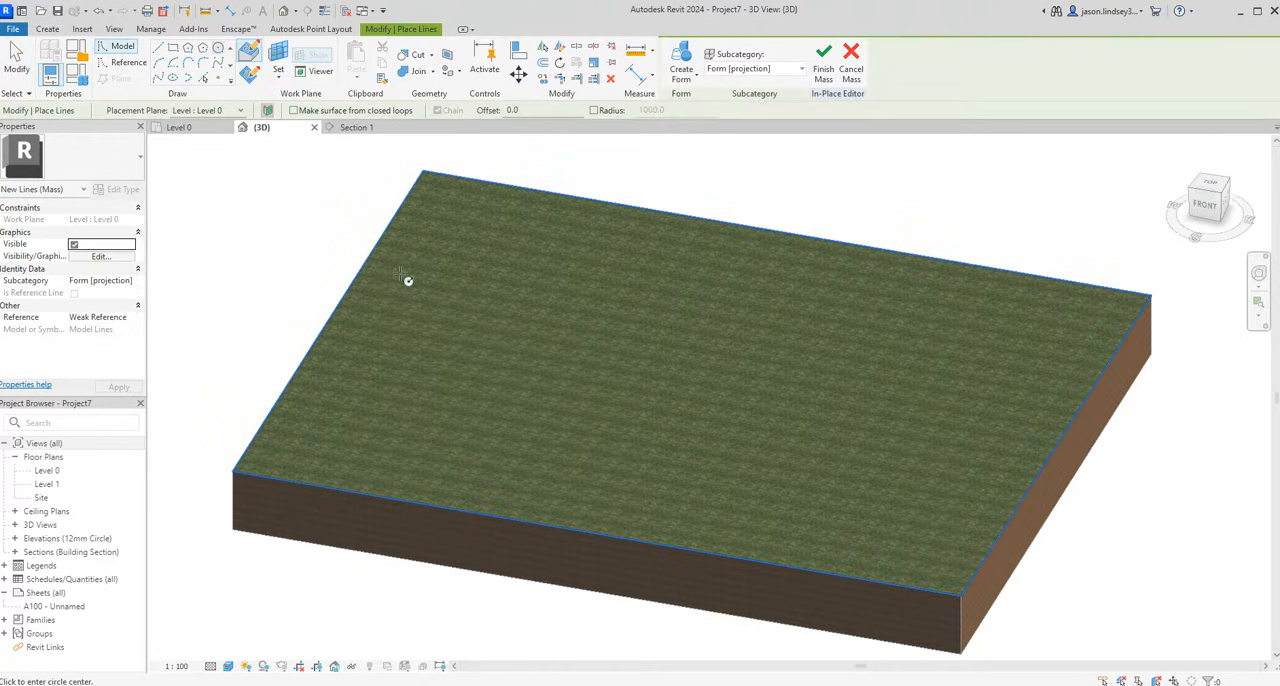
mouse_move(690, 372)
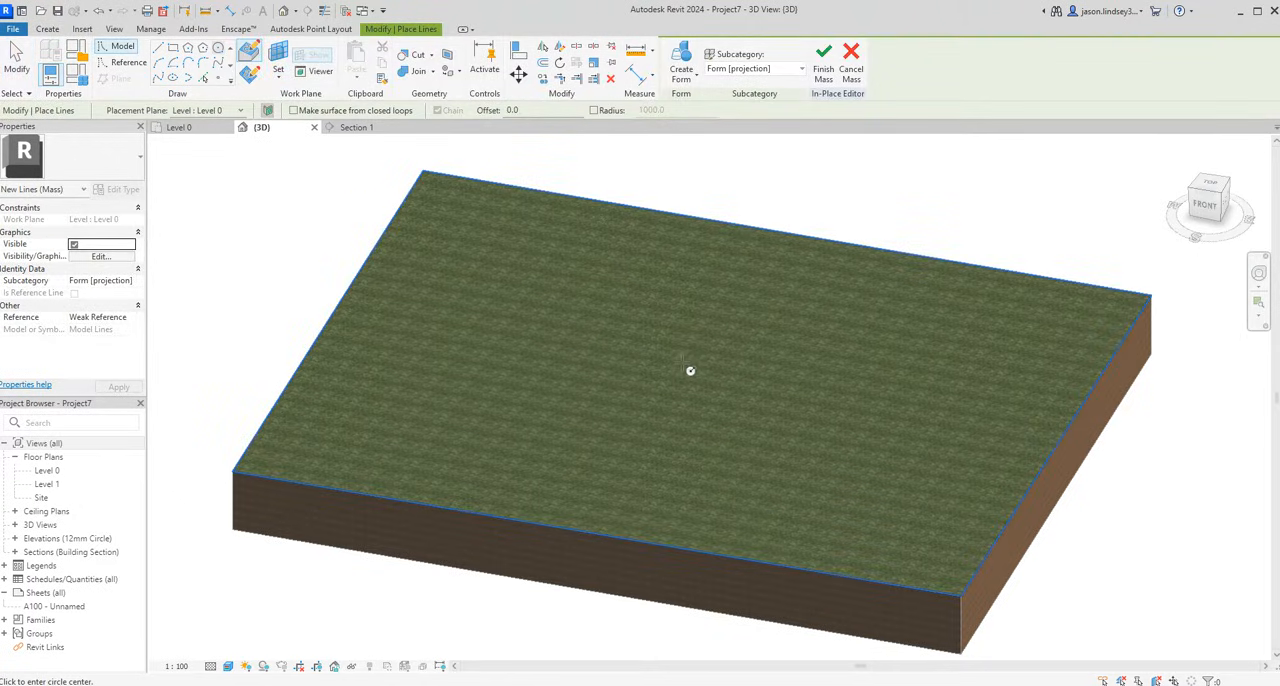
click(690, 370)
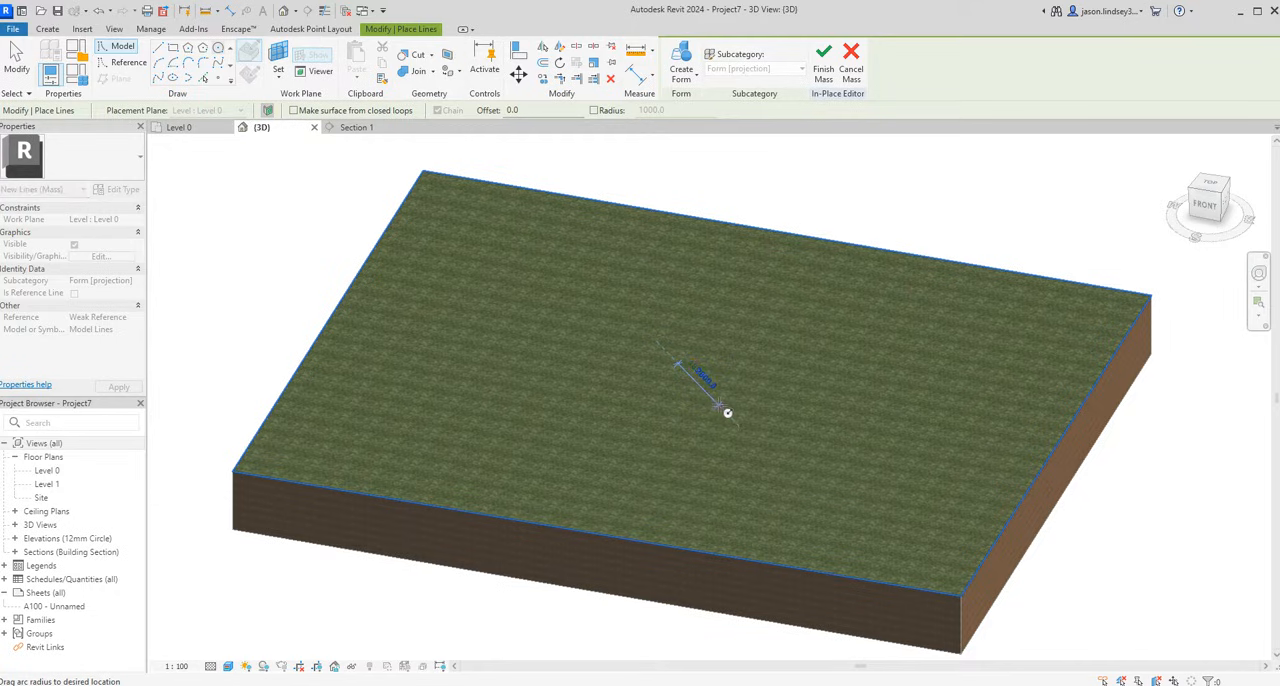
click(728, 412)
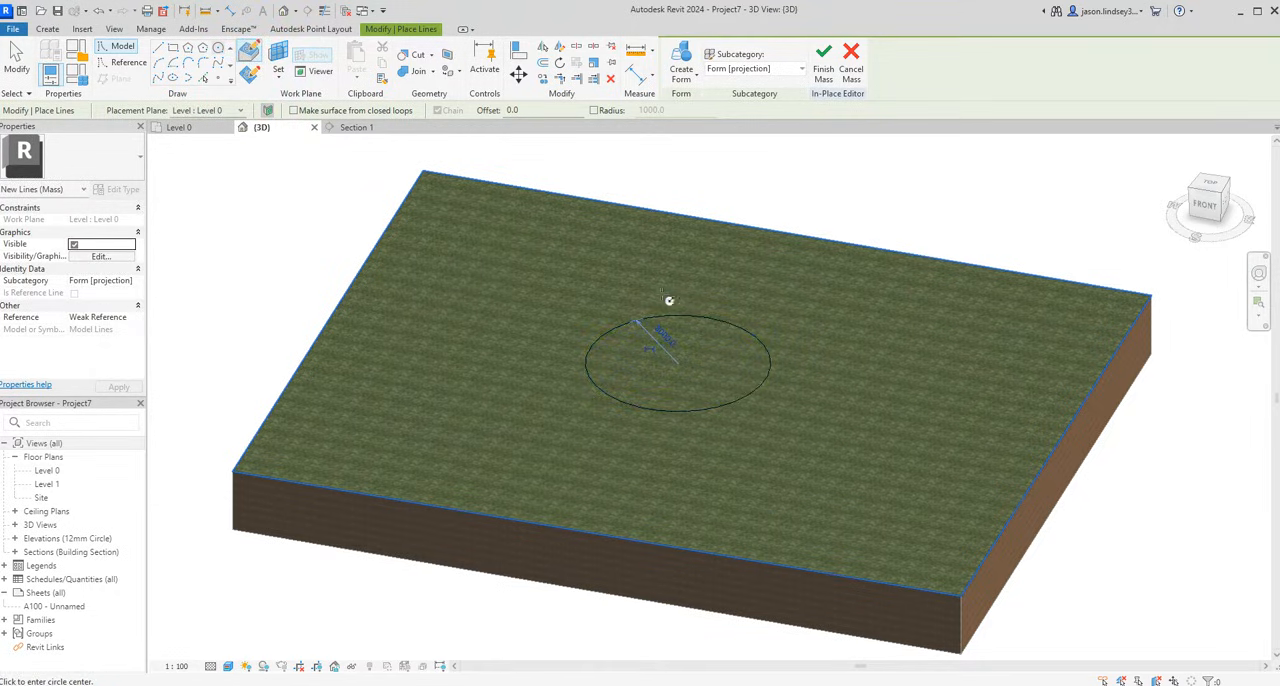
mouse_move(664, 304)
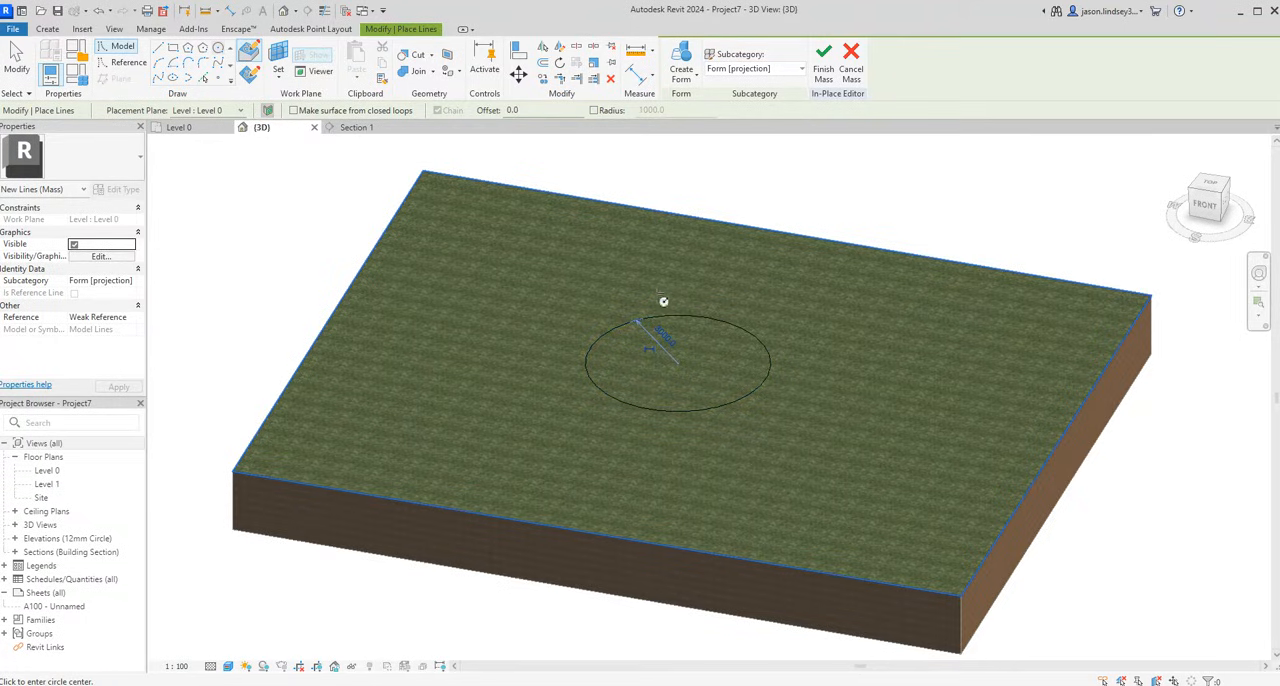
mouse_move(728, 360)
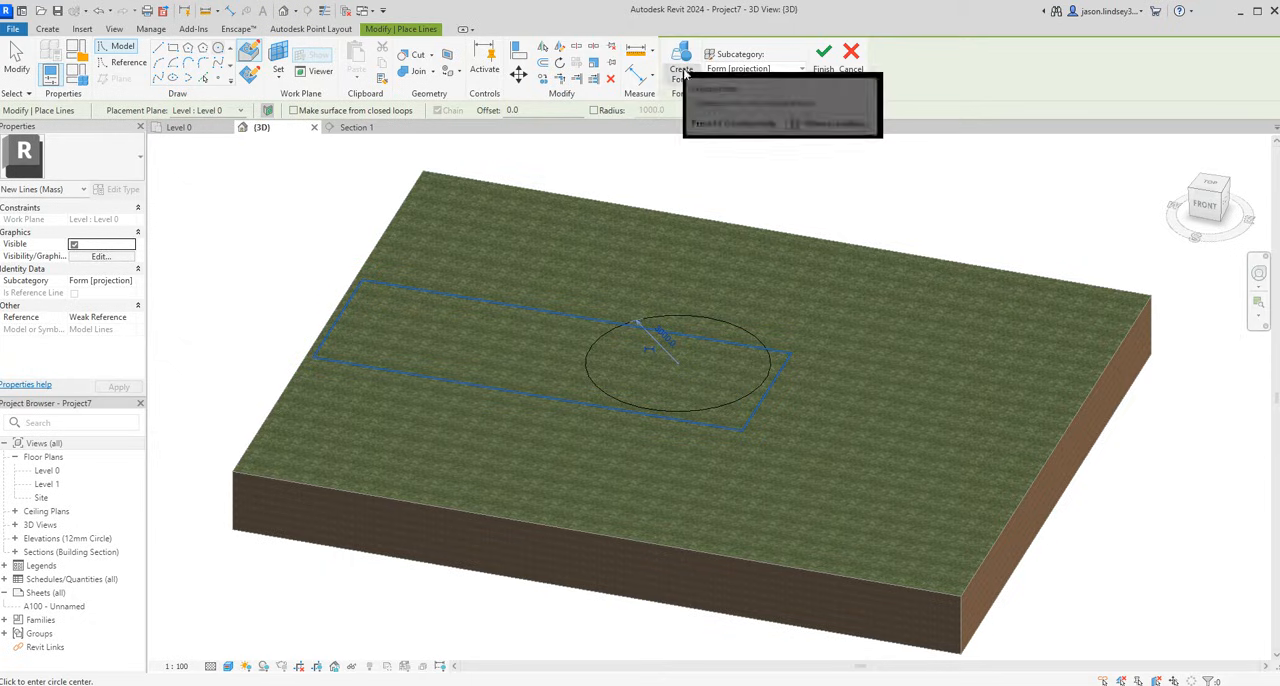
mouse_move(680, 76)
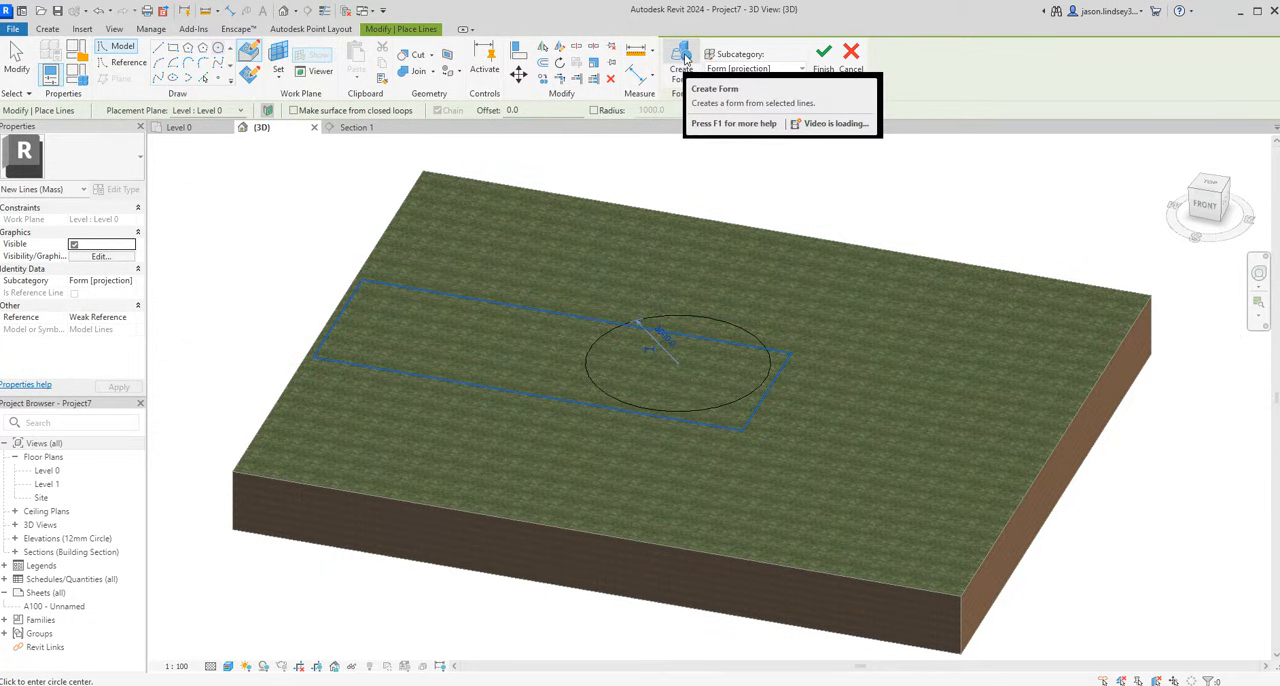
Make a cylindrical void form from the circle and view it from the side in Section 1
click(680, 60)
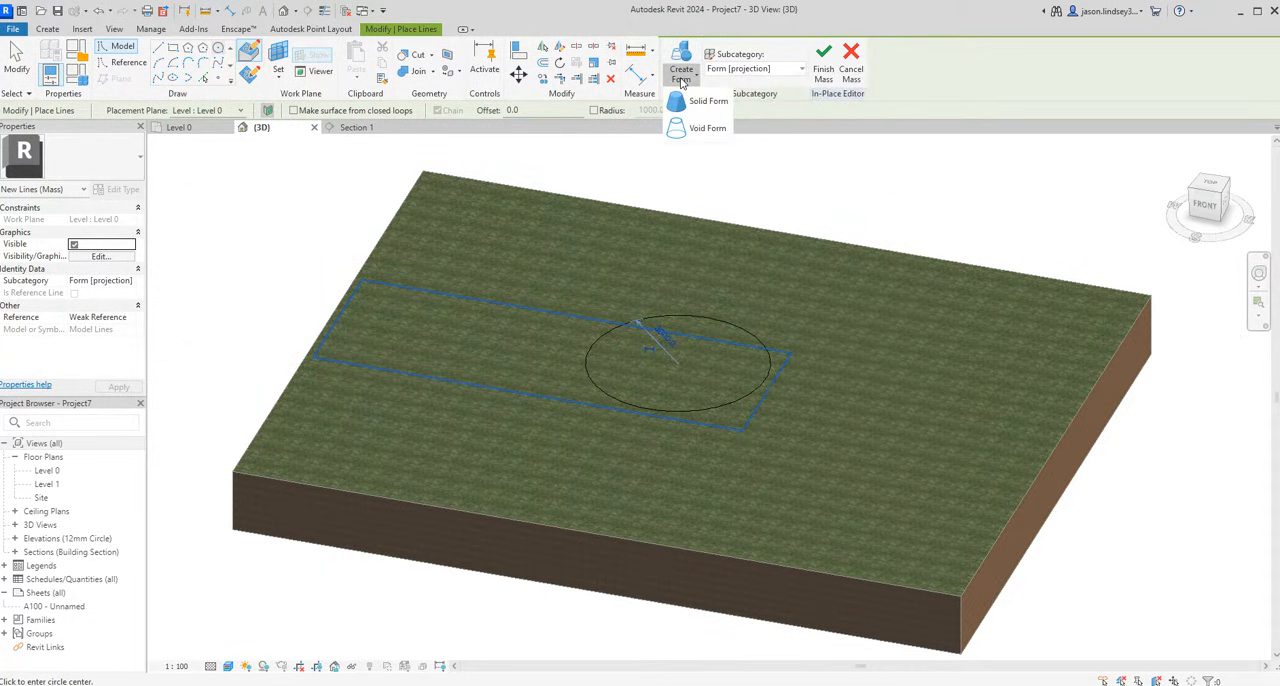
mouse_move(708, 128)
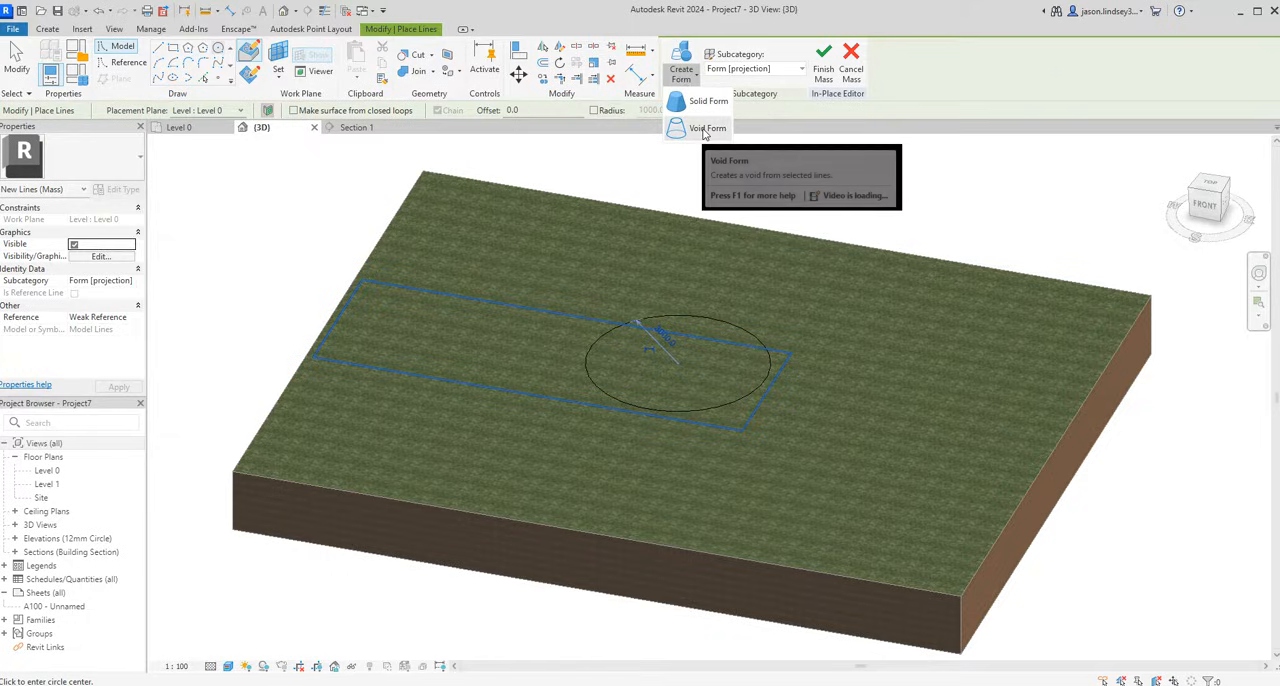
click(708, 128)
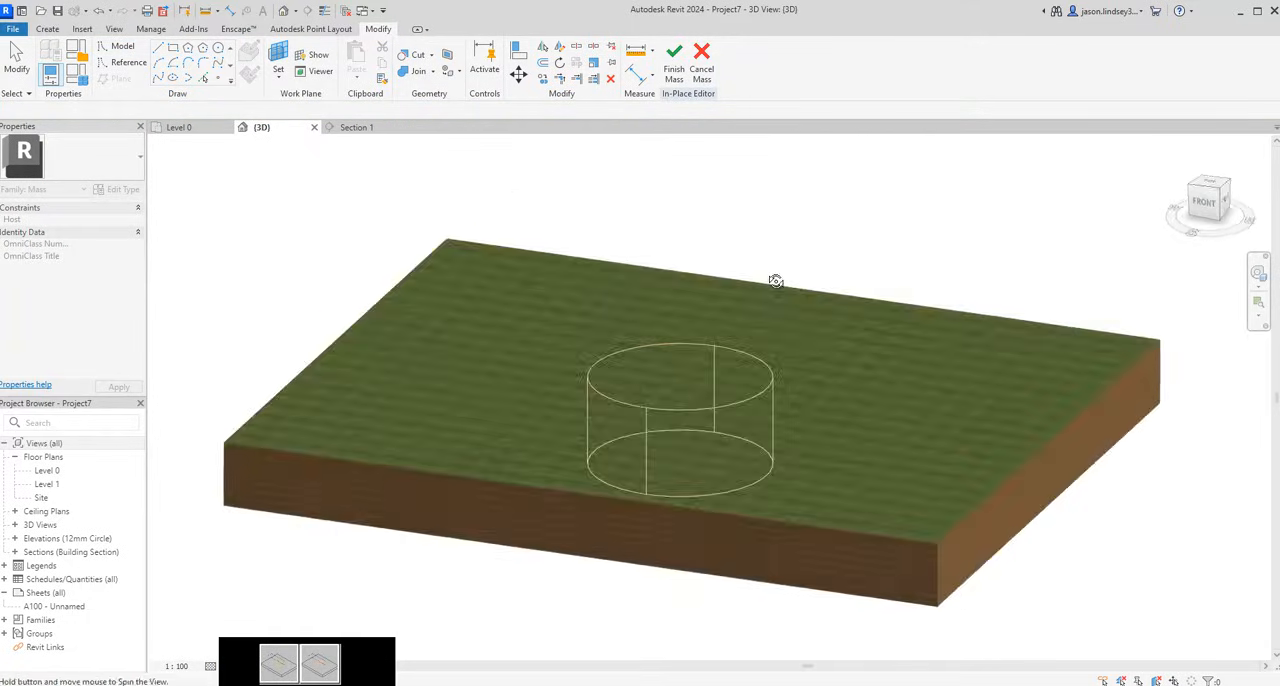
drag(776, 280, 794, 284)
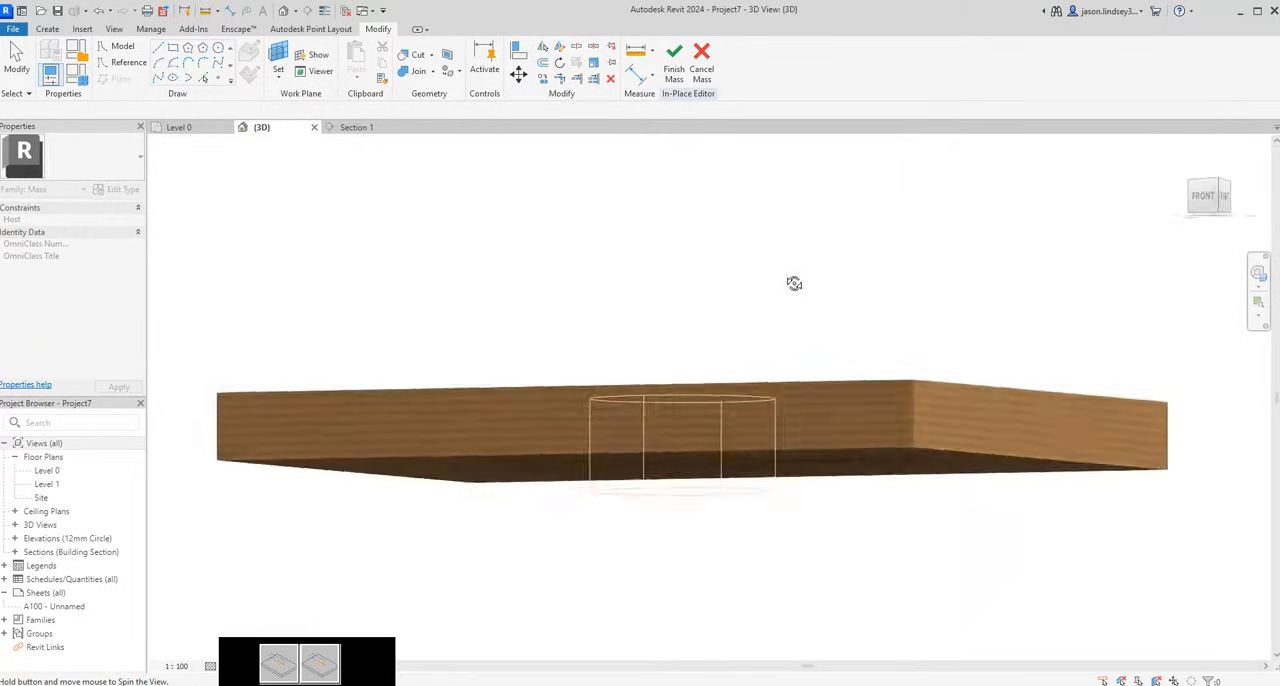
click(356, 128)
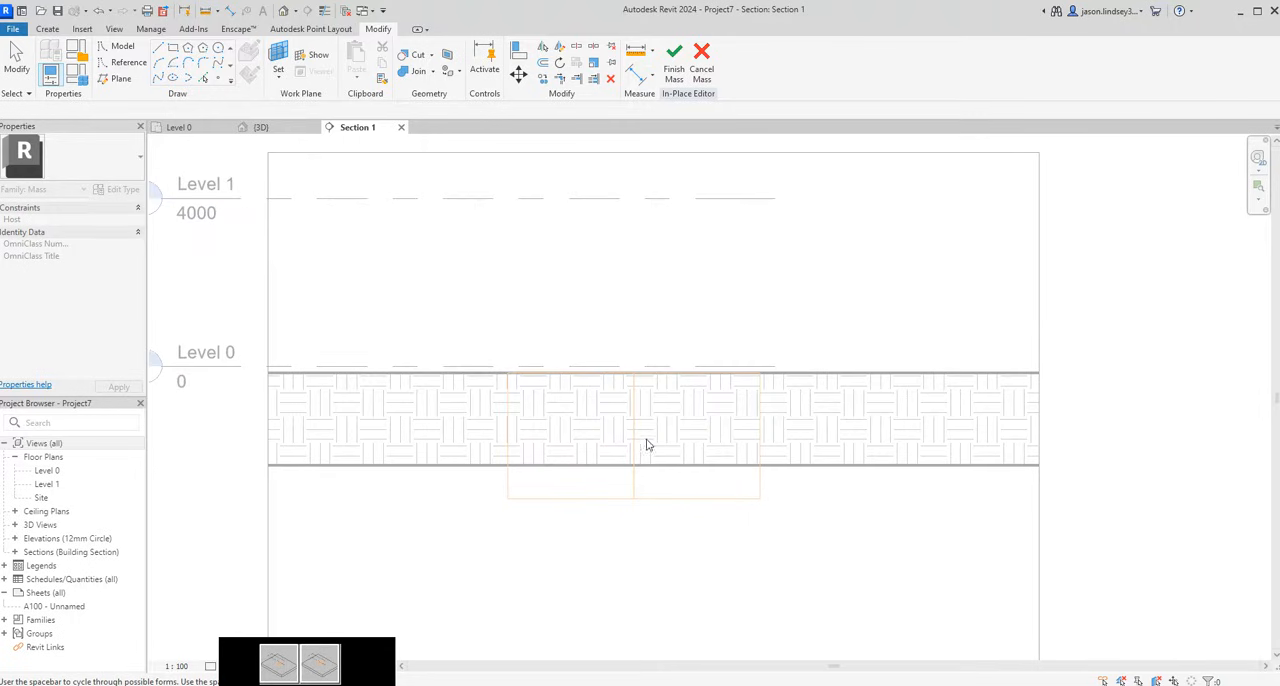
Reset the void cylinder's height to 400 in Section 1 and return to the 3D view
click(632, 490)
text(1)
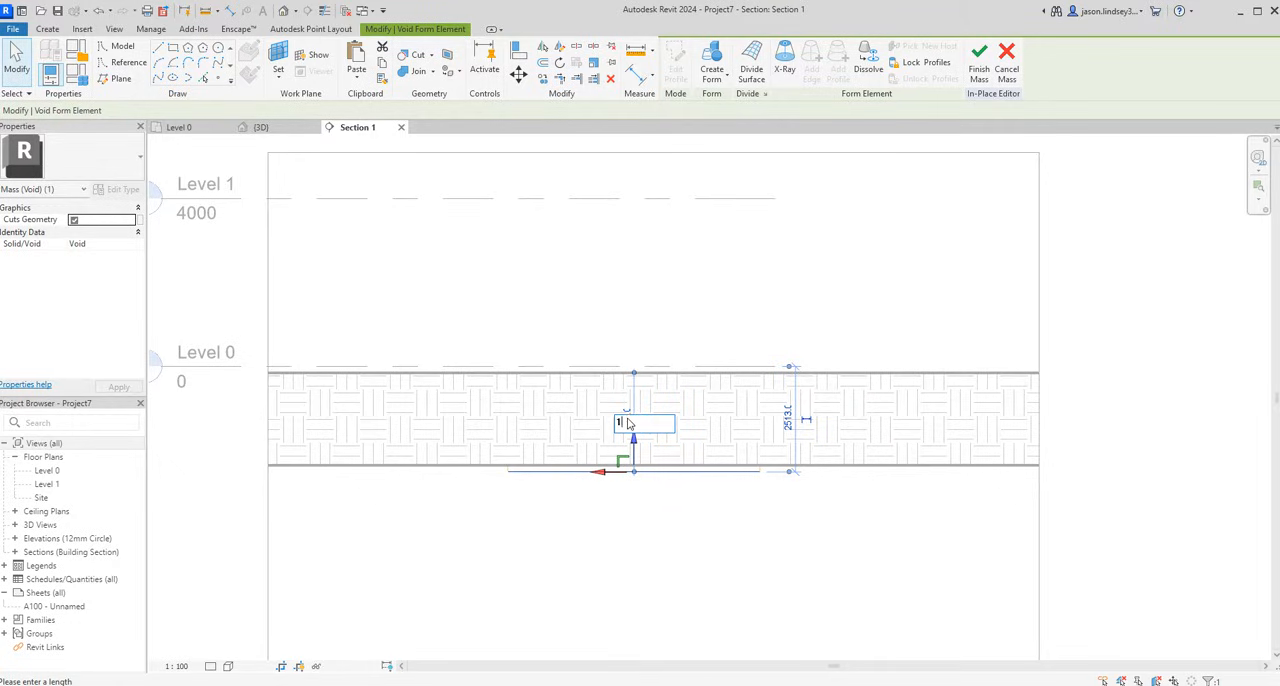
text(400)
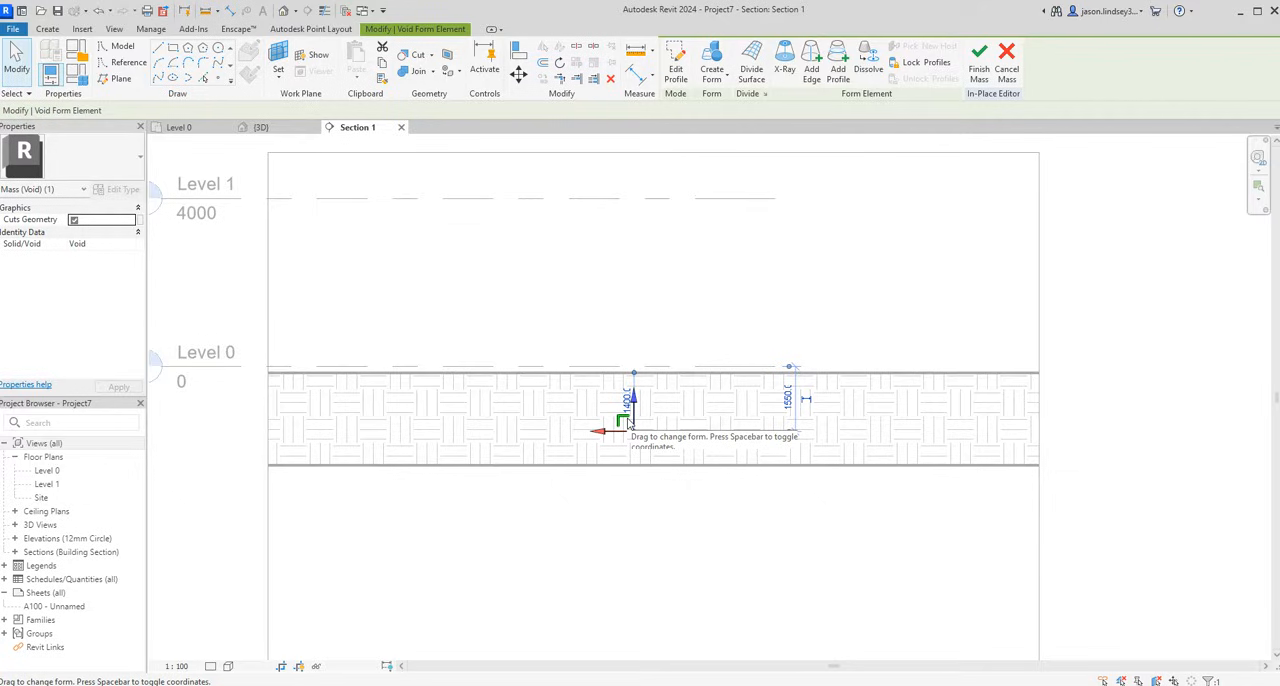
mouse_move(648, 392)
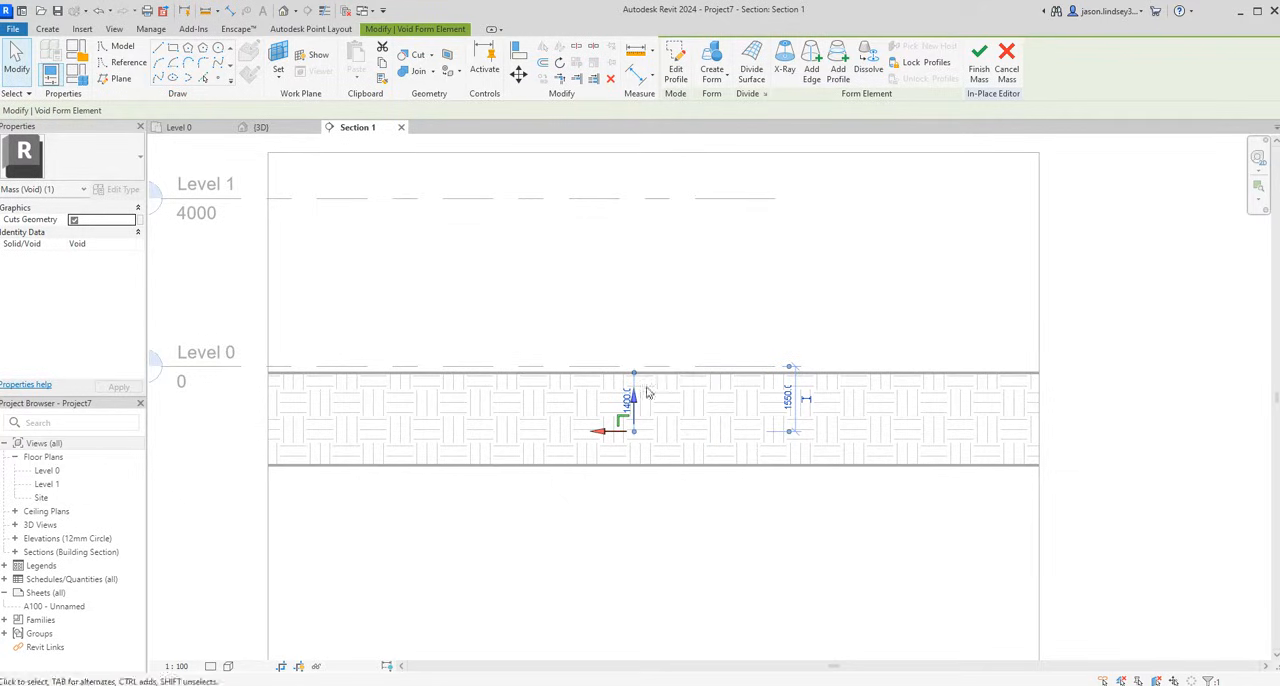
click(260, 128)
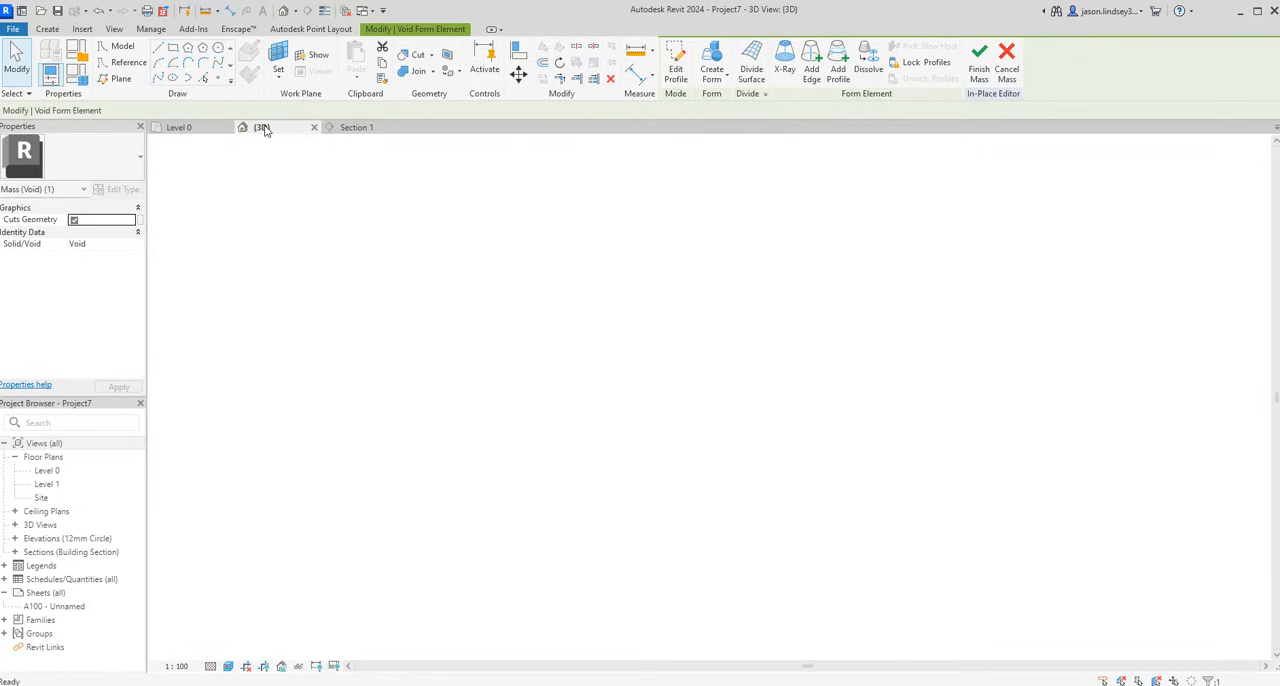
Cut the toposolid with the void so a circular hole opens in the site slab
click(260, 128)
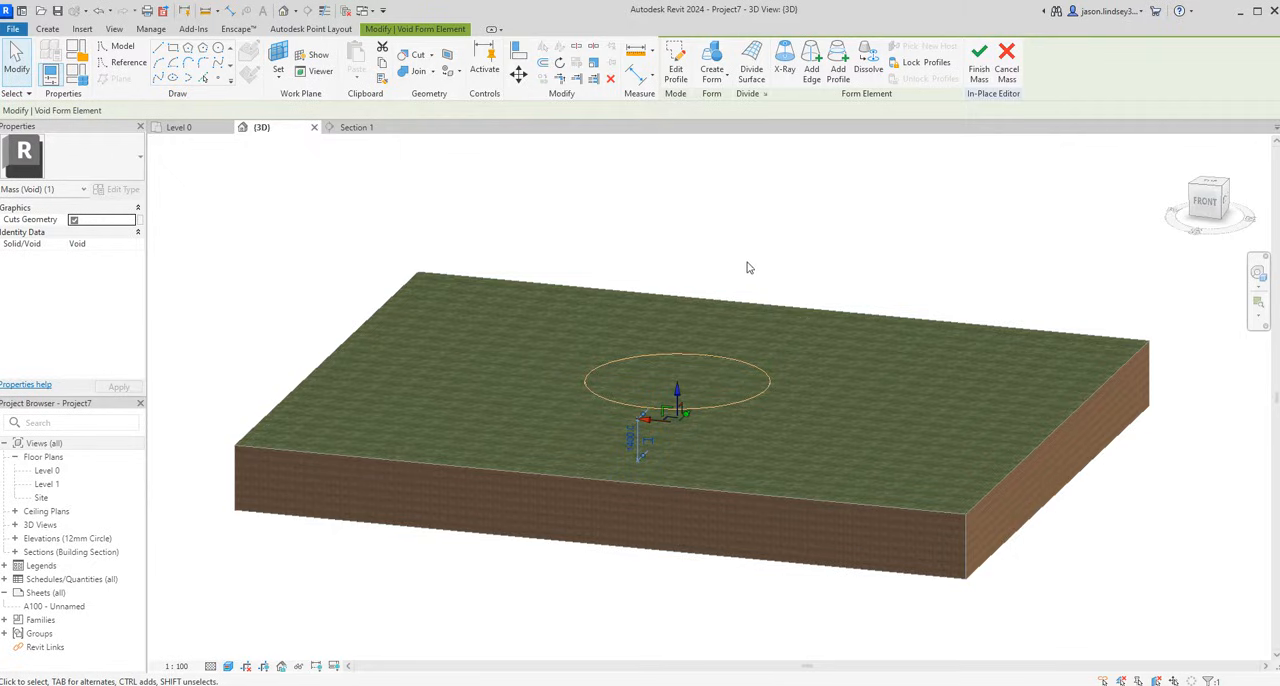
click(740, 332)
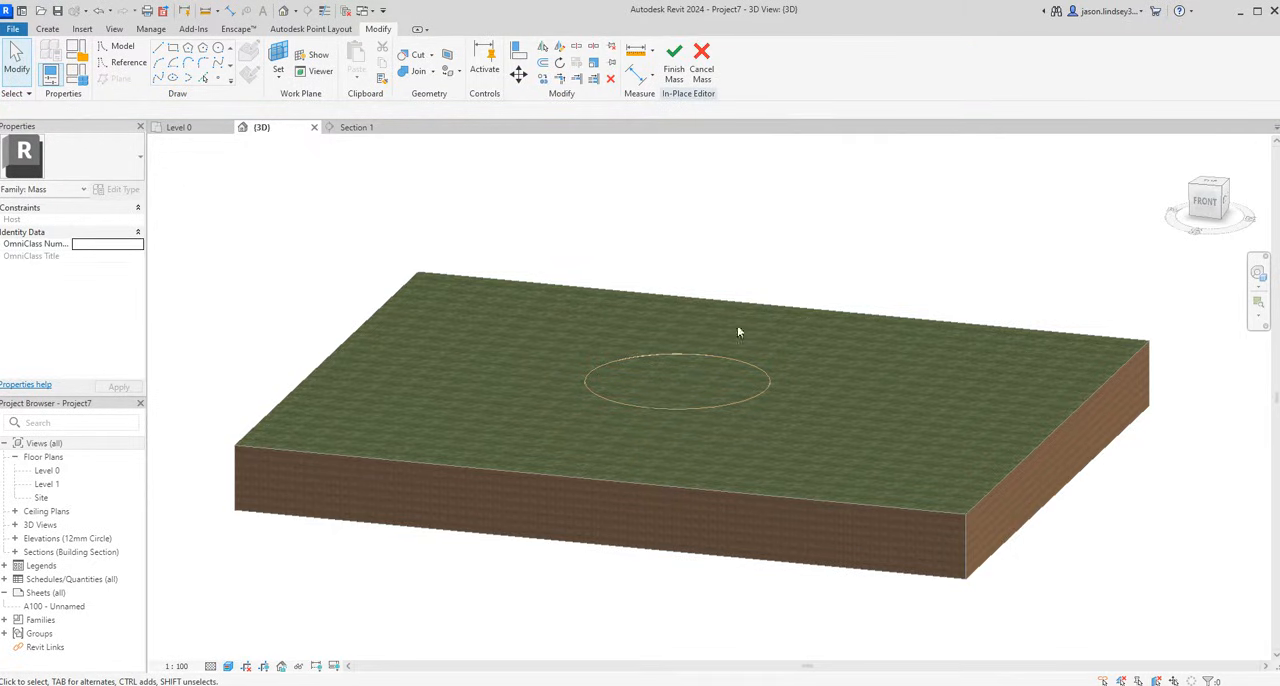
mouse_move(660, 296)
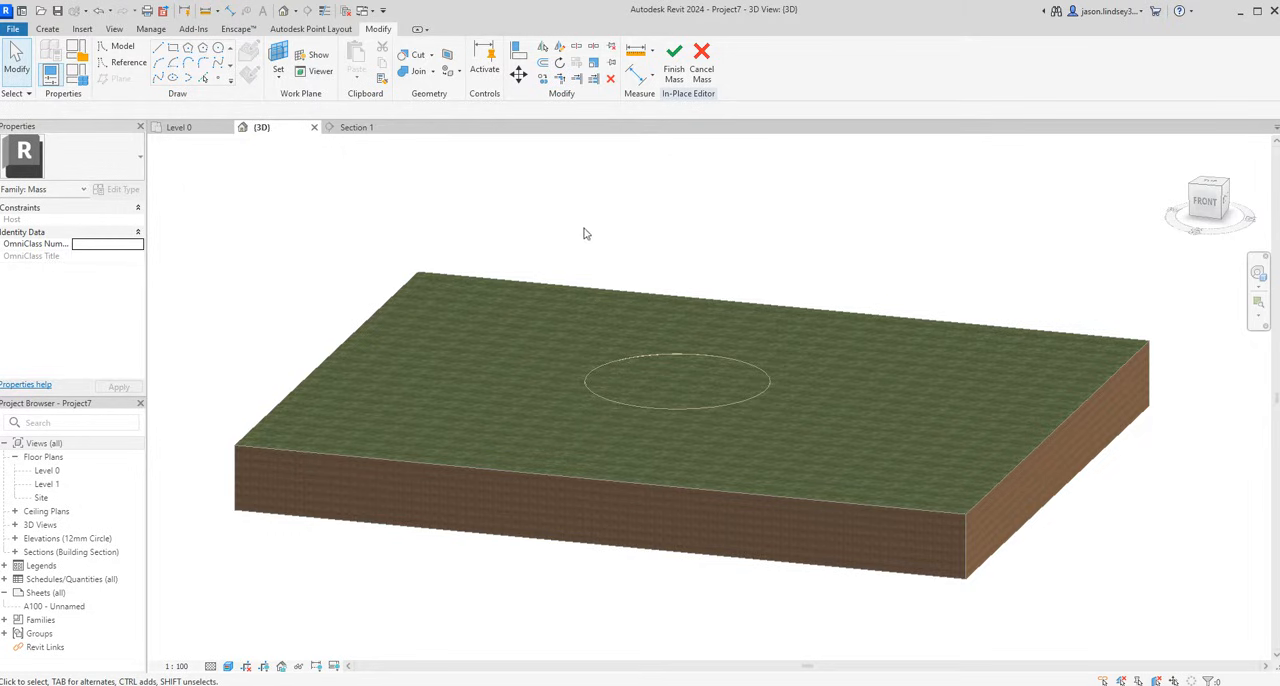
mouse_move(410, 56)
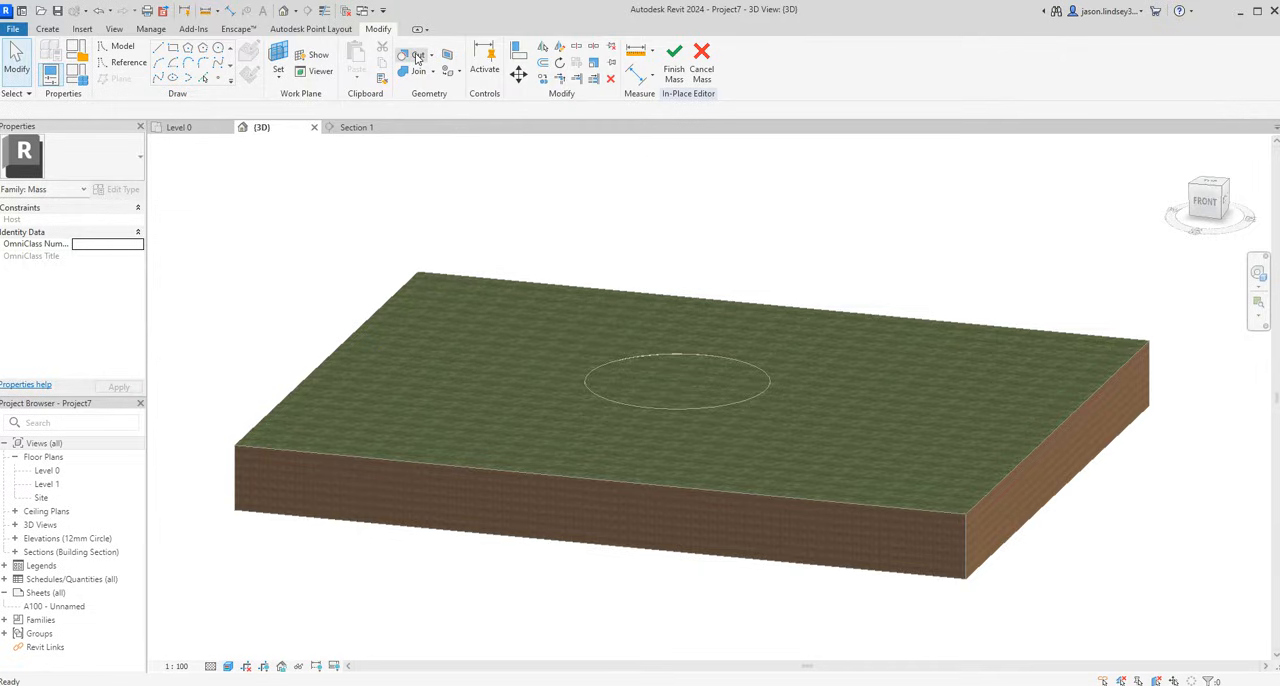
click(416, 56)
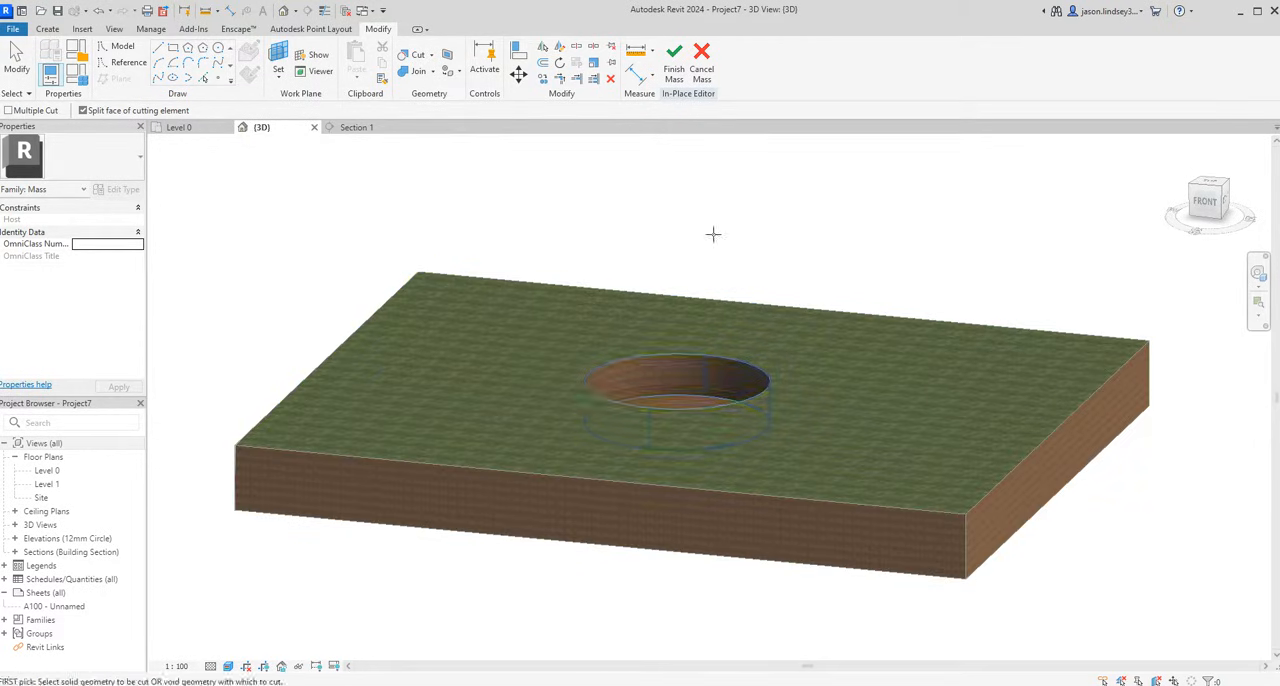
End the cut, finish the in-place mass and orbit to look into the pit
click(674, 56)
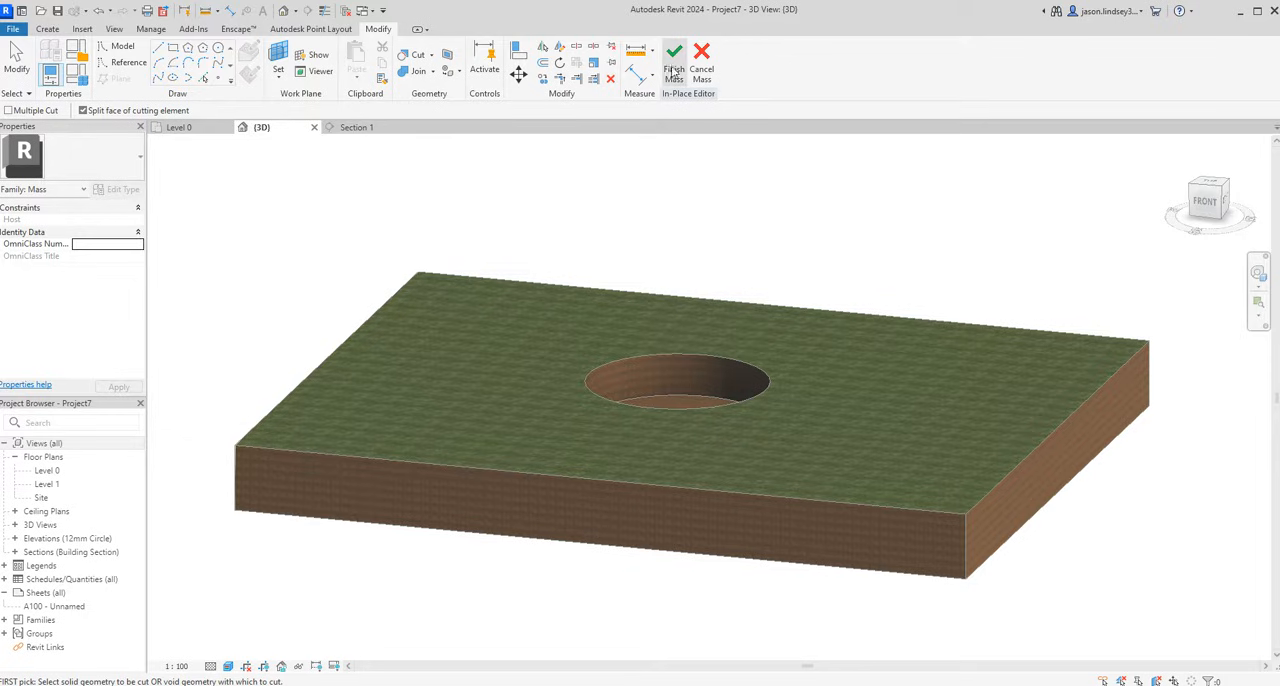
click(674, 56)
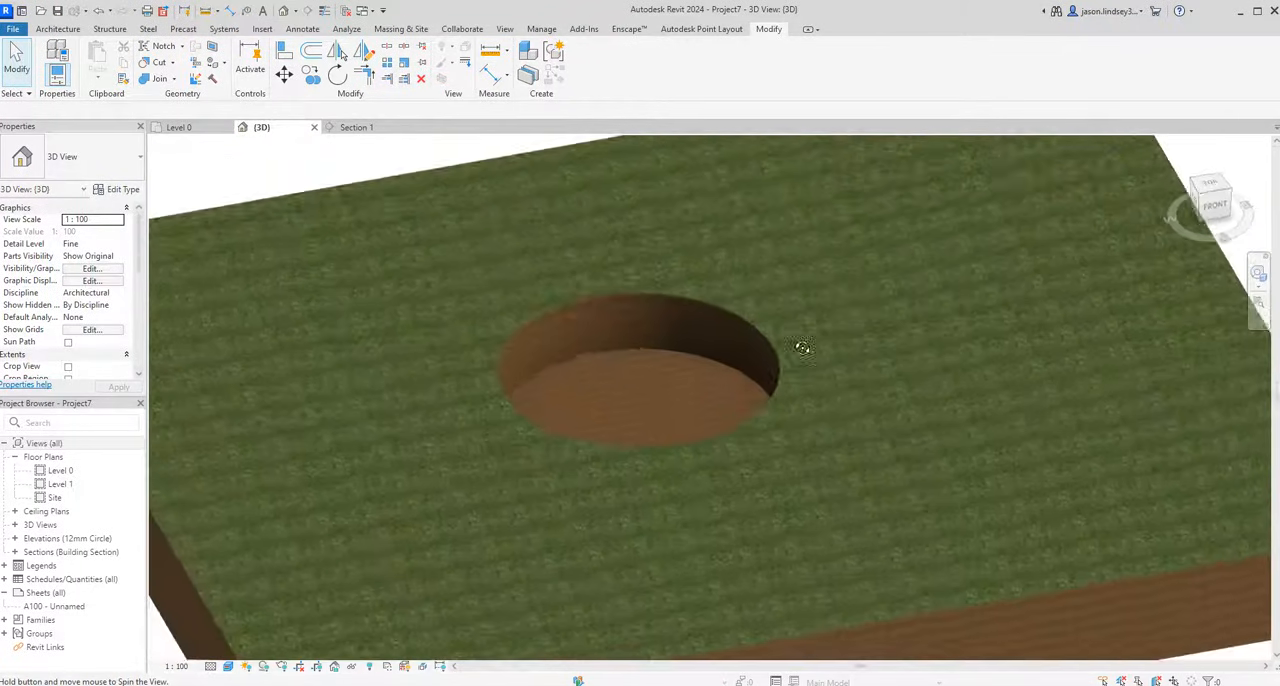
drag(800, 348, 704, 376)
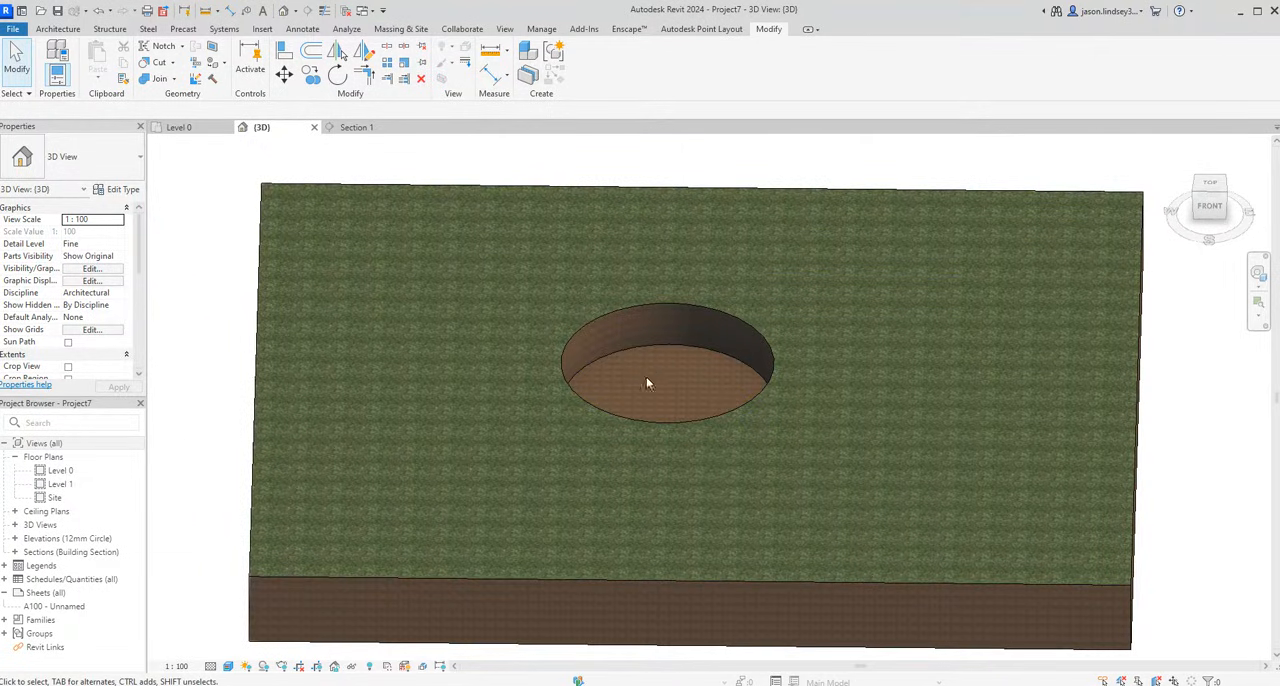
mouse_move(658, 388)
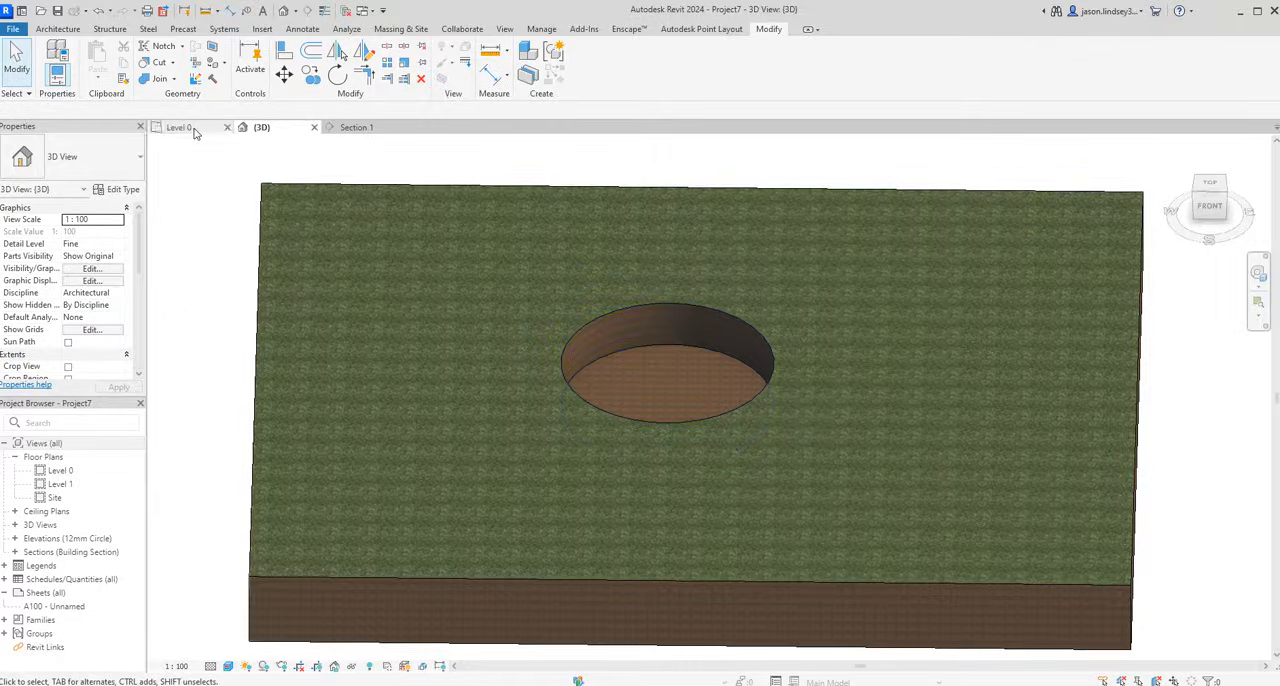
Select the Section 1 line in the Level 0 plan so it runs through the pit's centre
click(178, 128)
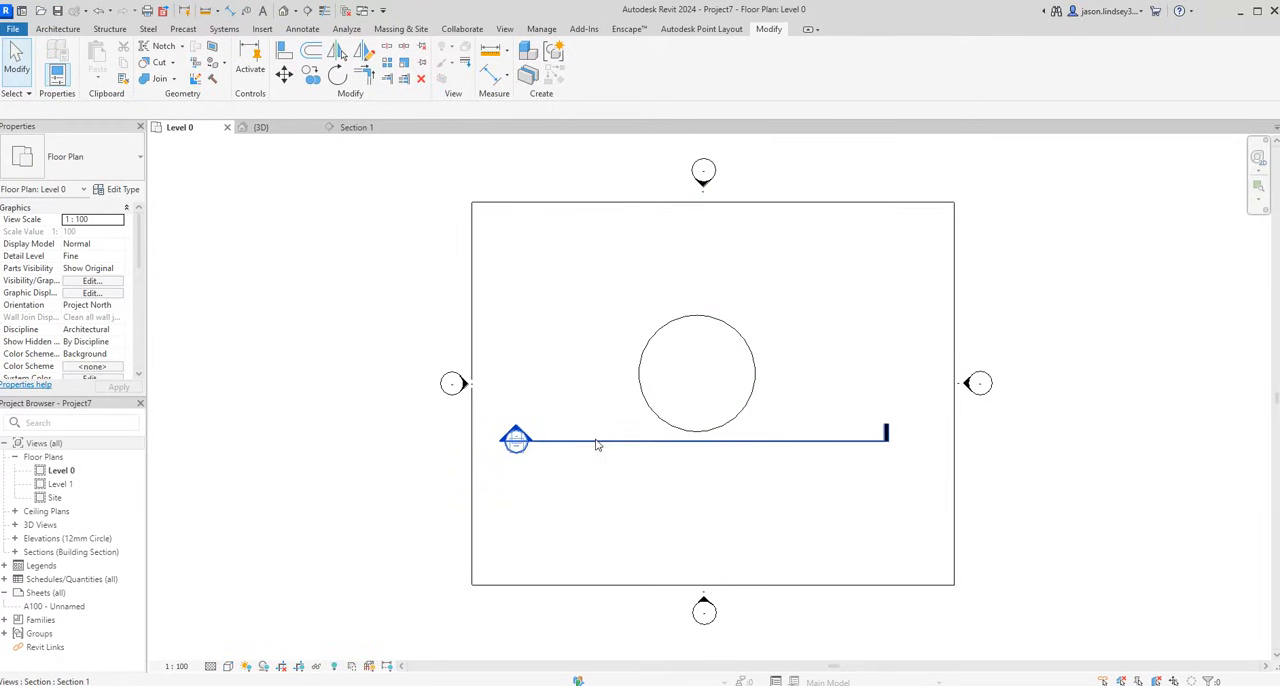
click(700, 432)
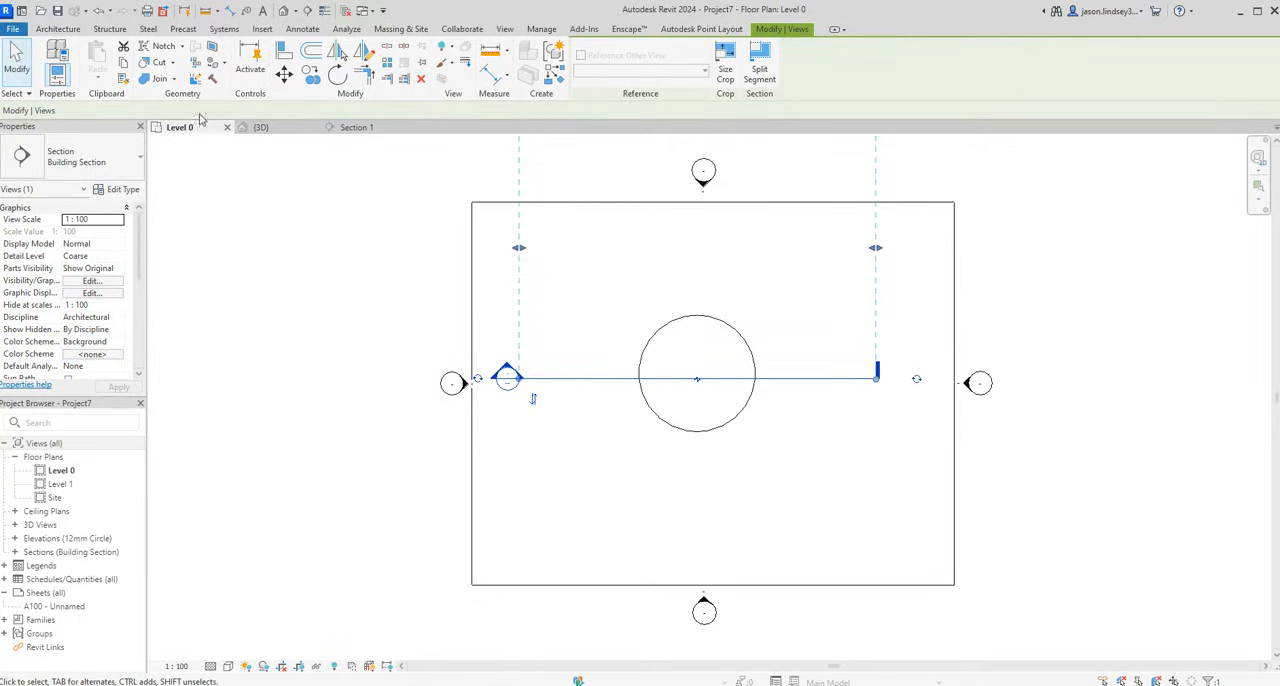
Start a wall on Level 0 using the Wall-Ret_300Con retaining wall type
click(56, 62)
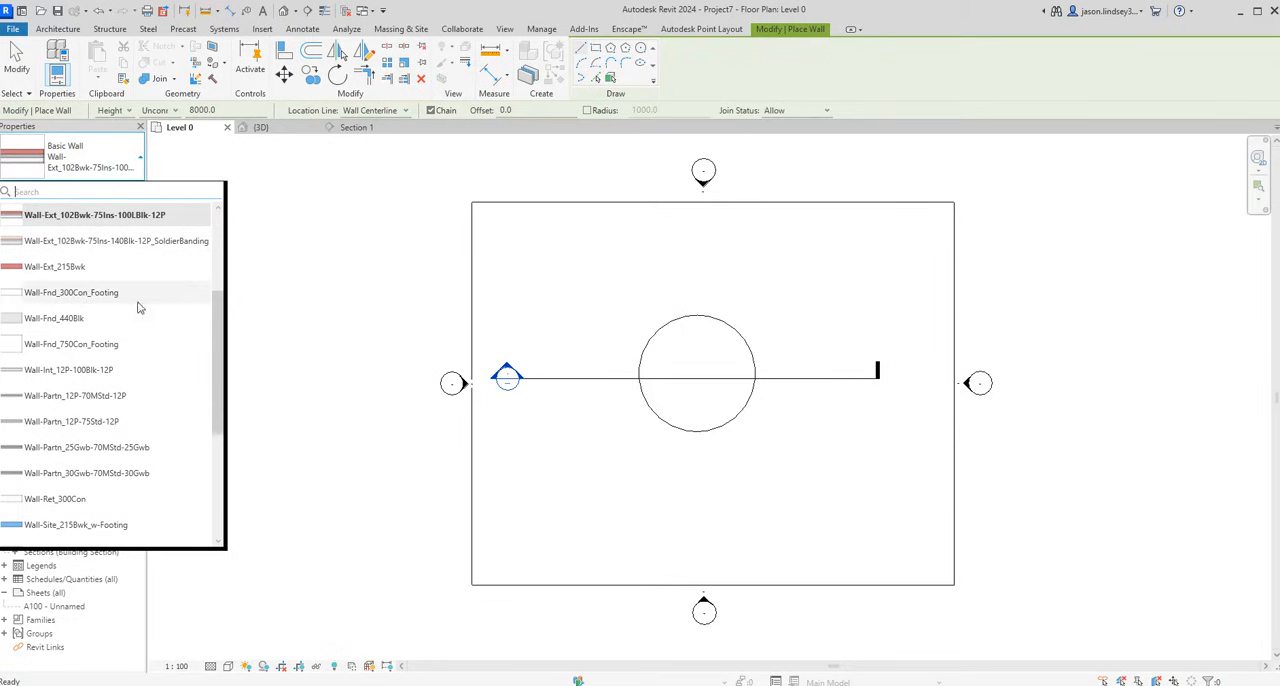
scroll(down, 3)
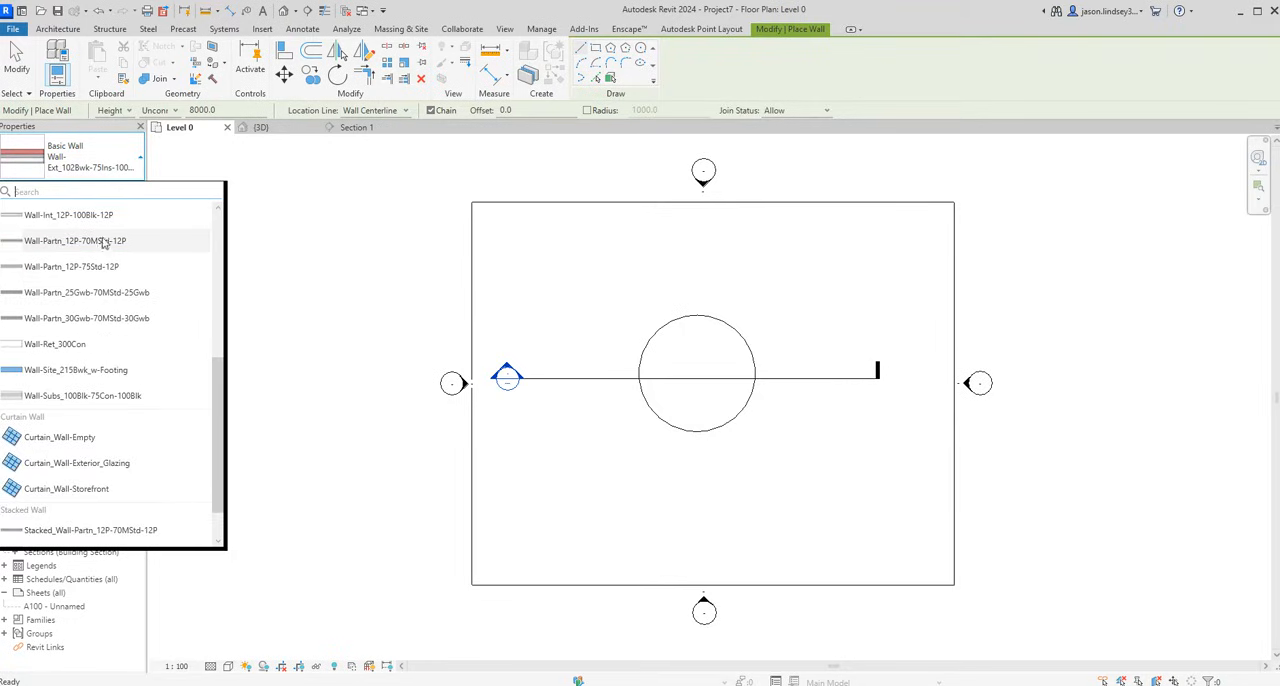
mouse_move(56, 344)
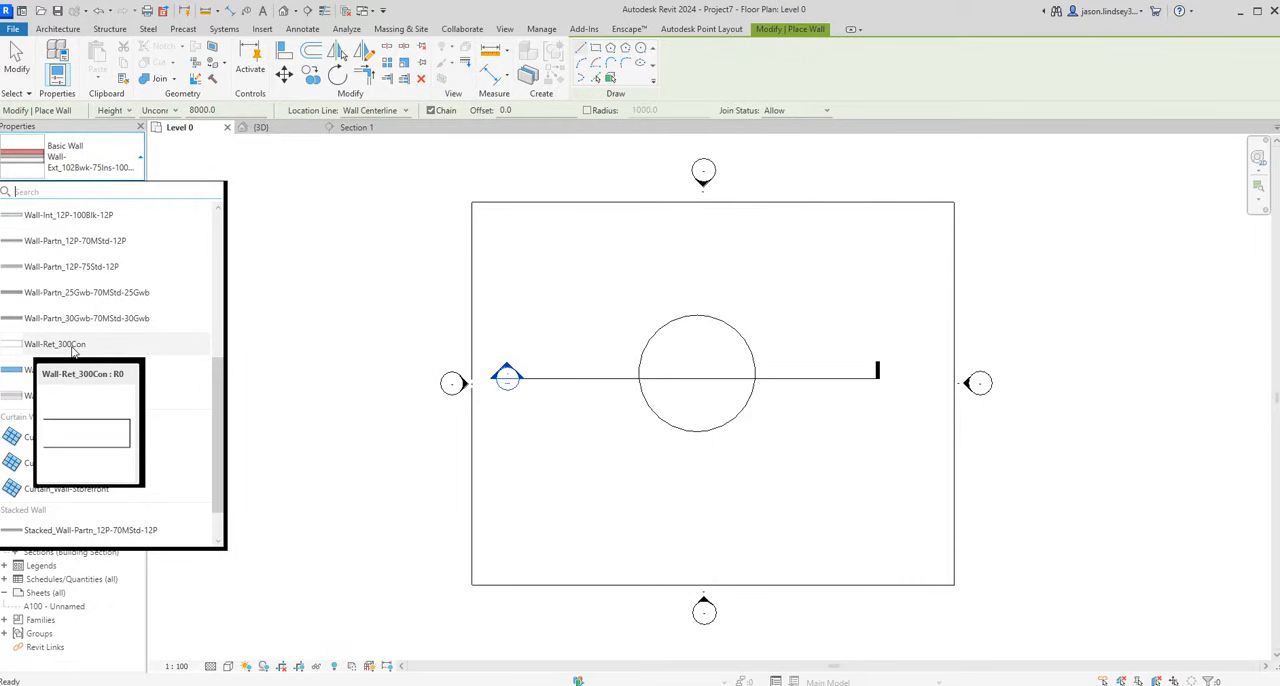
mouse_move(68, 348)
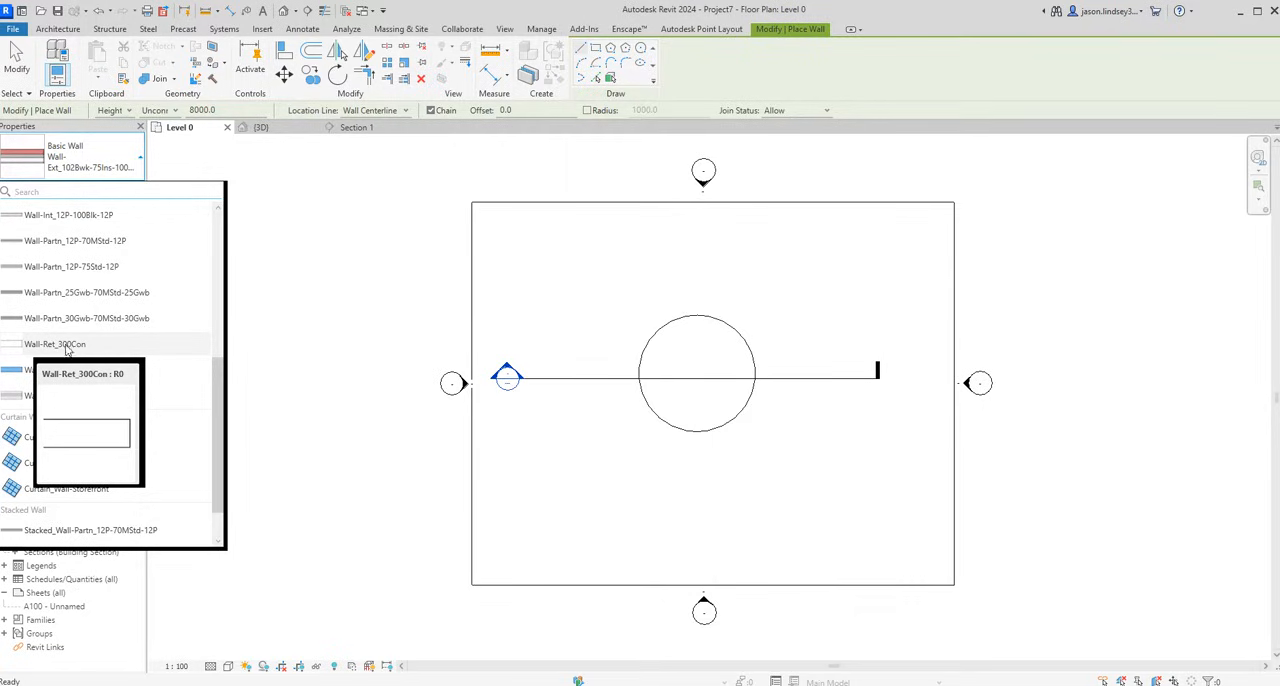
click(54, 344)
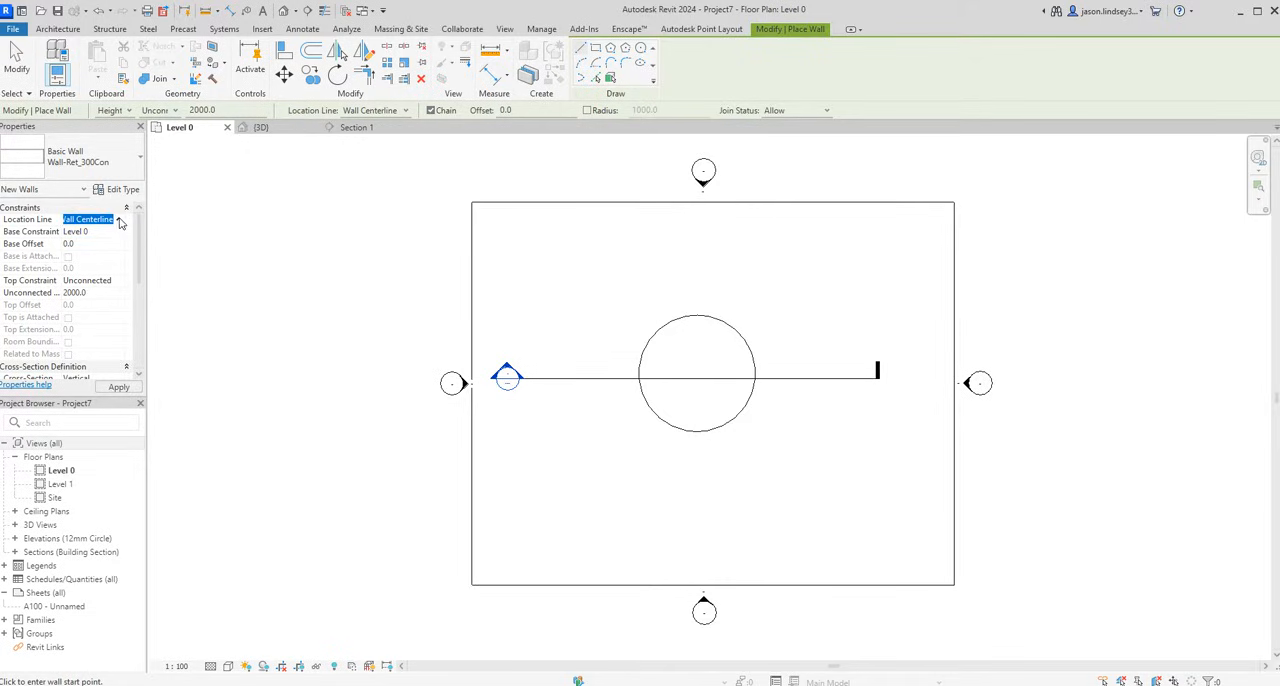
Place the 300 mm retaining wall on the pit edge with Finish Face: Exterior and check it in 3D
click(90, 220)
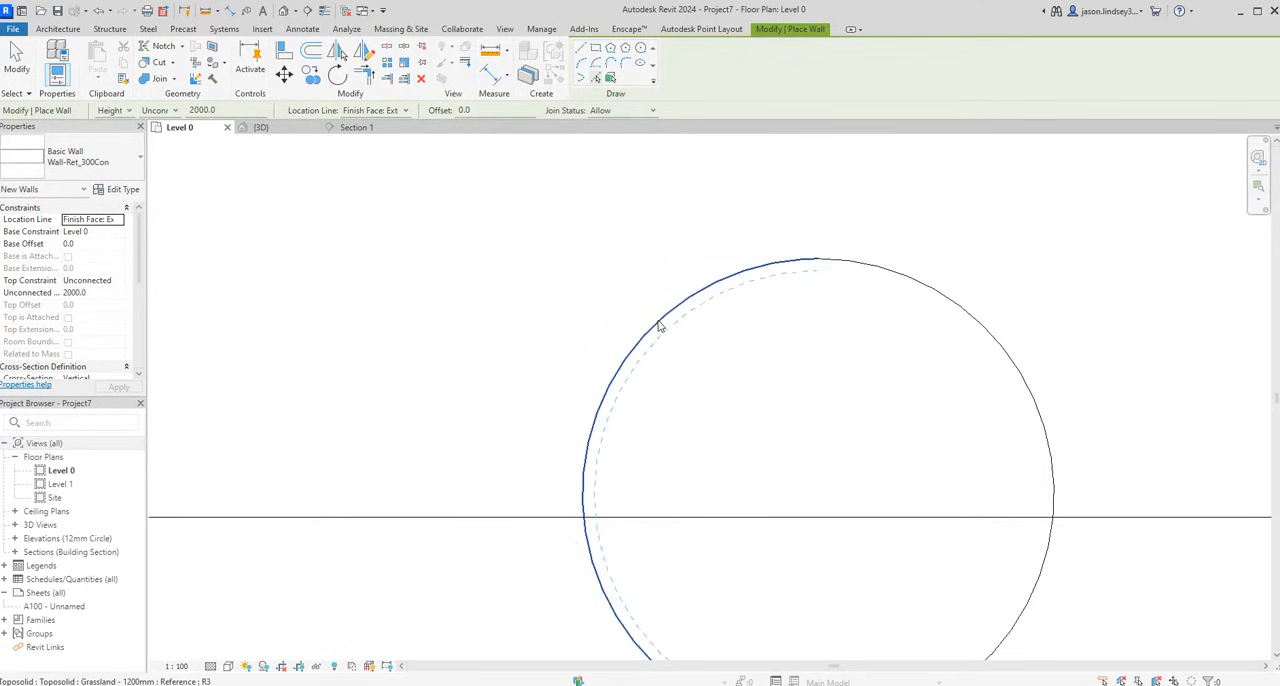
mouse_move(660, 328)
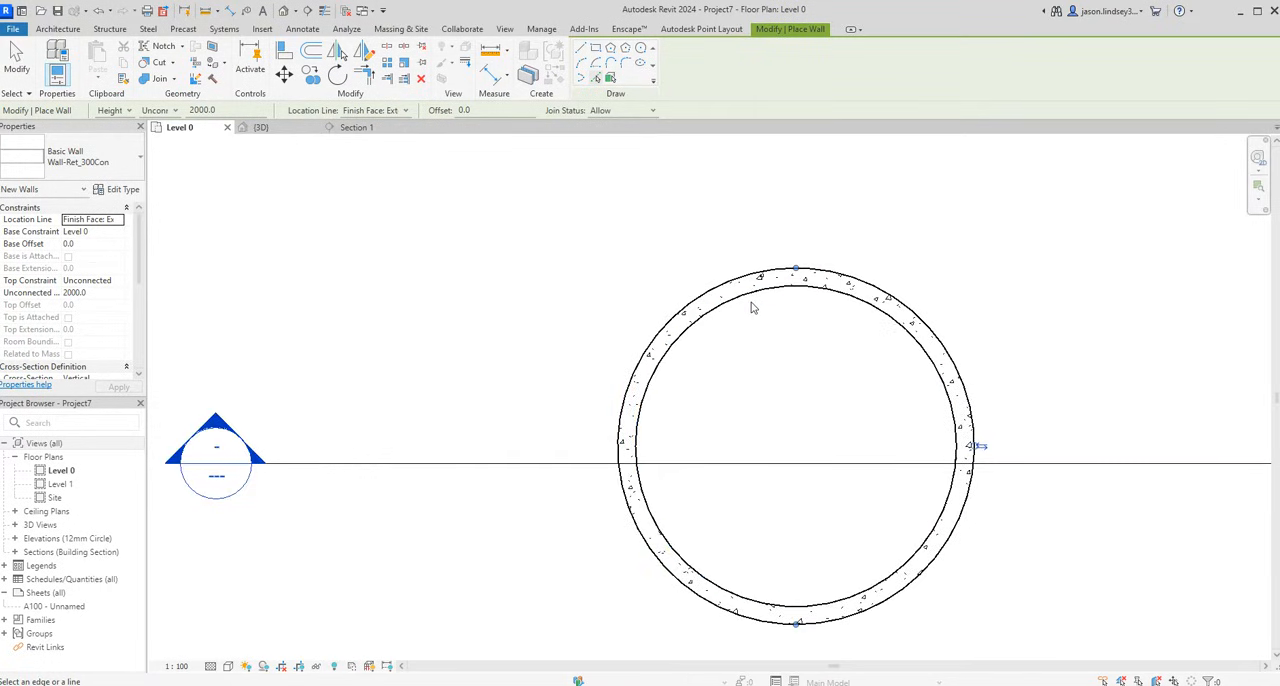
click(260, 128)
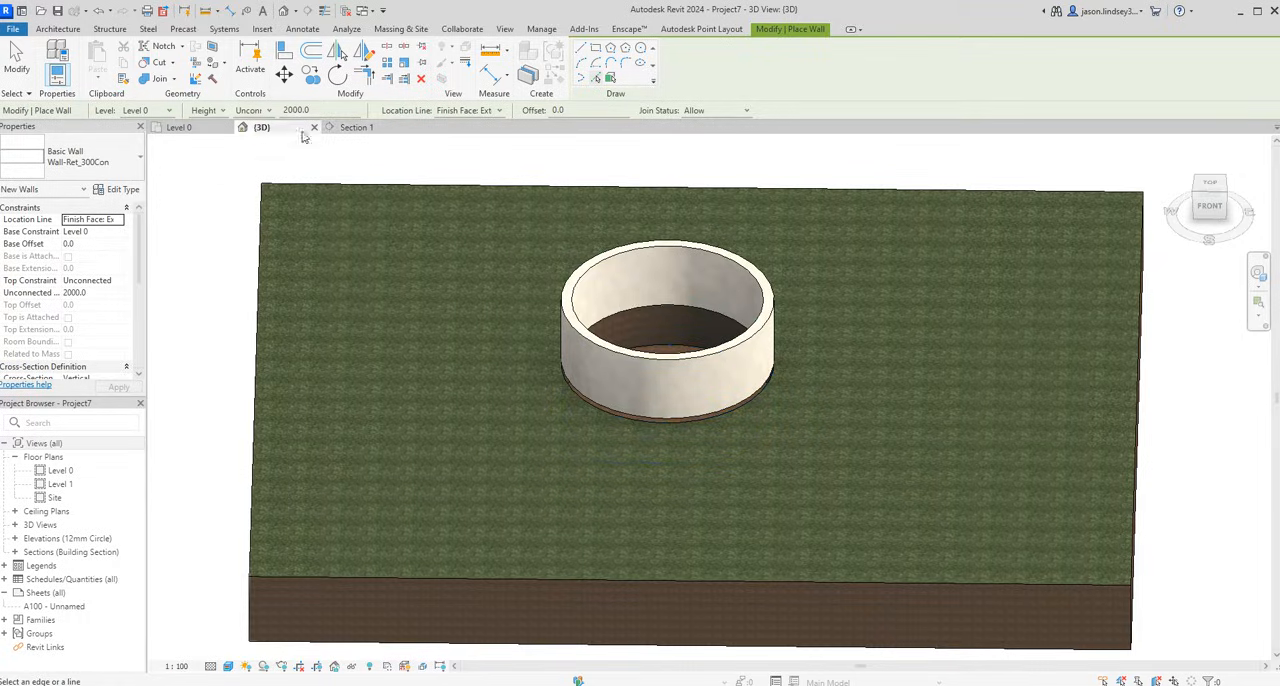
In Section 1, extend the circular retaining wall's base down into the pit
click(356, 128)
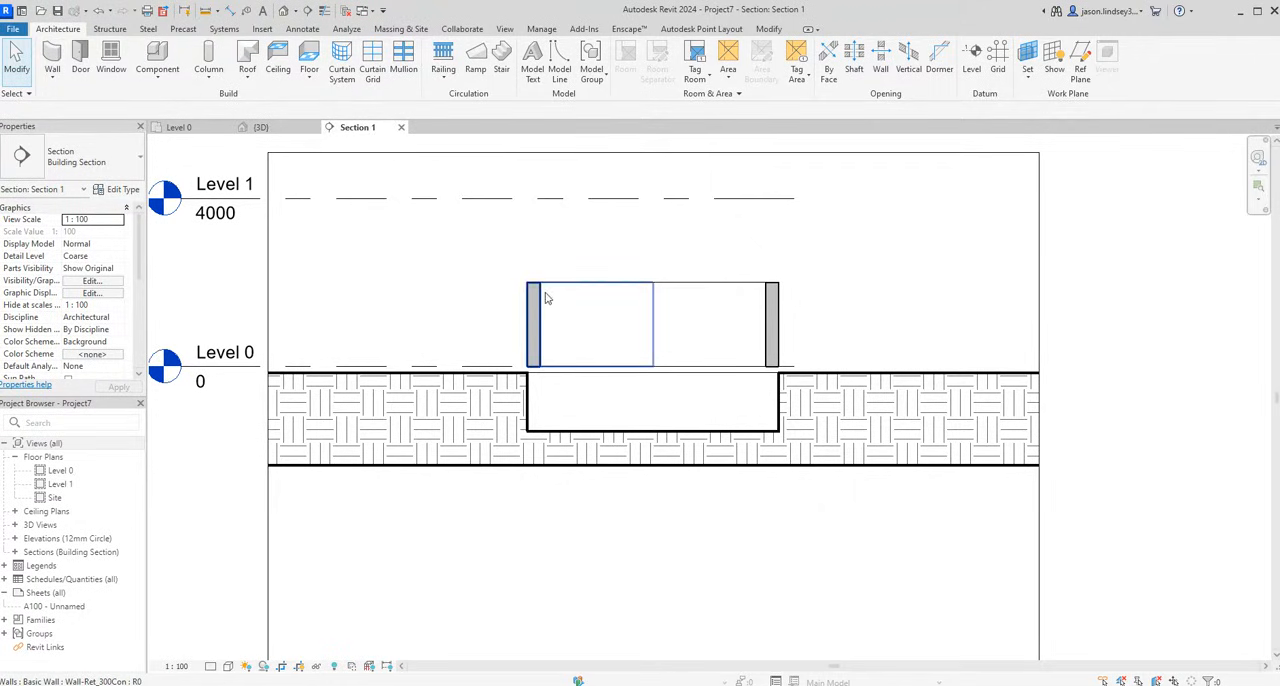
click(588, 324)
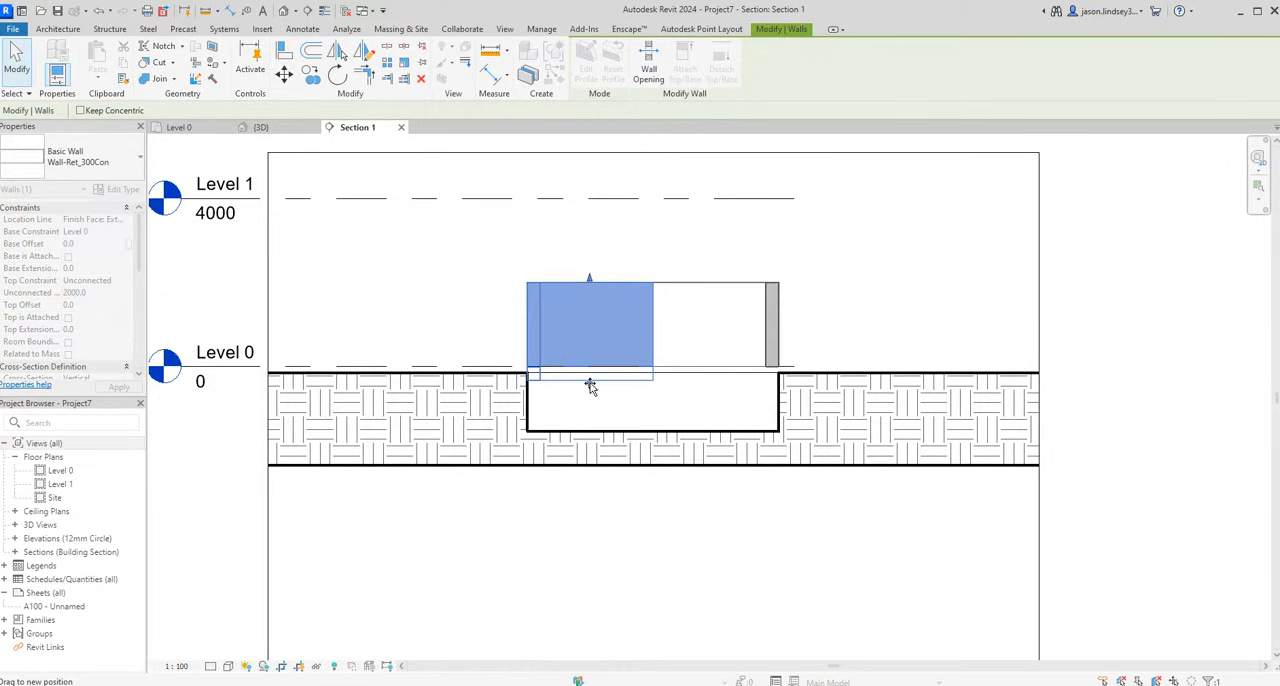
drag(590, 384, 628, 456)
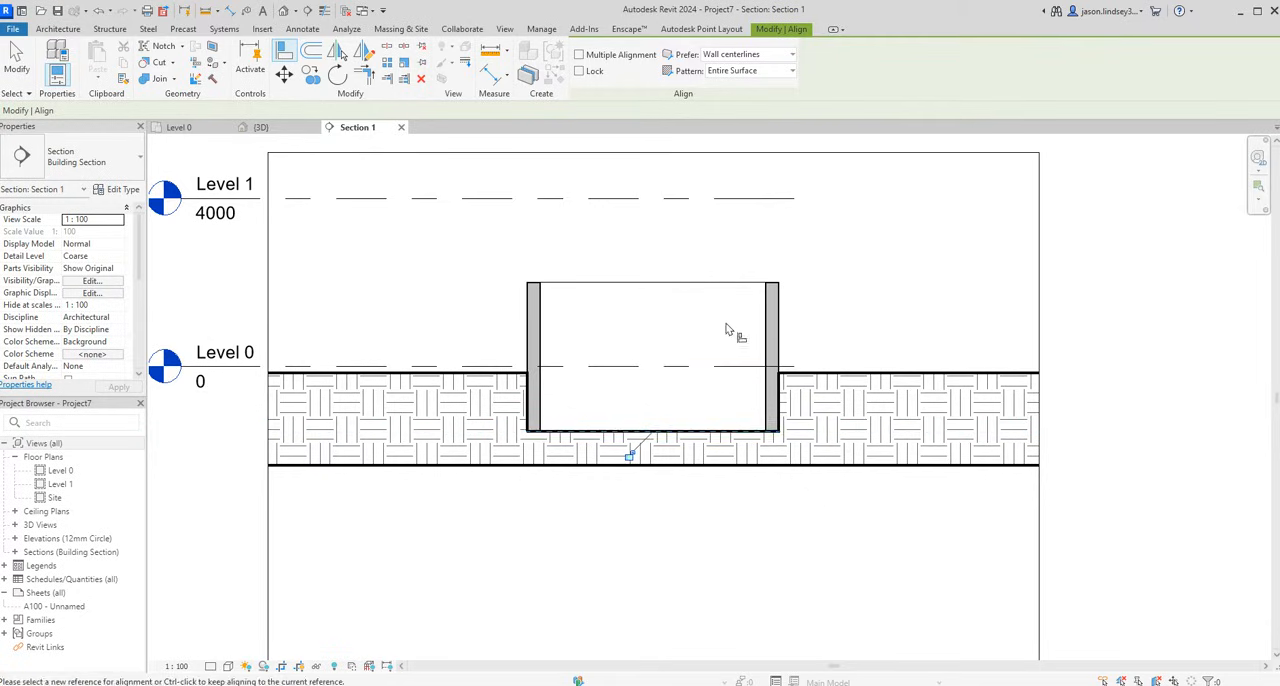
mouse_move(532, 300)
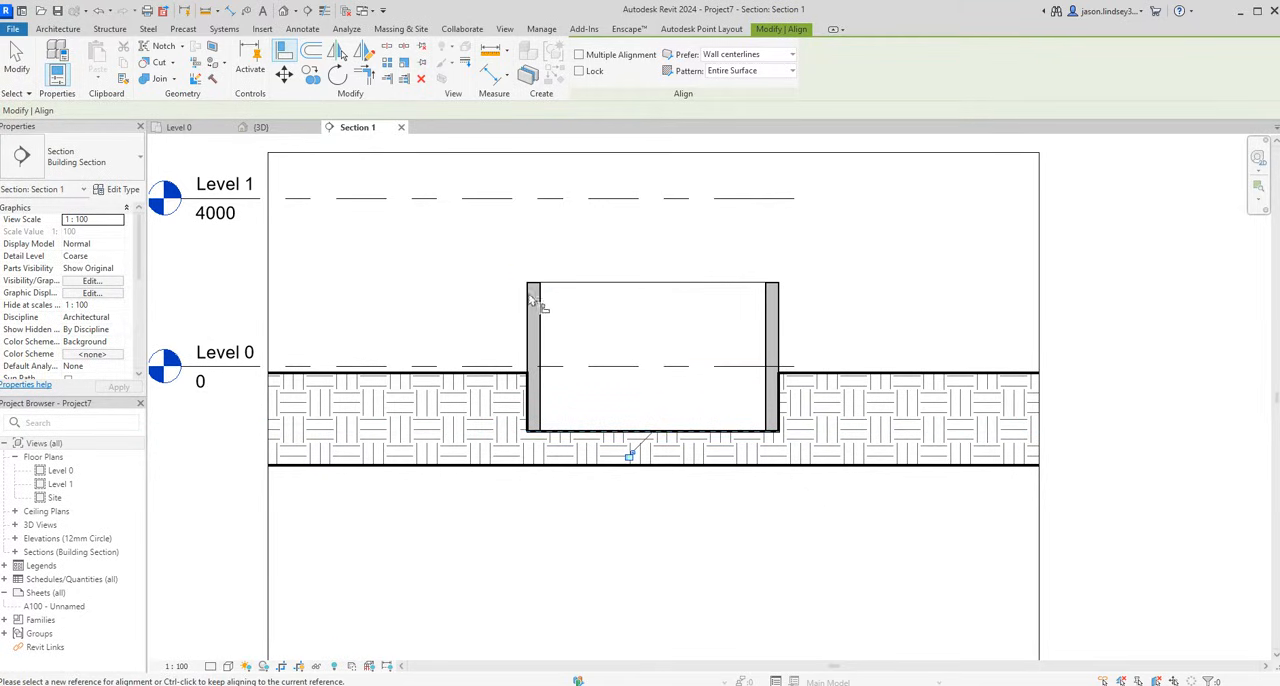
mouse_move(540, 396)
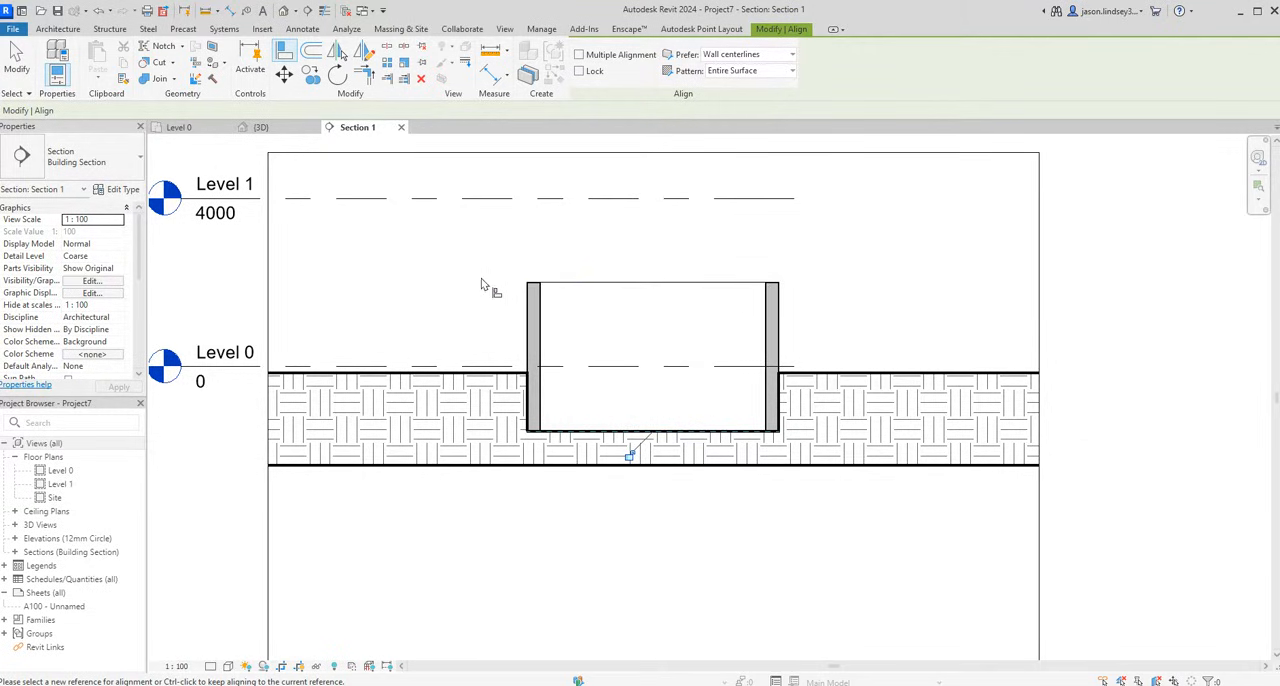
mouse_move(596, 372)
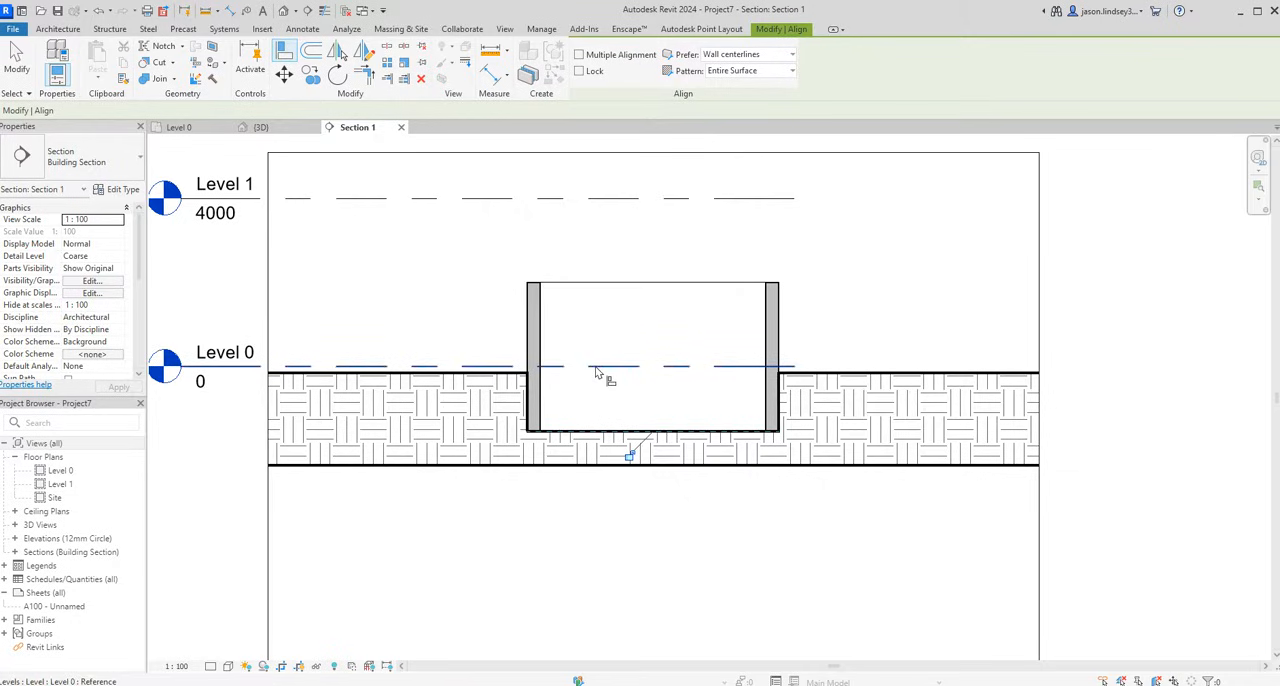
Align both wall tops flush with the Level 0 ground line
click(600, 364)
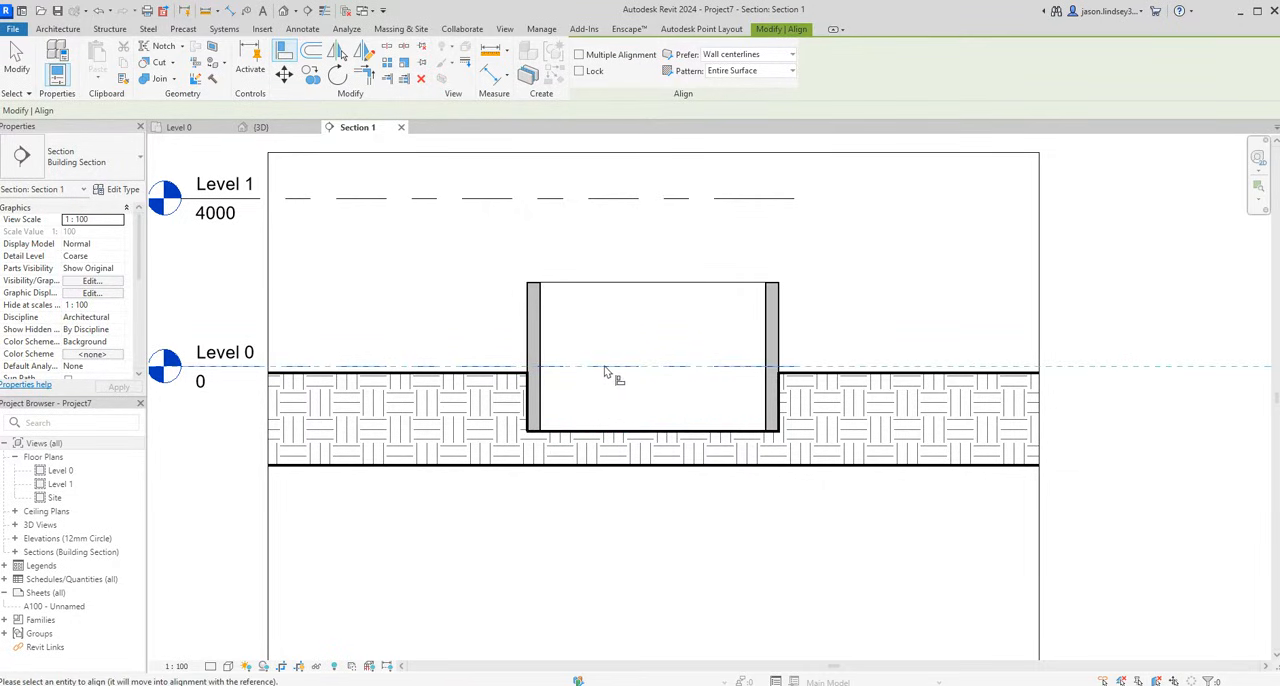
click(536, 376)
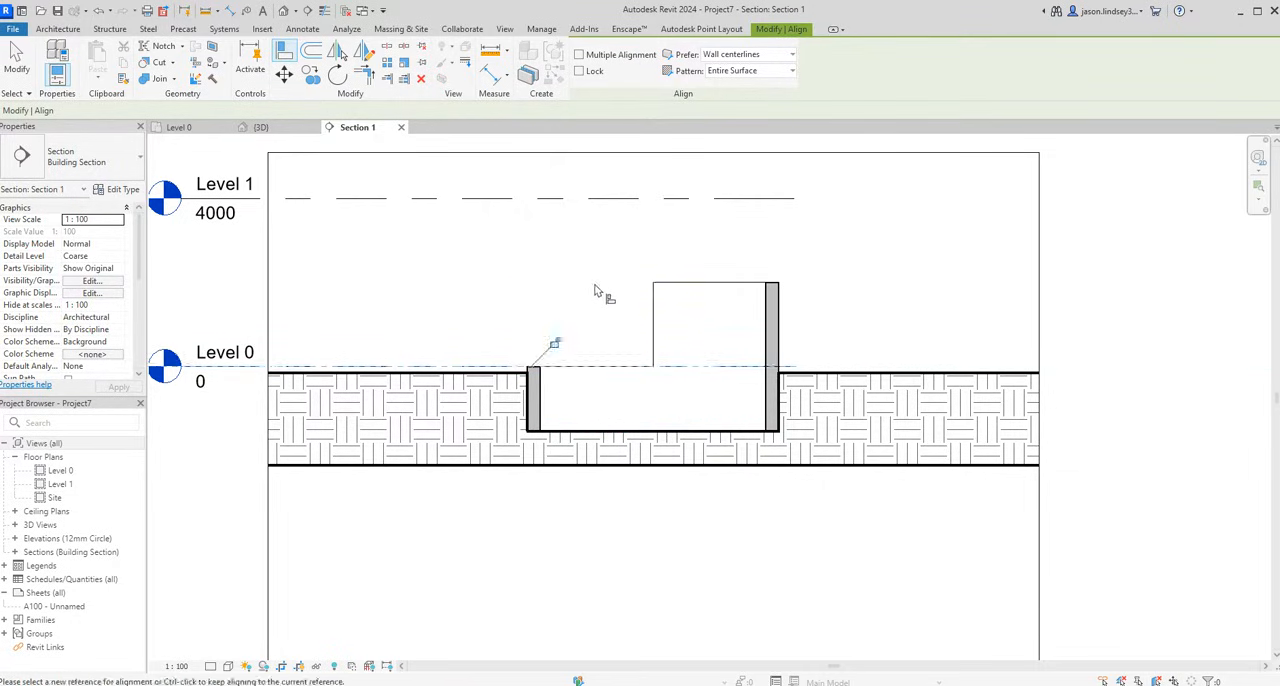
mouse_move(680, 304)
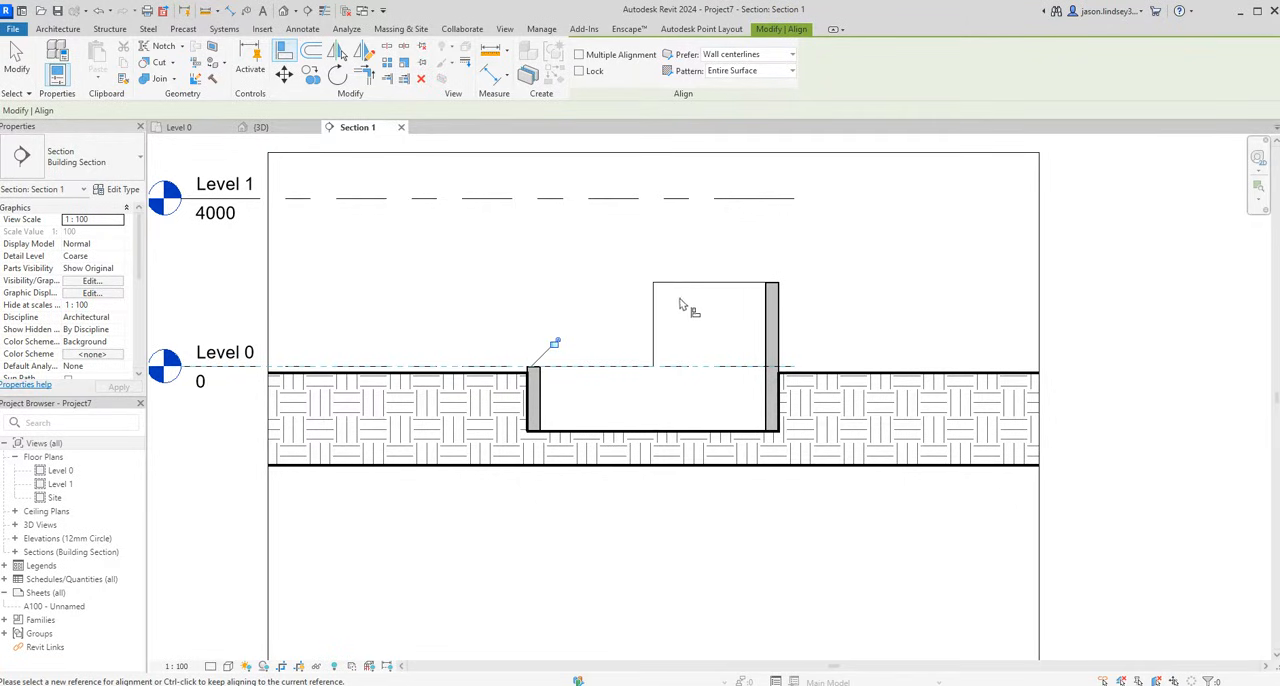
click(716, 350)
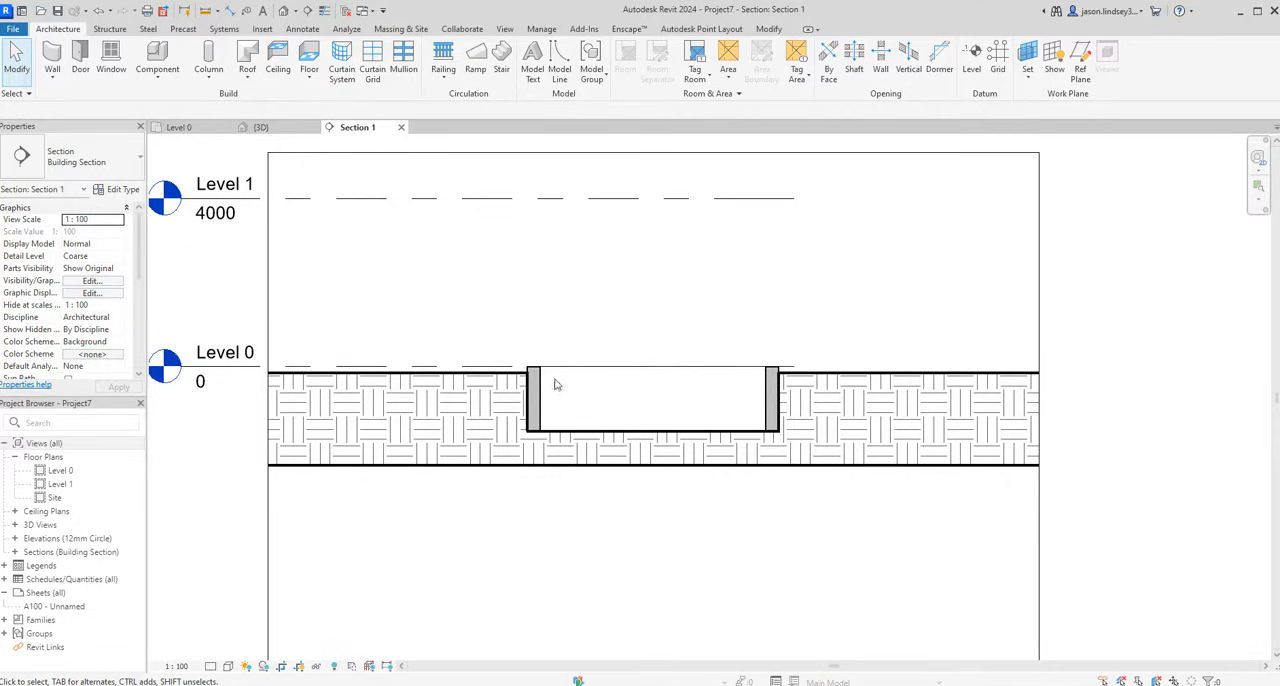
Adjust the lining wall's top in section so it meets the surface
click(650, 400)
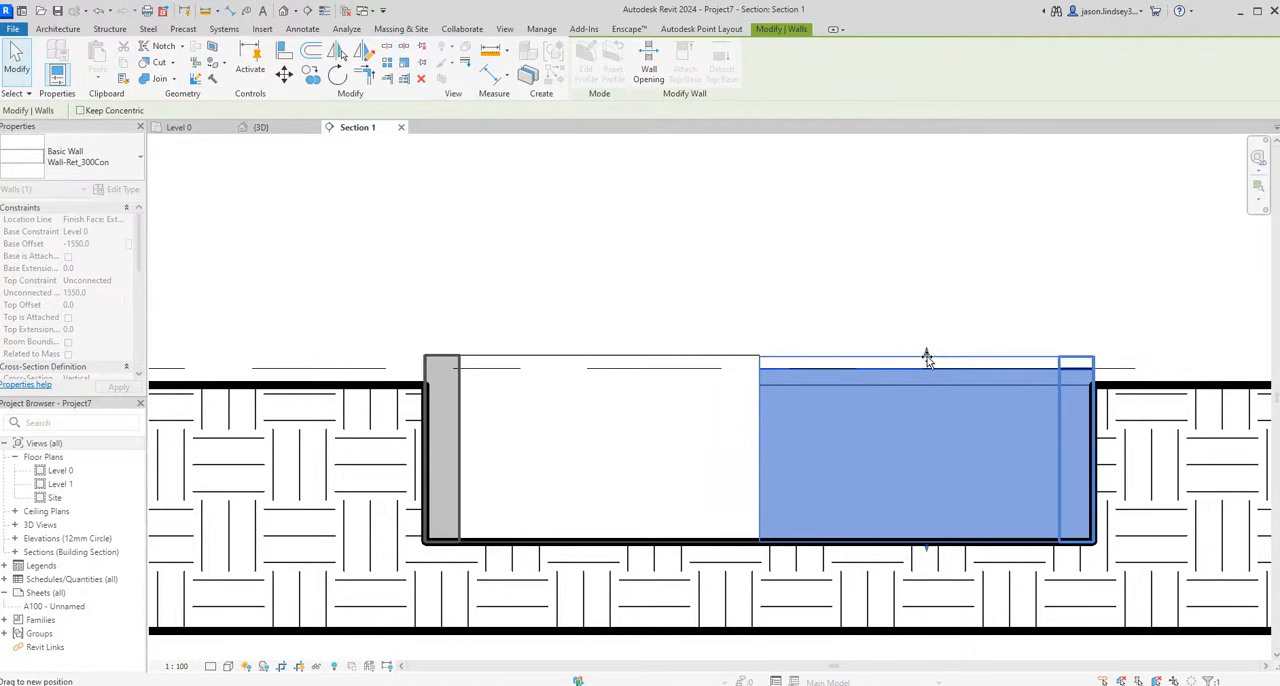
click(708, 330)
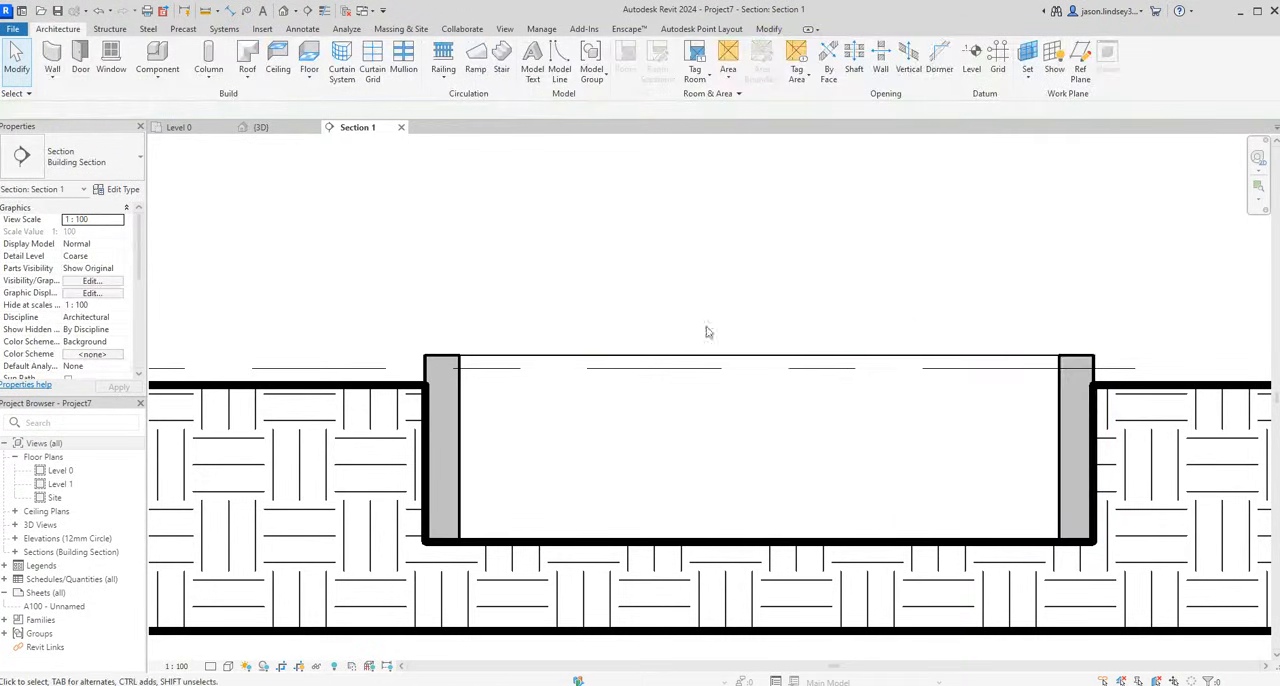
Inspect the concrete pit lining flush with the grass in the 3D view
click(260, 128)
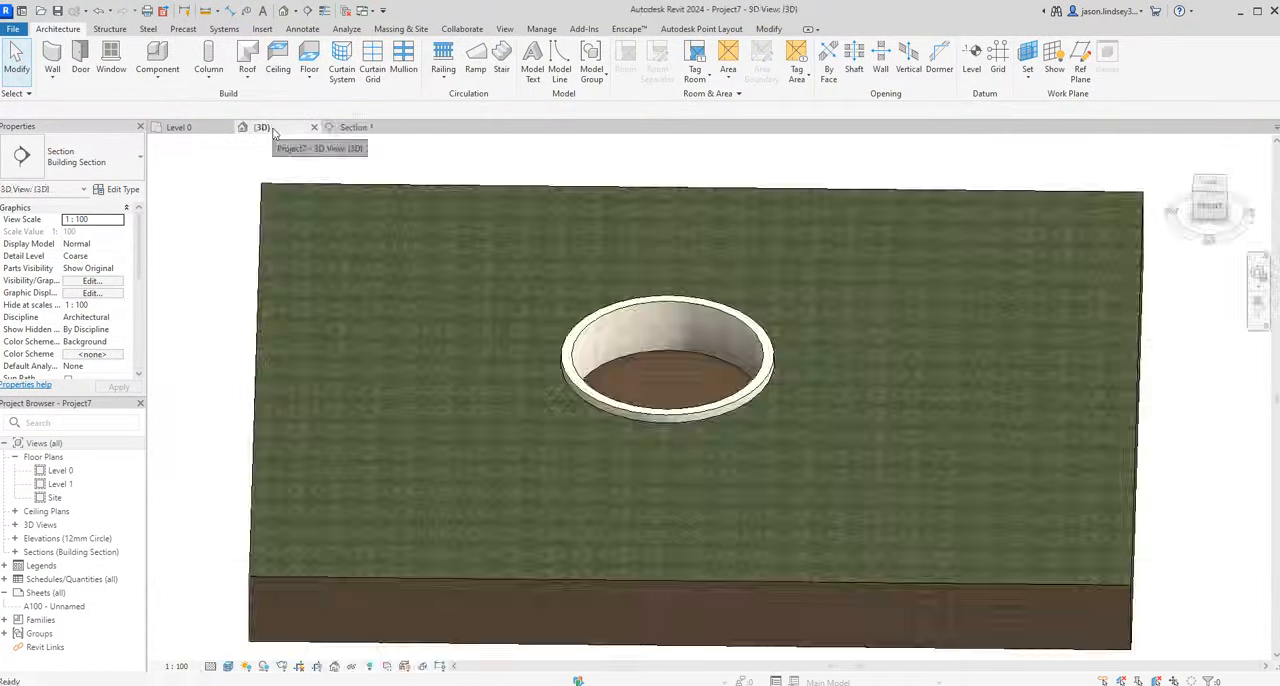
click(700, 310)
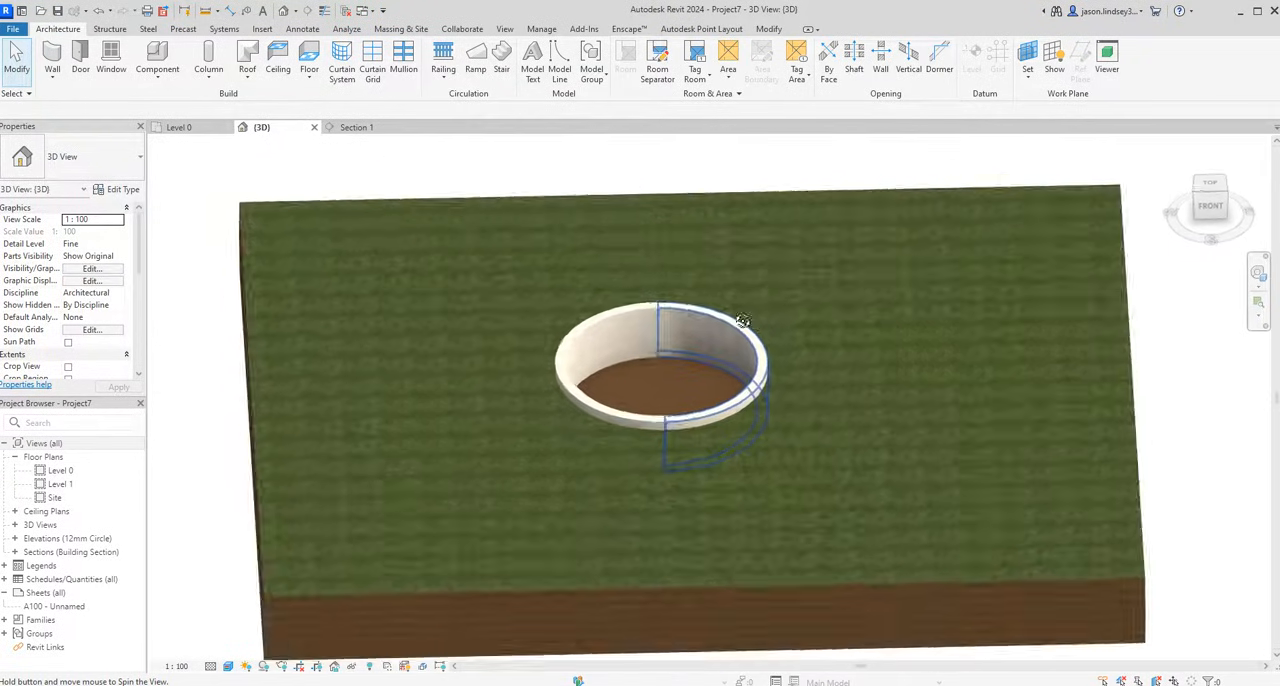
drag(744, 320, 650, 372)
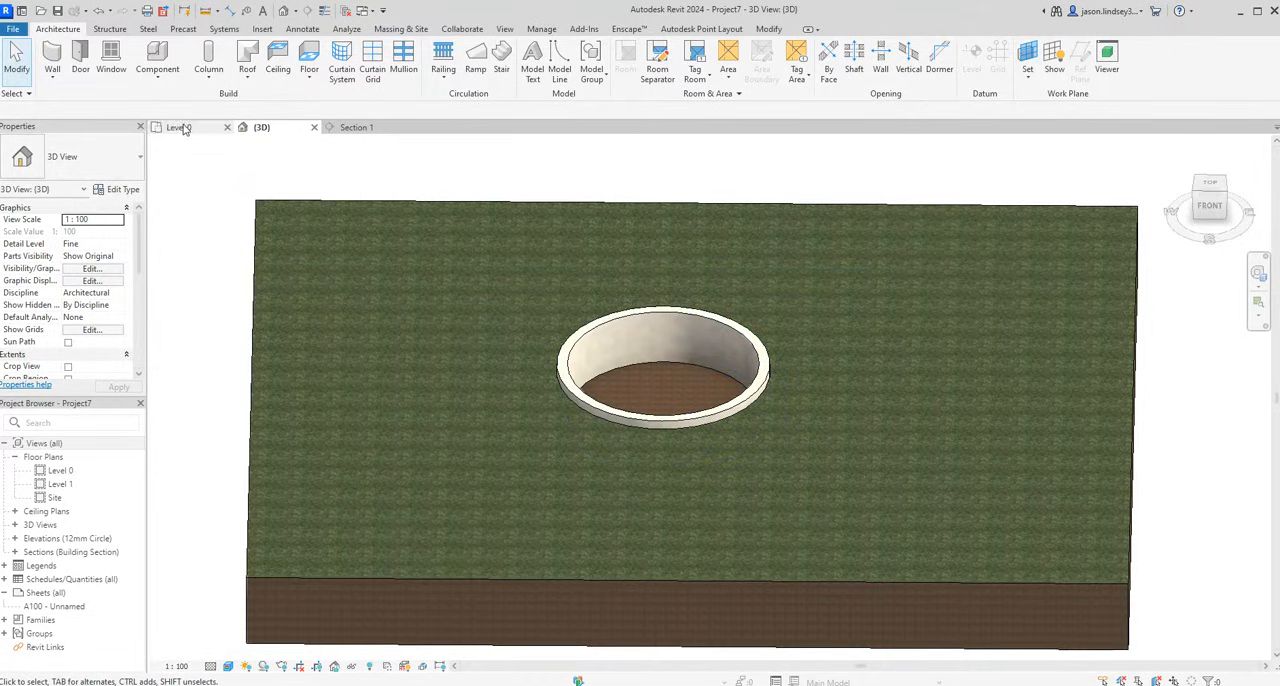
Add a 160 mm concrete floor inside the circular lining on Level 0 by picking its walls
double_click(60, 470)
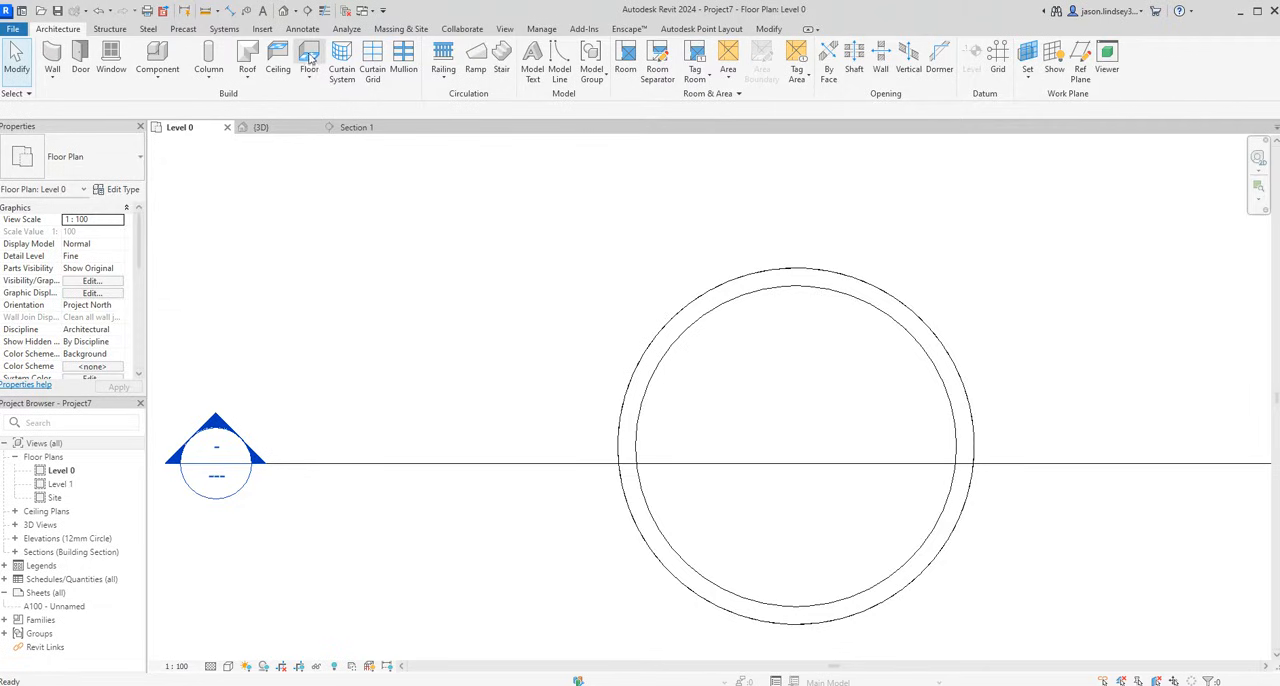
click(308, 56)
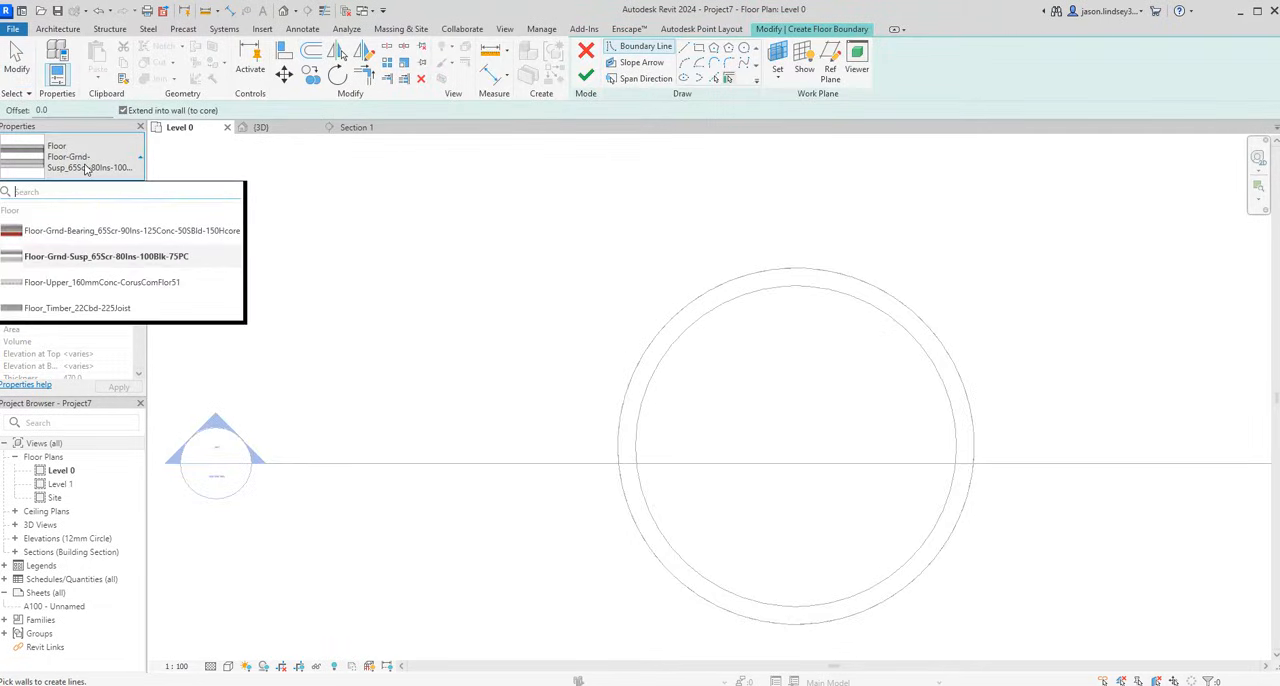
mouse_move(100, 280)
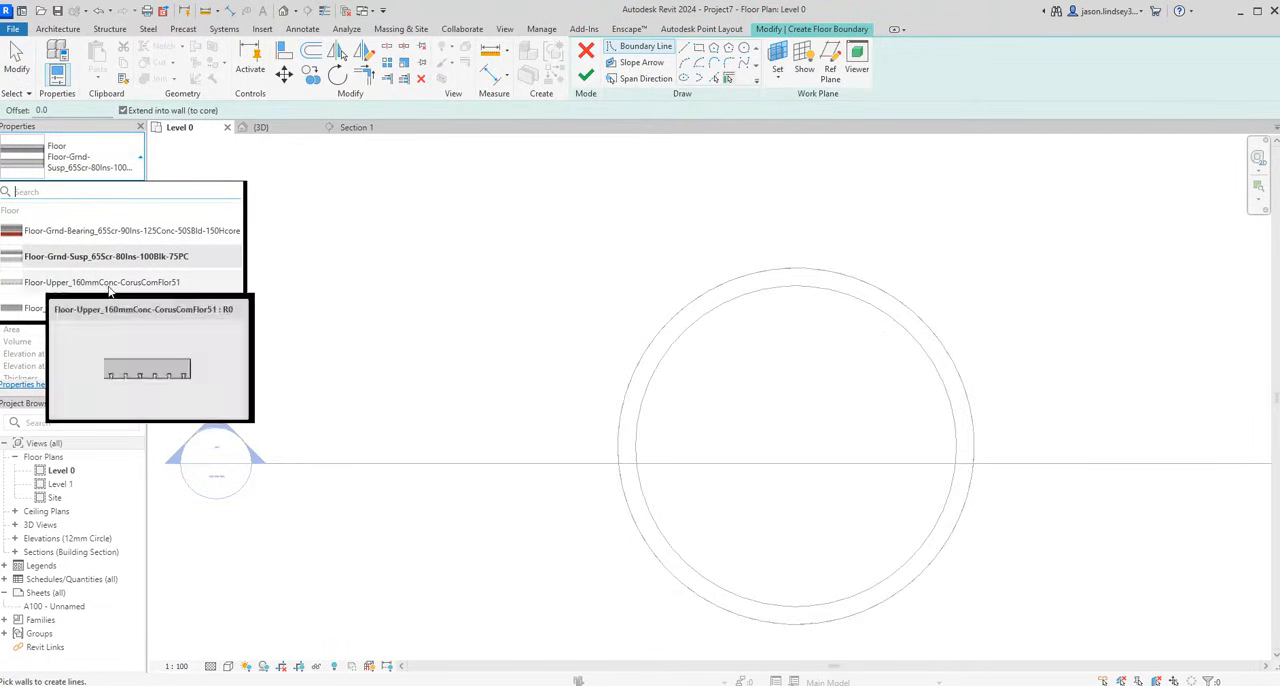
click(104, 282)
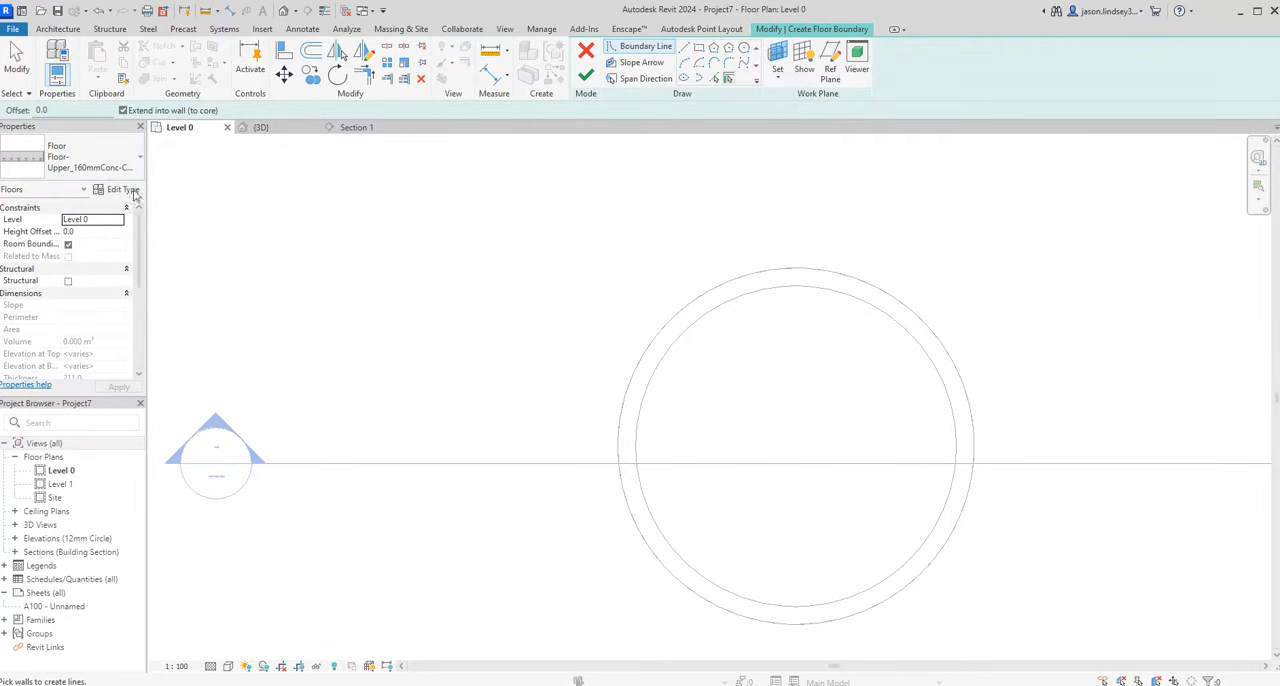
mouse_move(716, 78)
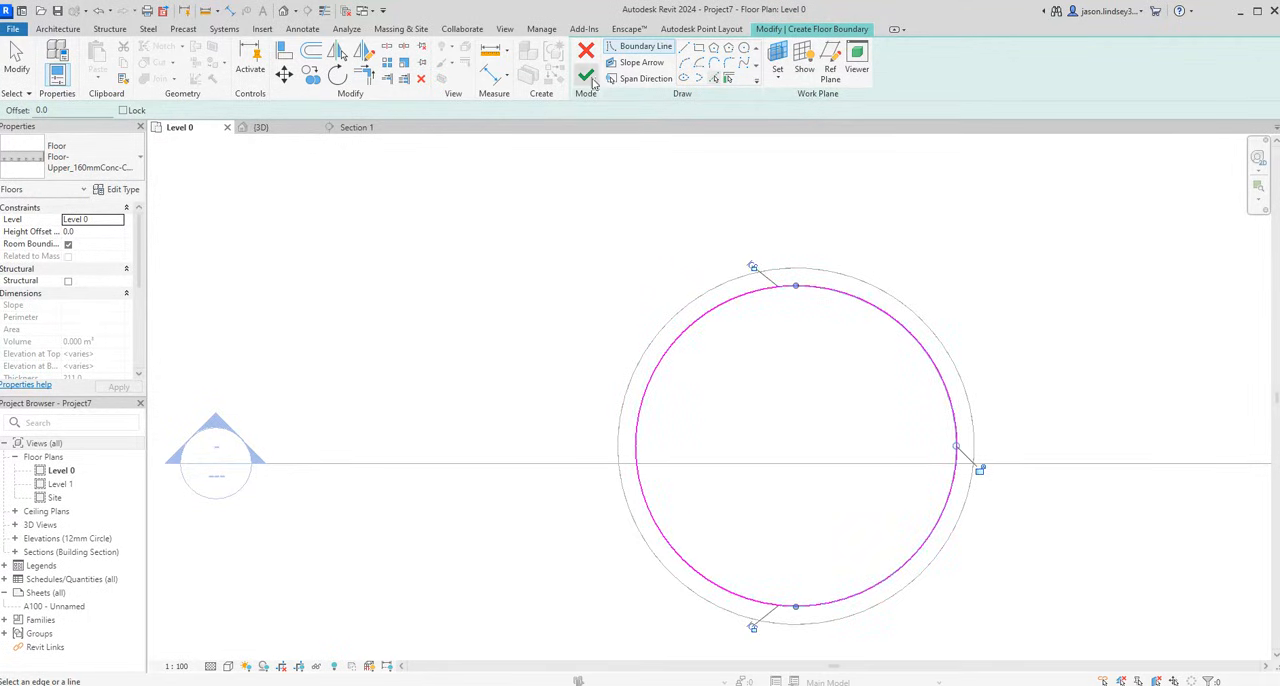
click(584, 76)
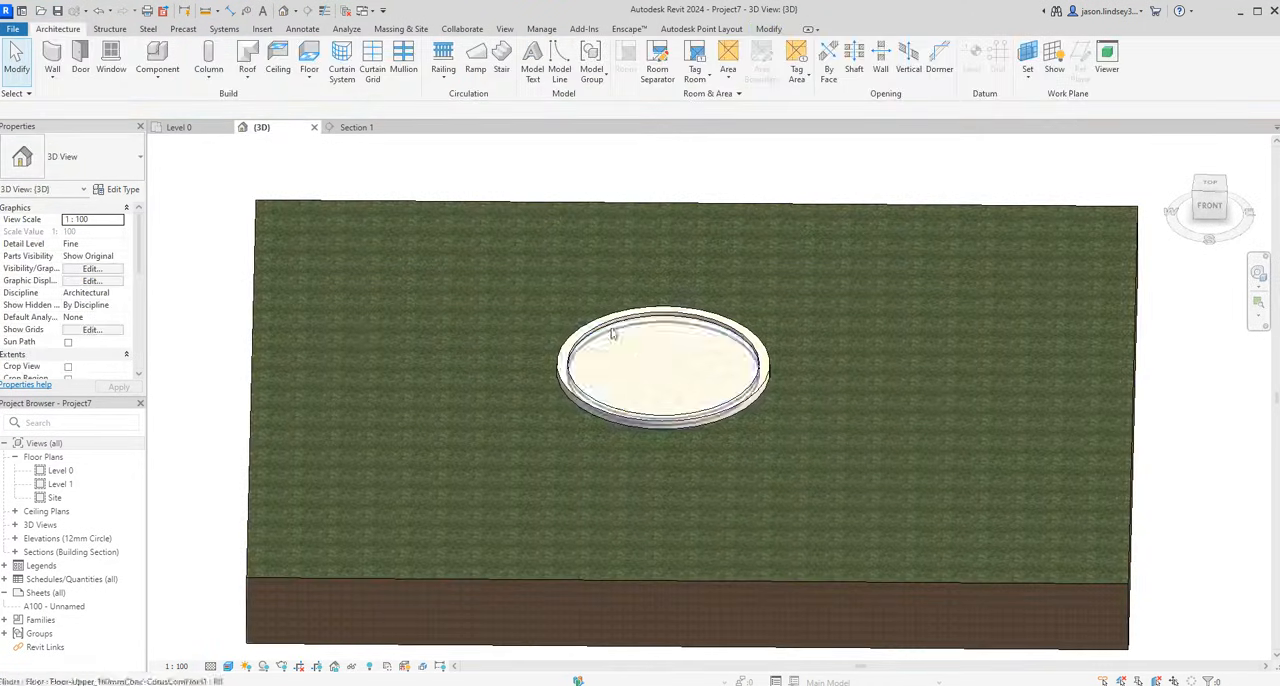
In Section 1, align the new floor down to the pit bottom
click(356, 128)
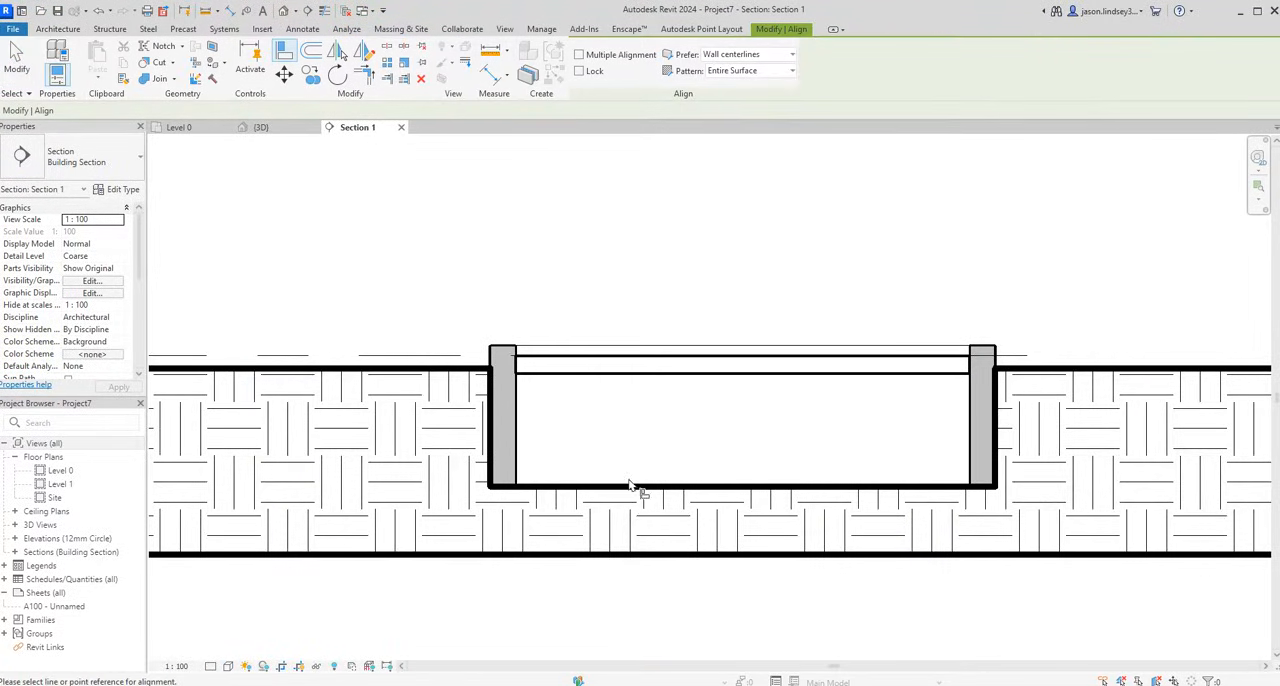
click(630, 484)
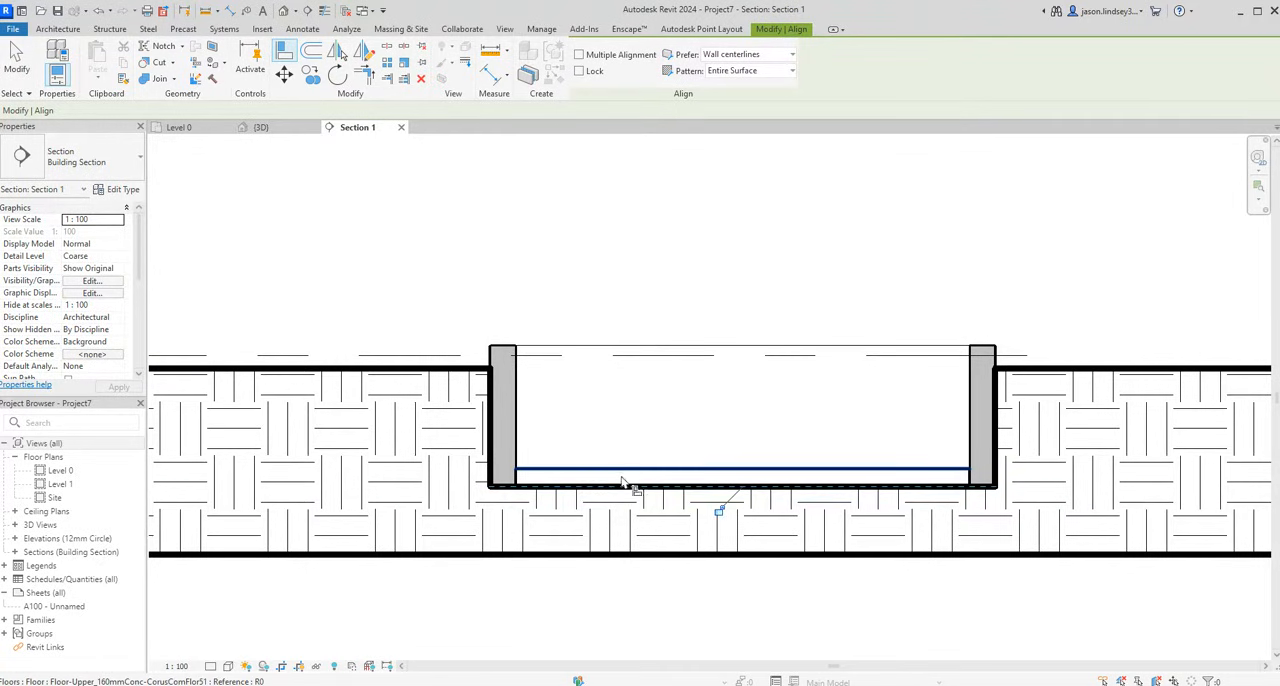
click(260, 128)
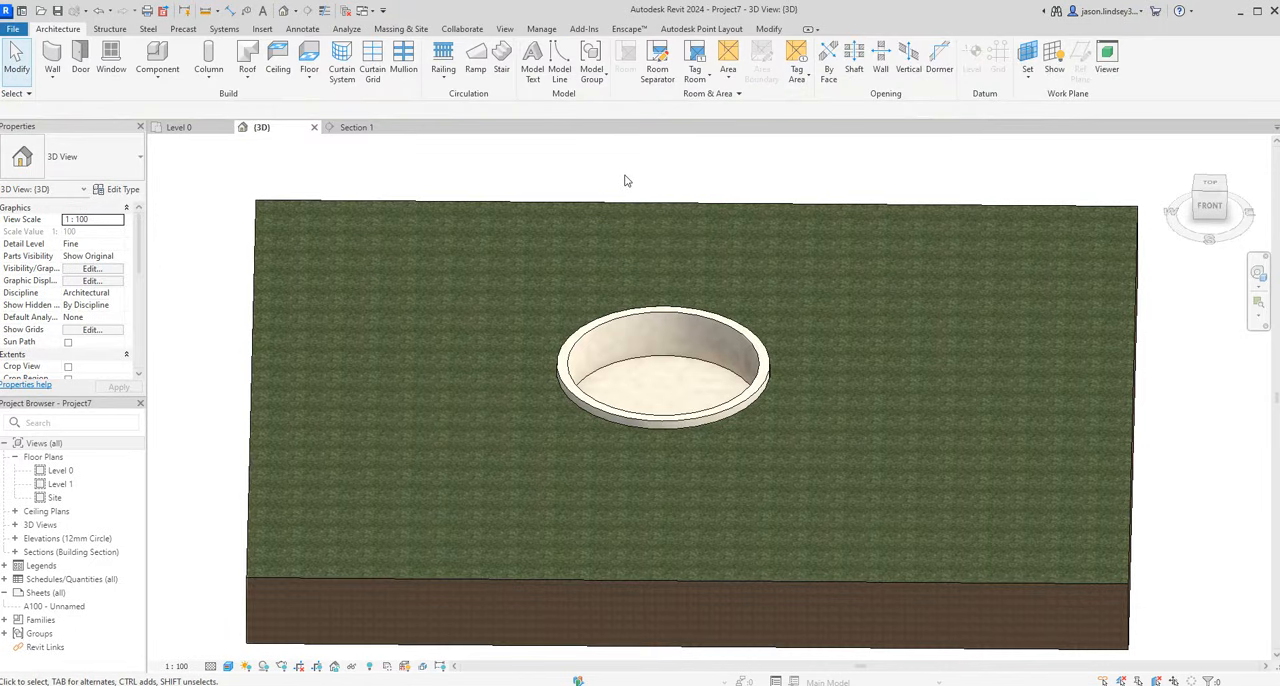
mouse_move(672, 374)
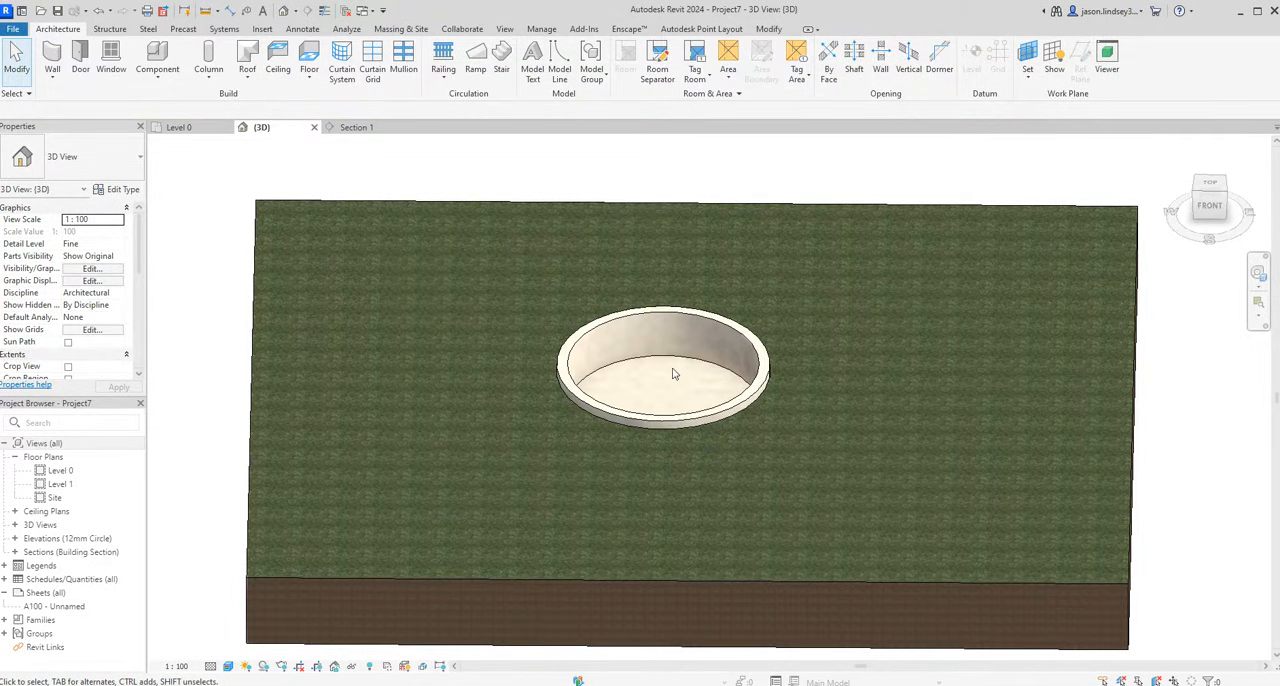
Orbit and tilt the 3D view to see the floored pit and whole site block
drag(664, 370, 684, 276)
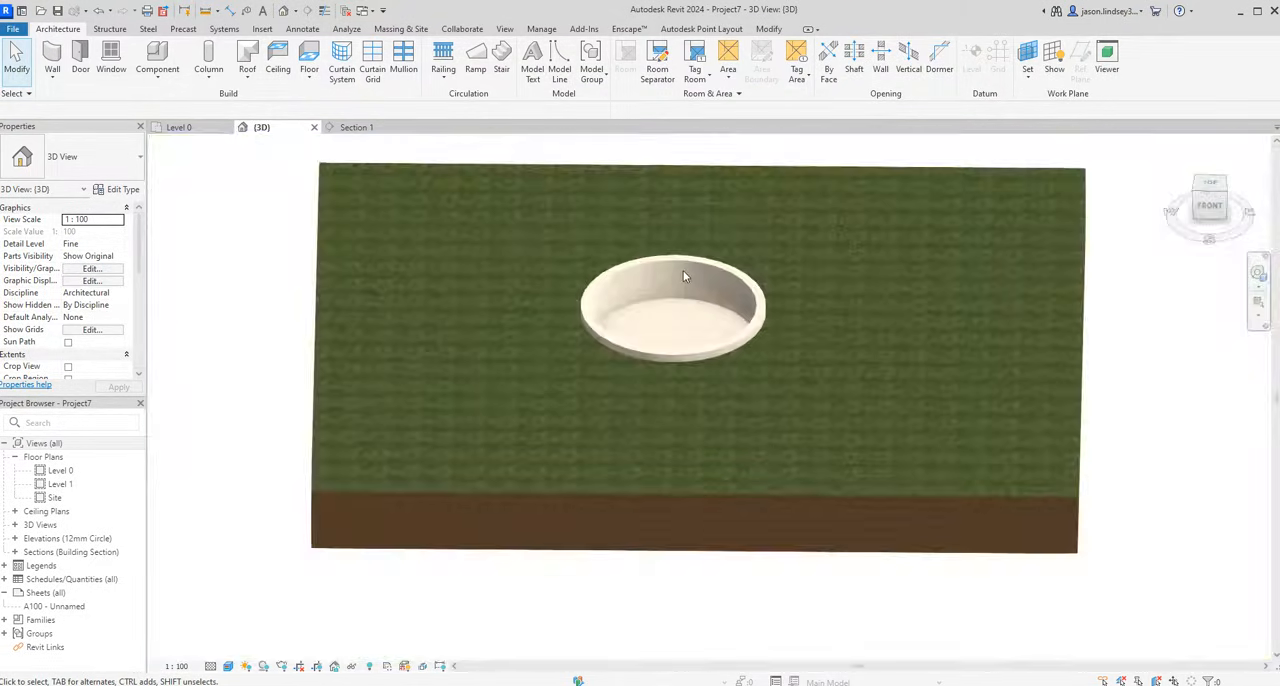
drag(684, 276, 724, 182)
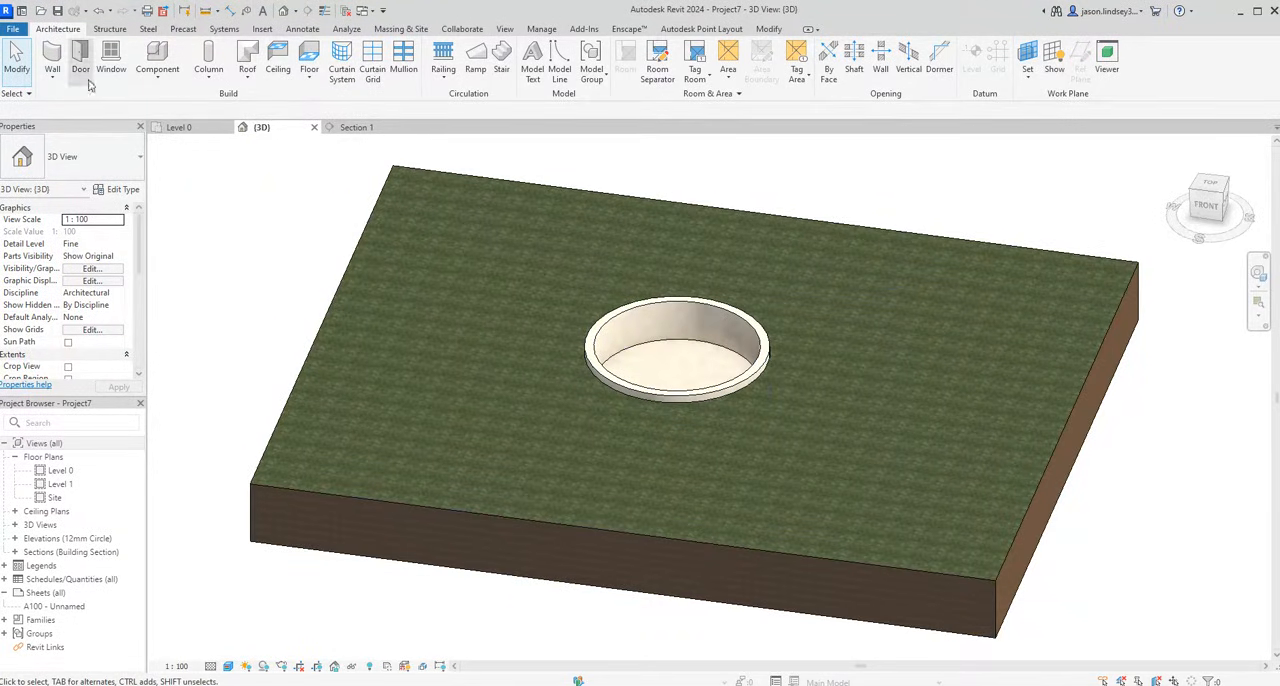
mouse_move(156, 56)
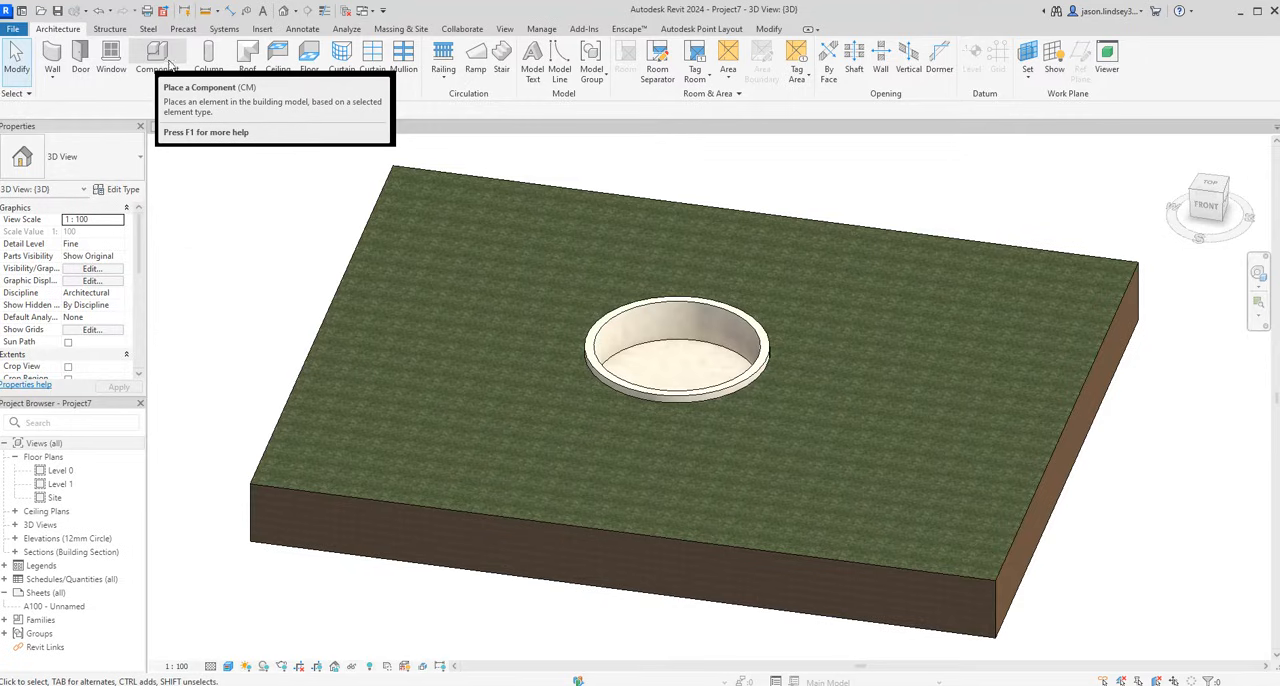
mouse_move(156, 56)
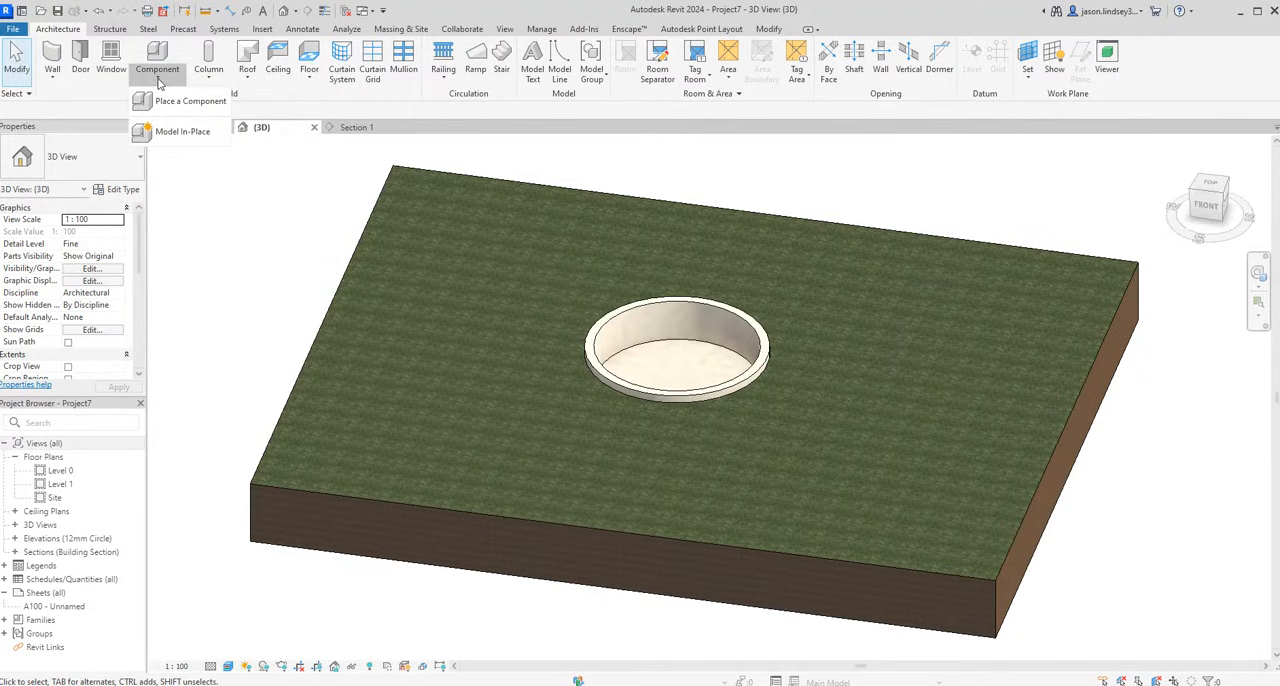
mouse_move(182, 132)
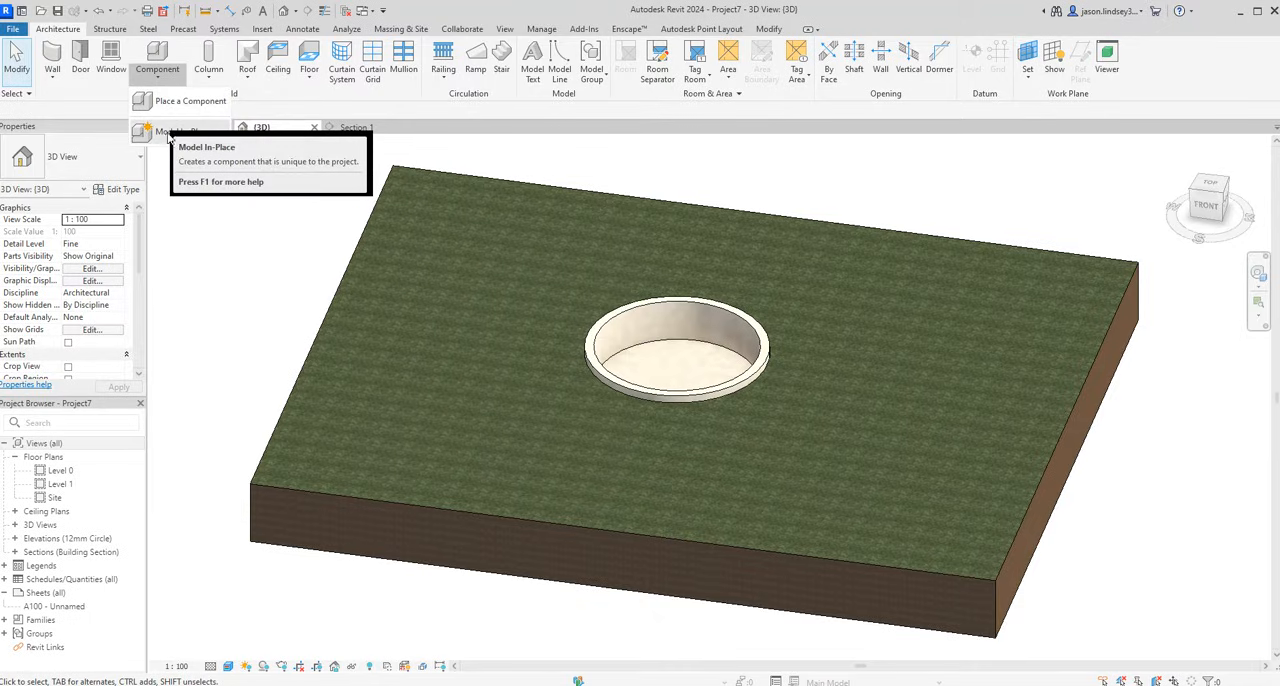
Create an in-place component of category Generic Models, keeping the default name
click(180, 132)
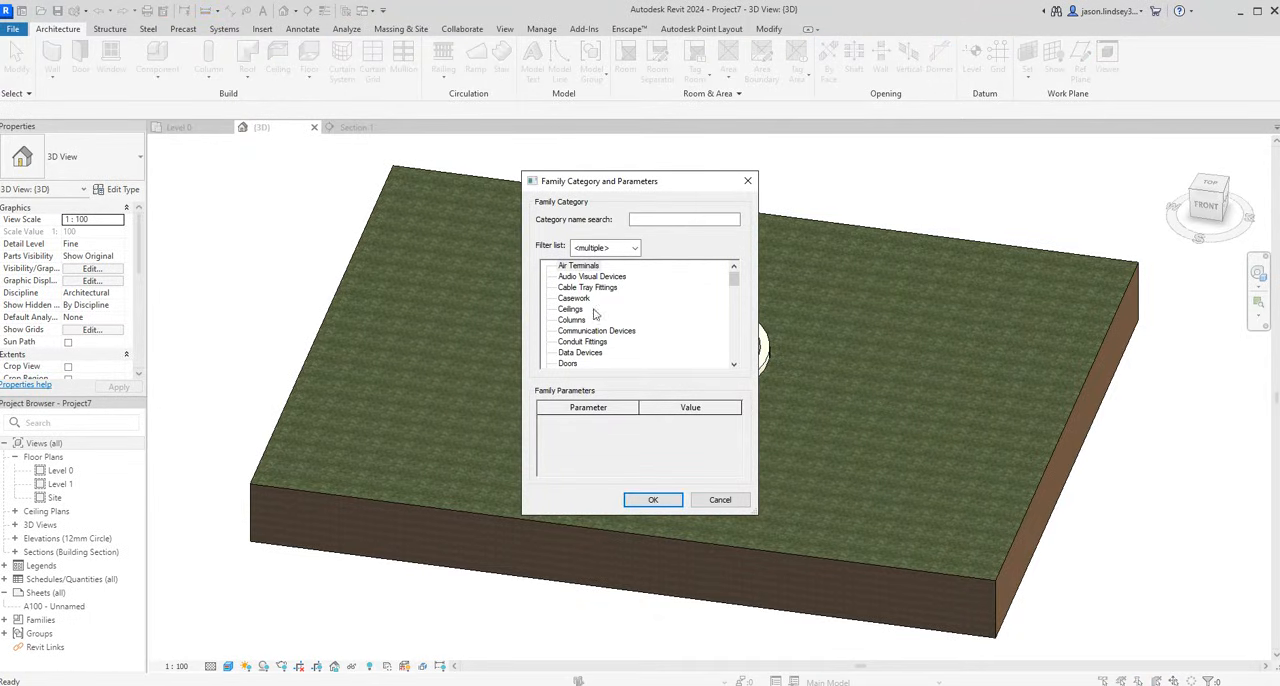
scroll(down, 3)
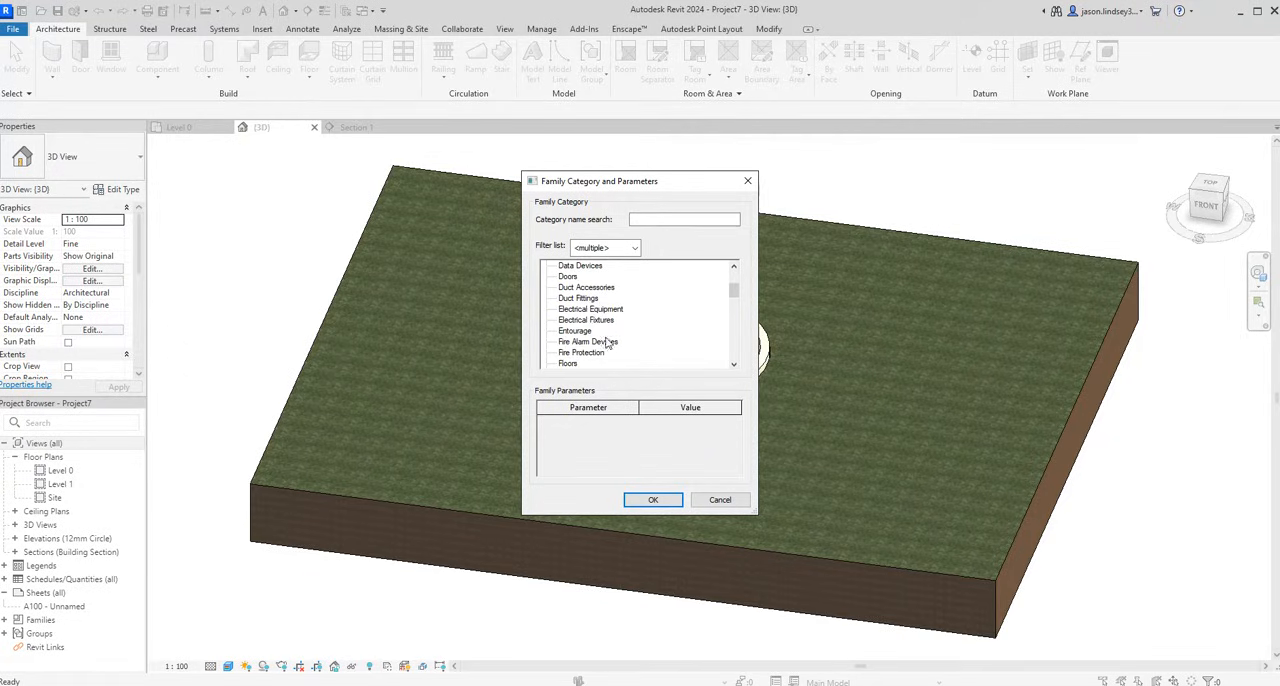
scroll(down, 3)
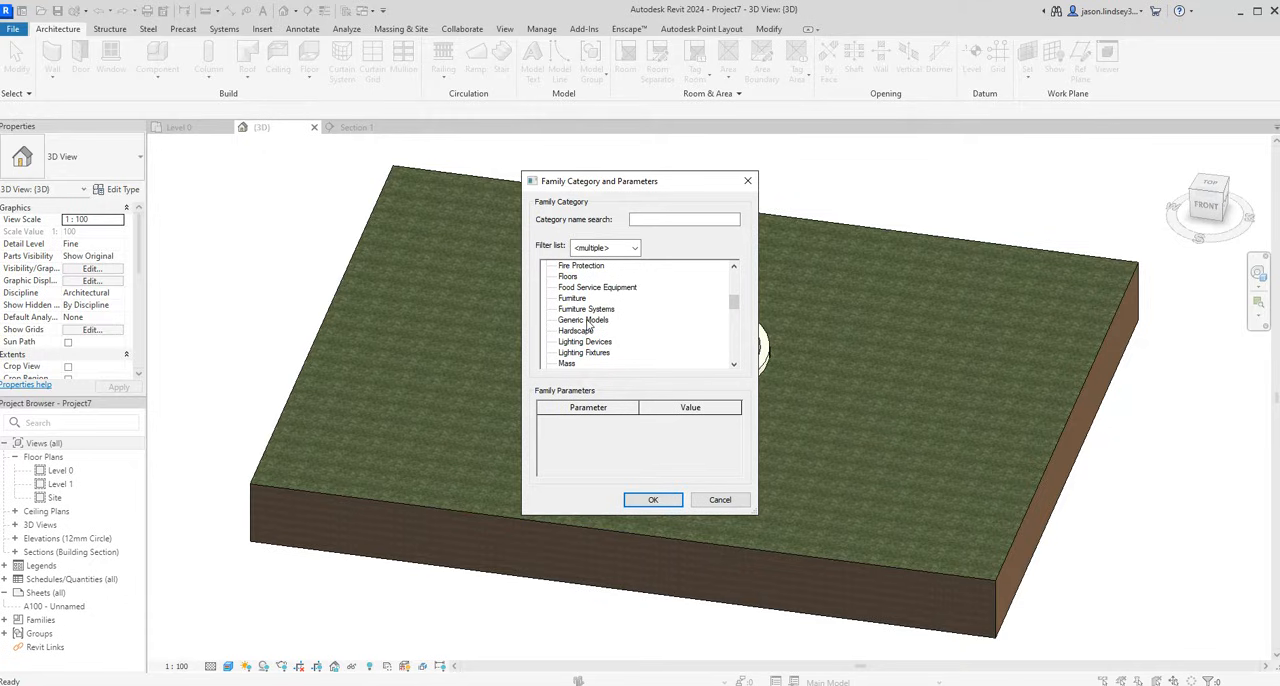
click(652, 500)
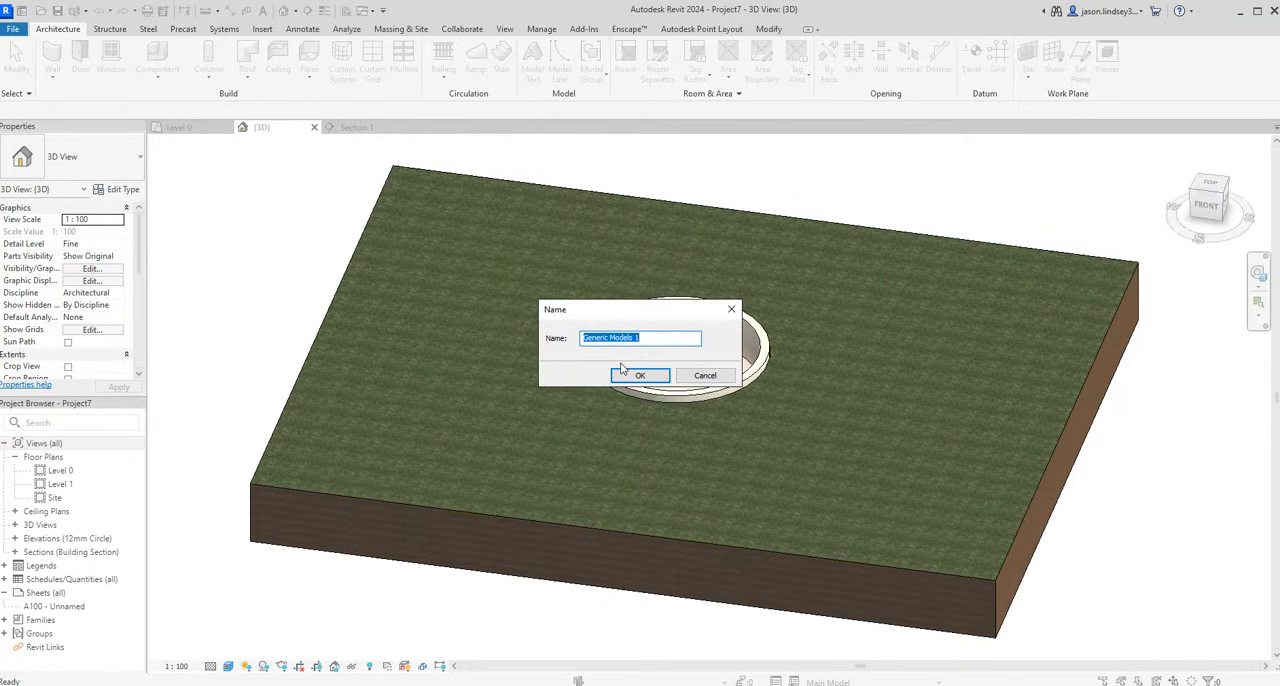
click(640, 376)
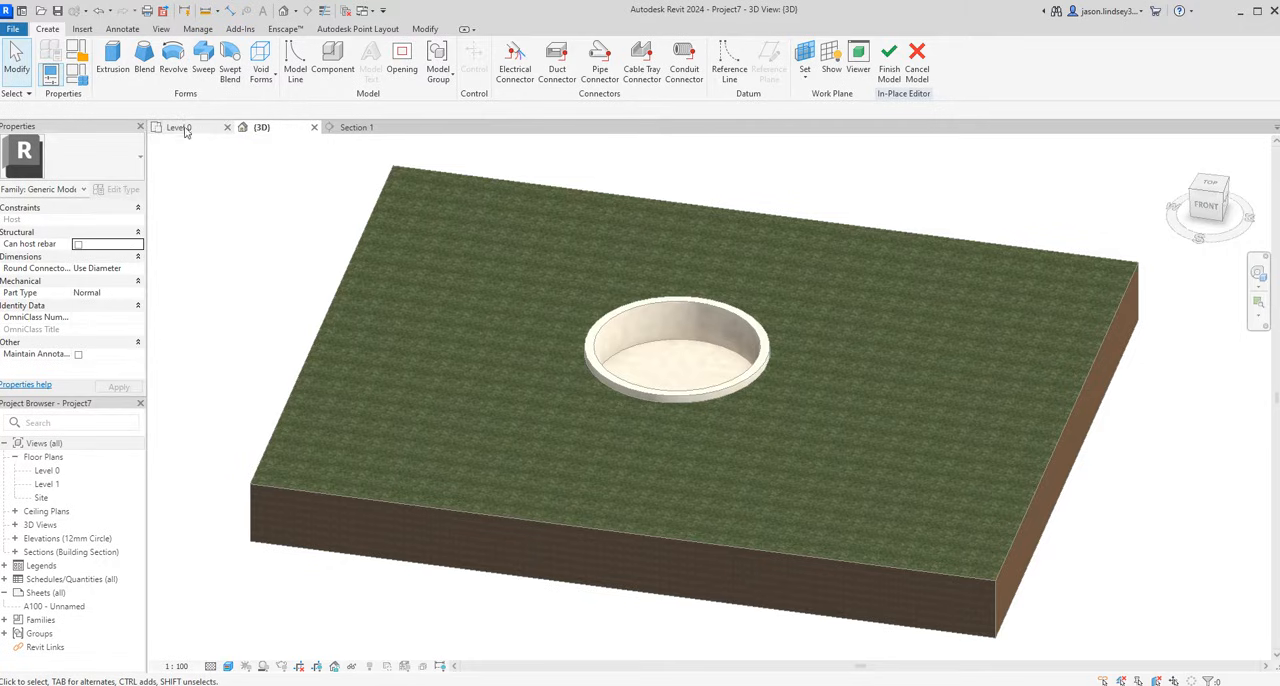
mouse_move(112, 56)
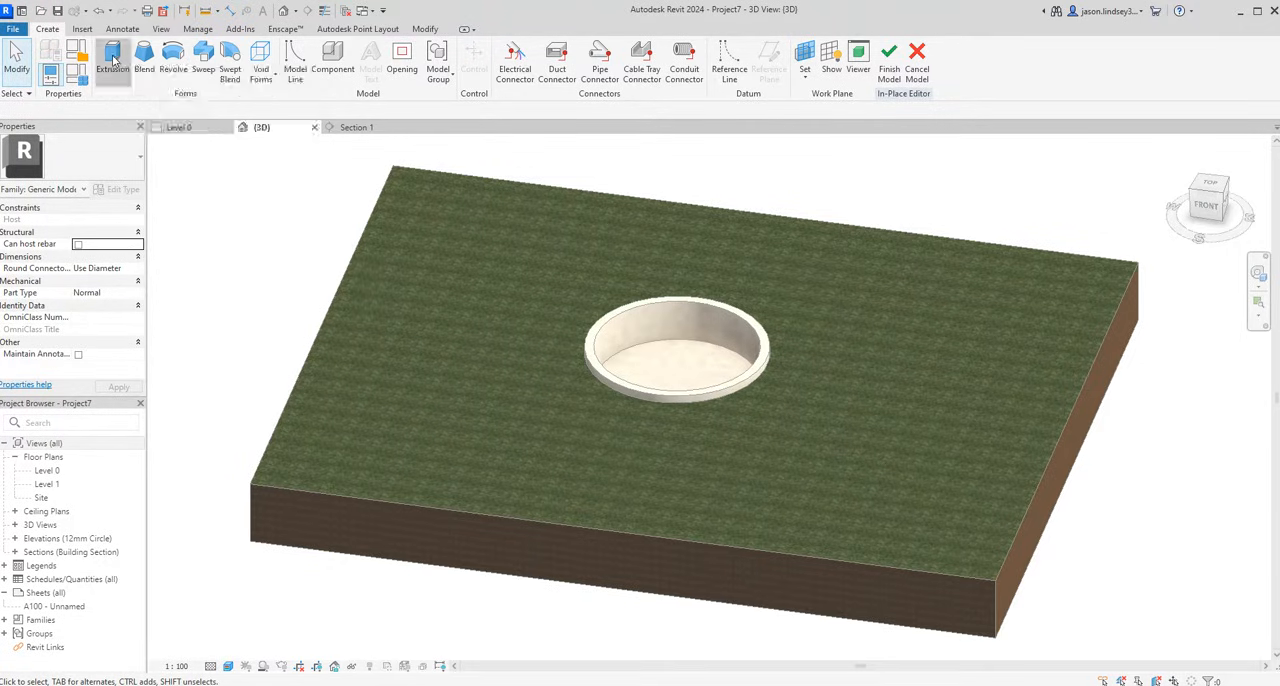
Sketch a solid extrusion outlined by the pit lining's inner circle and show it in 3D
click(112, 56)
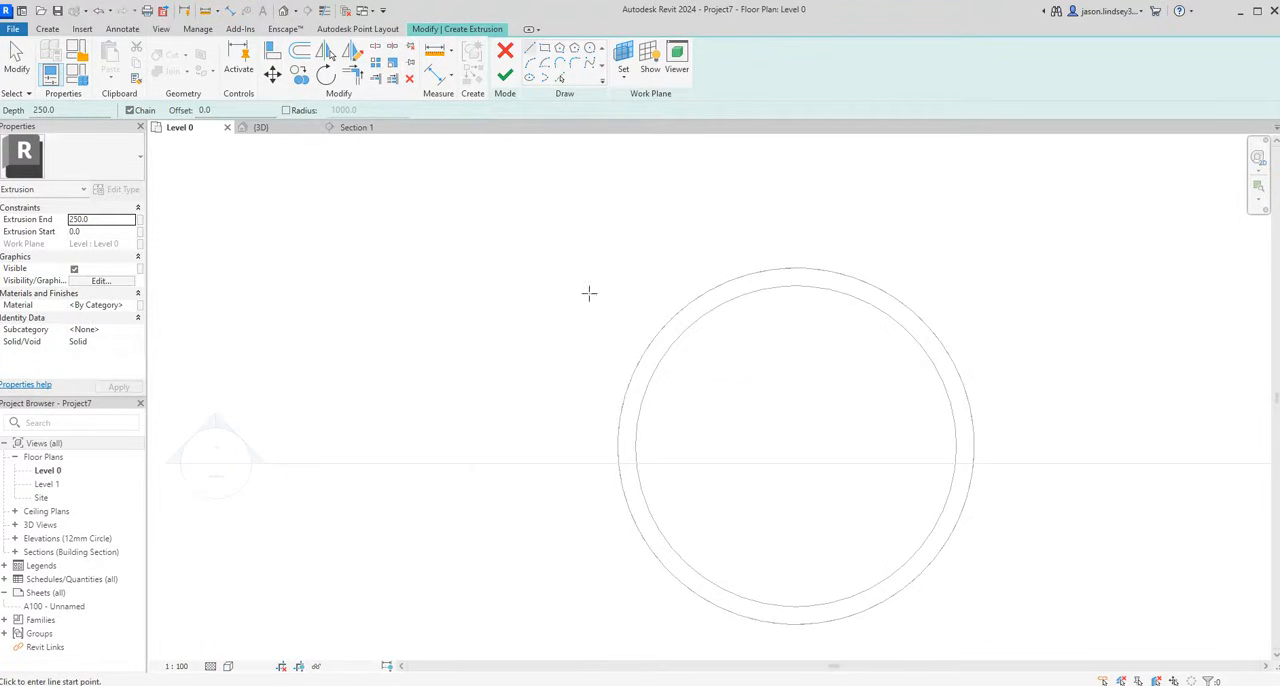
mouse_move(546, 78)
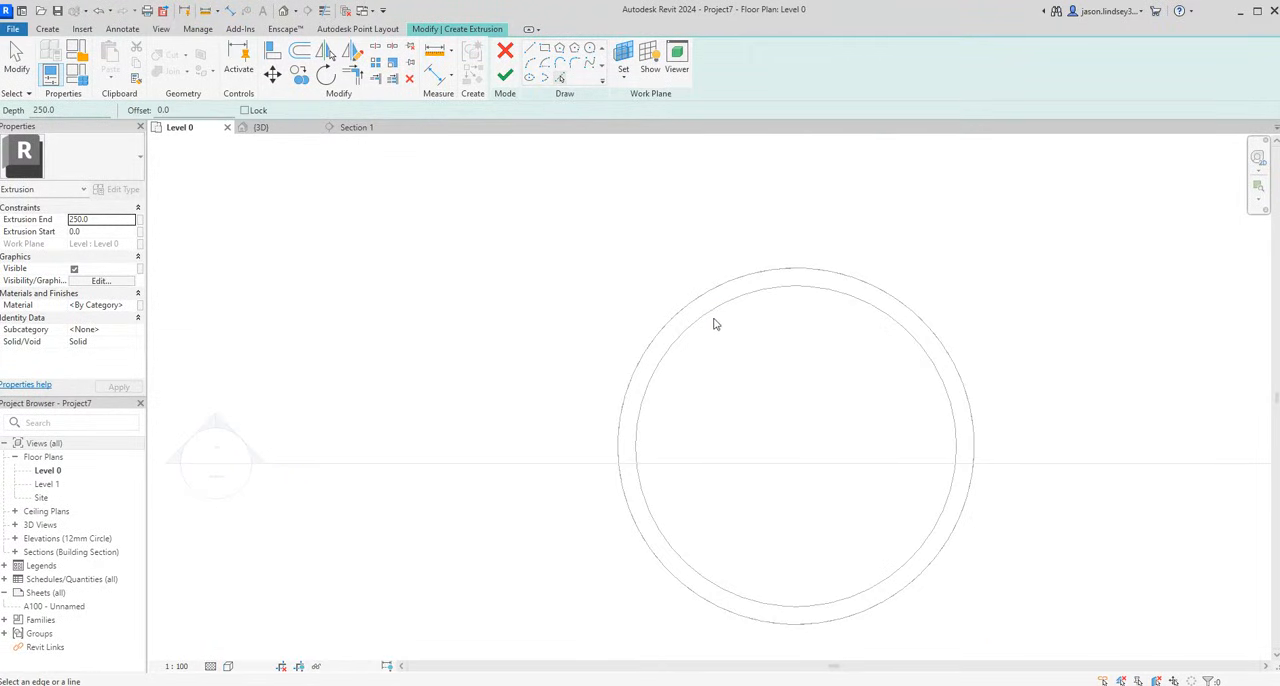
click(892, 328)
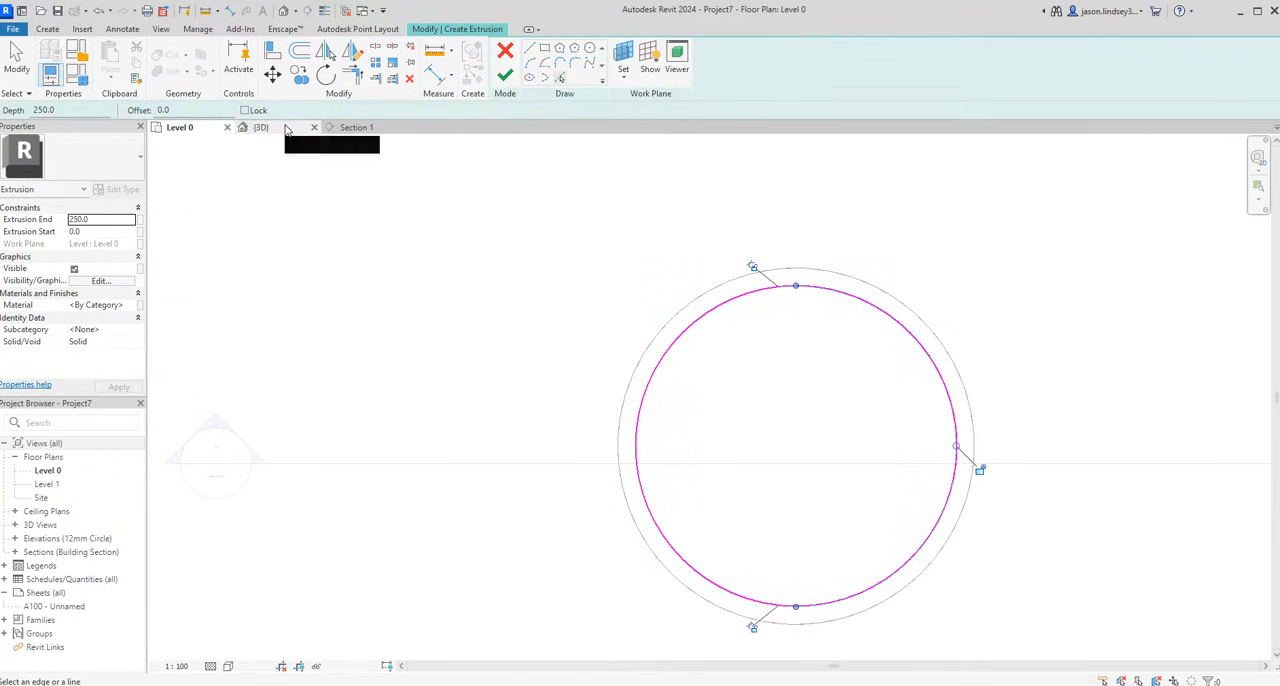
click(260, 128)
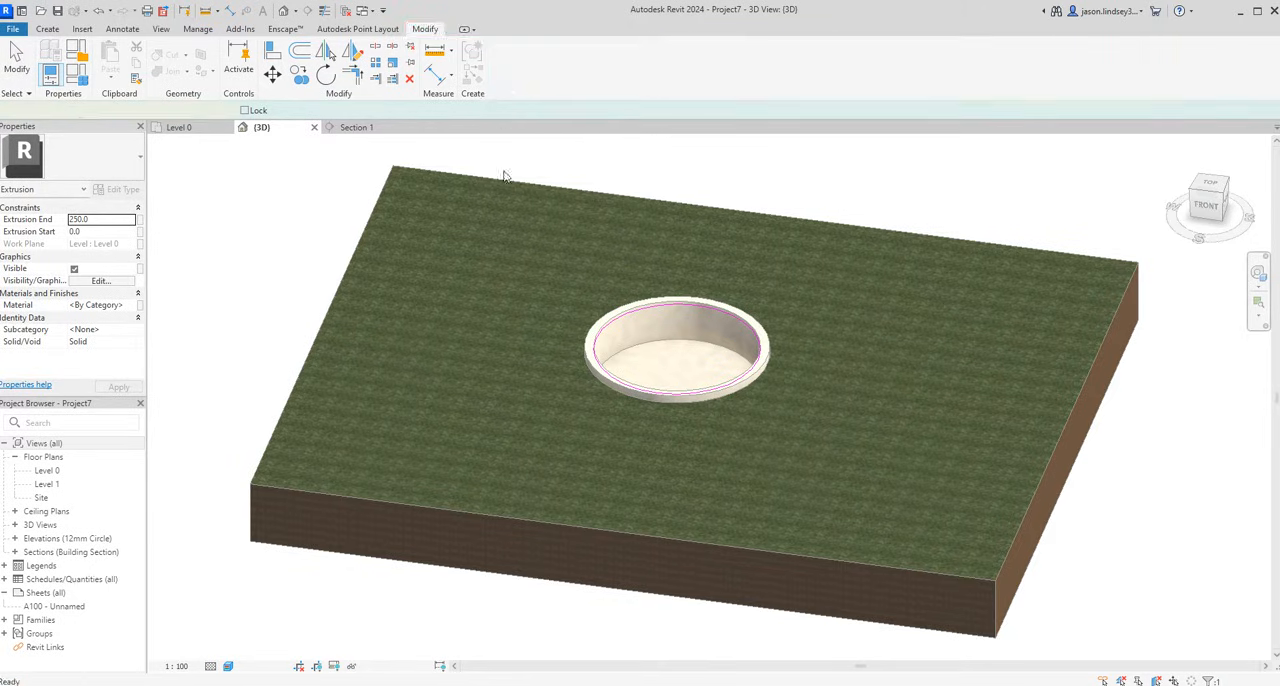
Select the extrusion and stretch it in Section 1 from ground level down to the pit floor
click(676, 350)
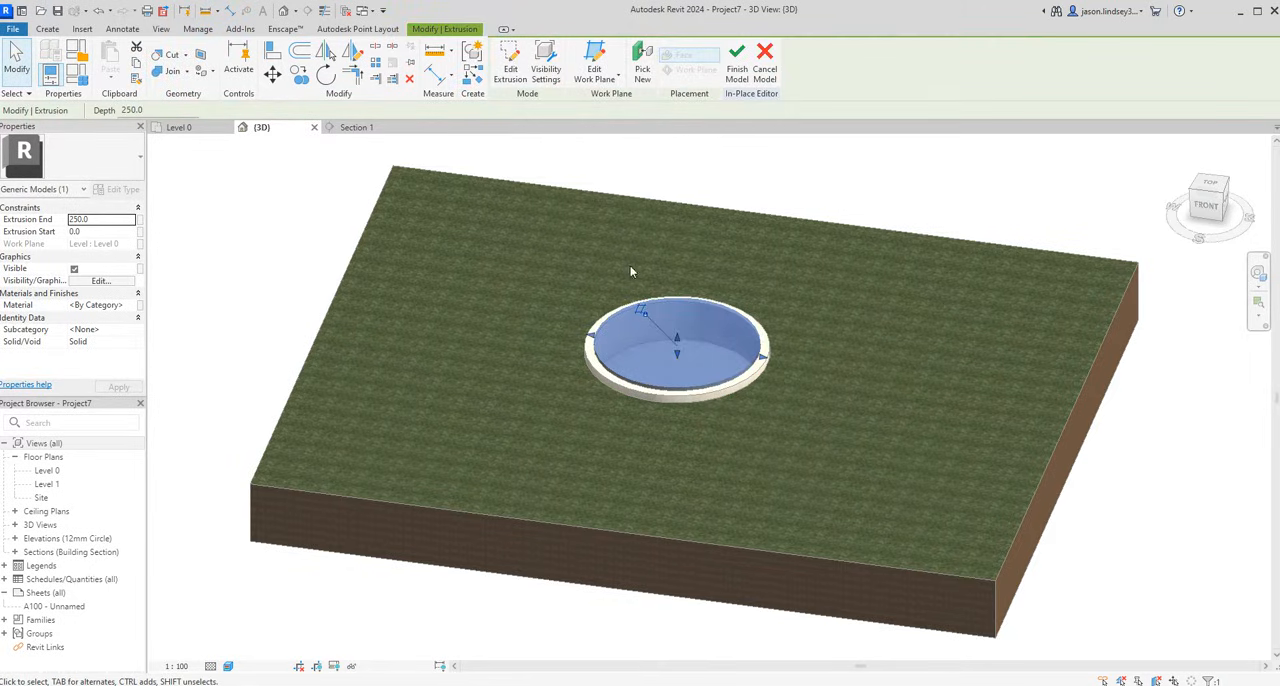
click(356, 128)
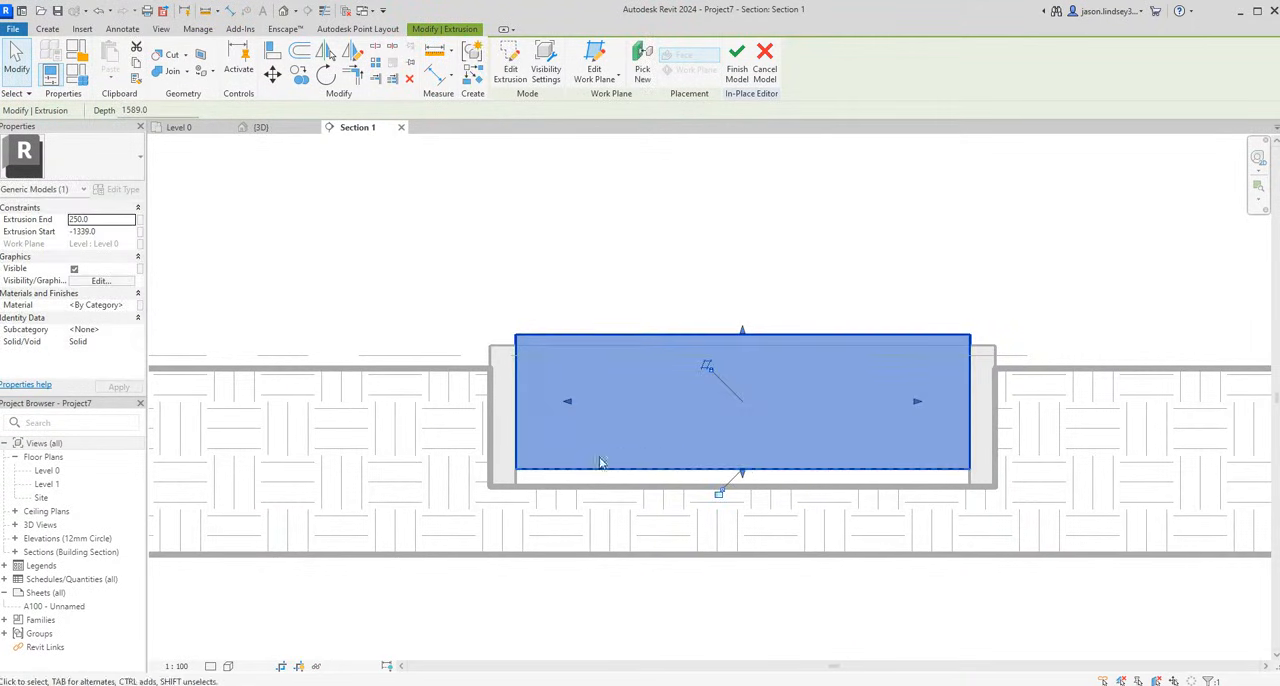
mouse_move(742, 332)
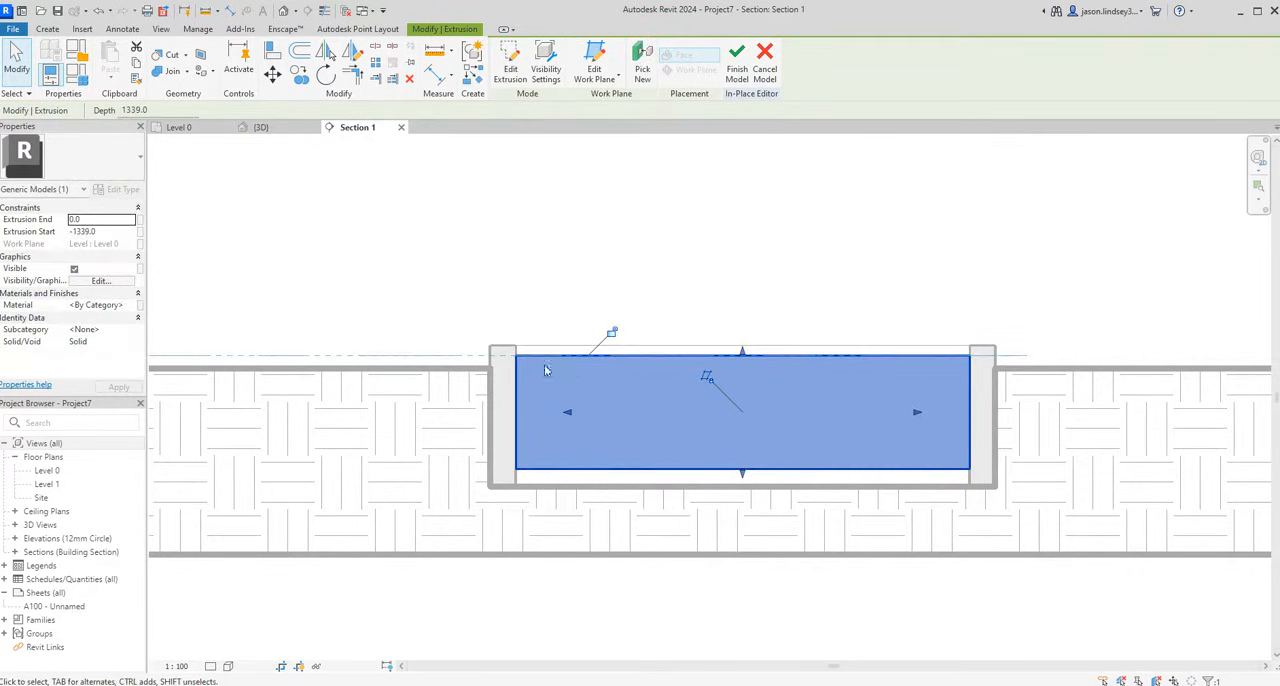
mouse_move(970, 354)
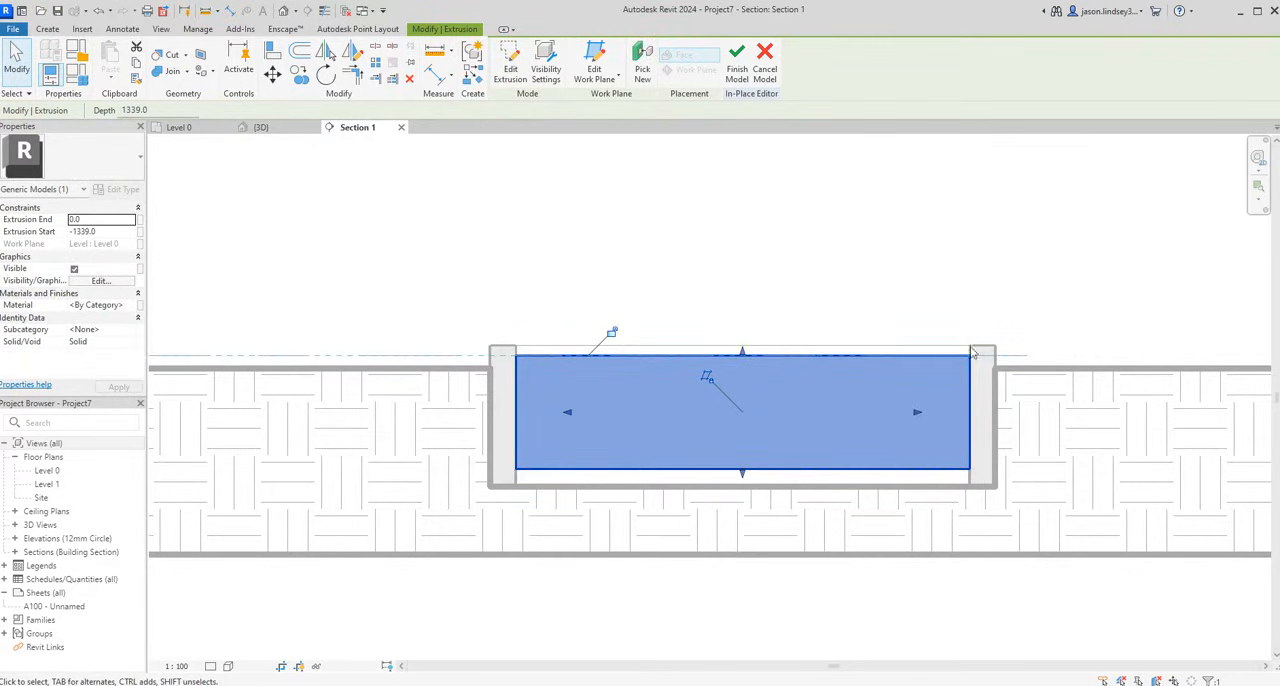
mouse_move(630, 292)
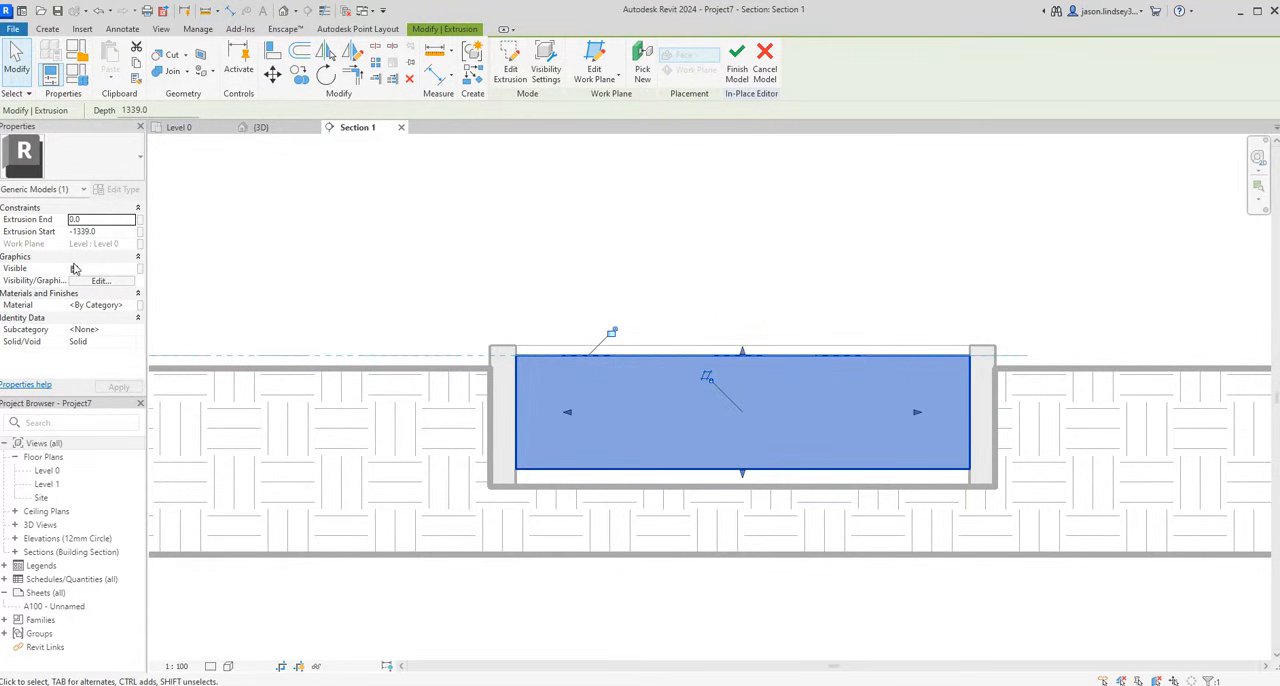
Assign the Water material to the extrusion via the Material Browser search 'water'
click(74, 268)
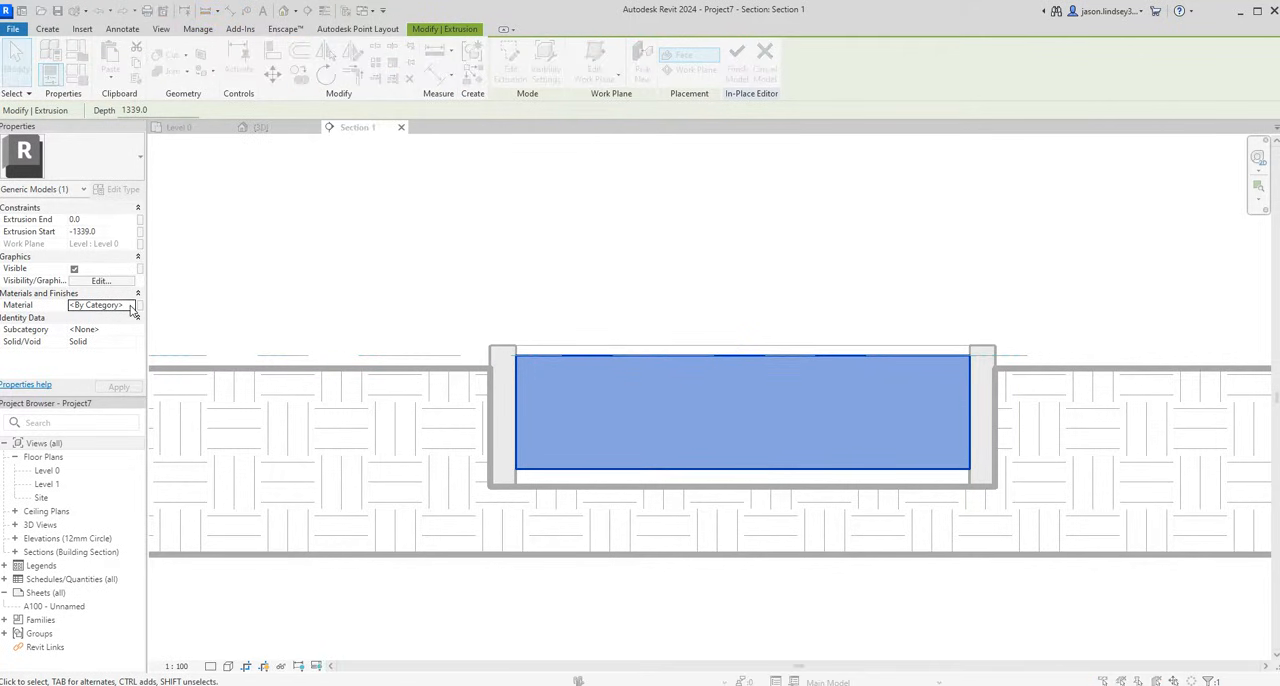
click(132, 304)
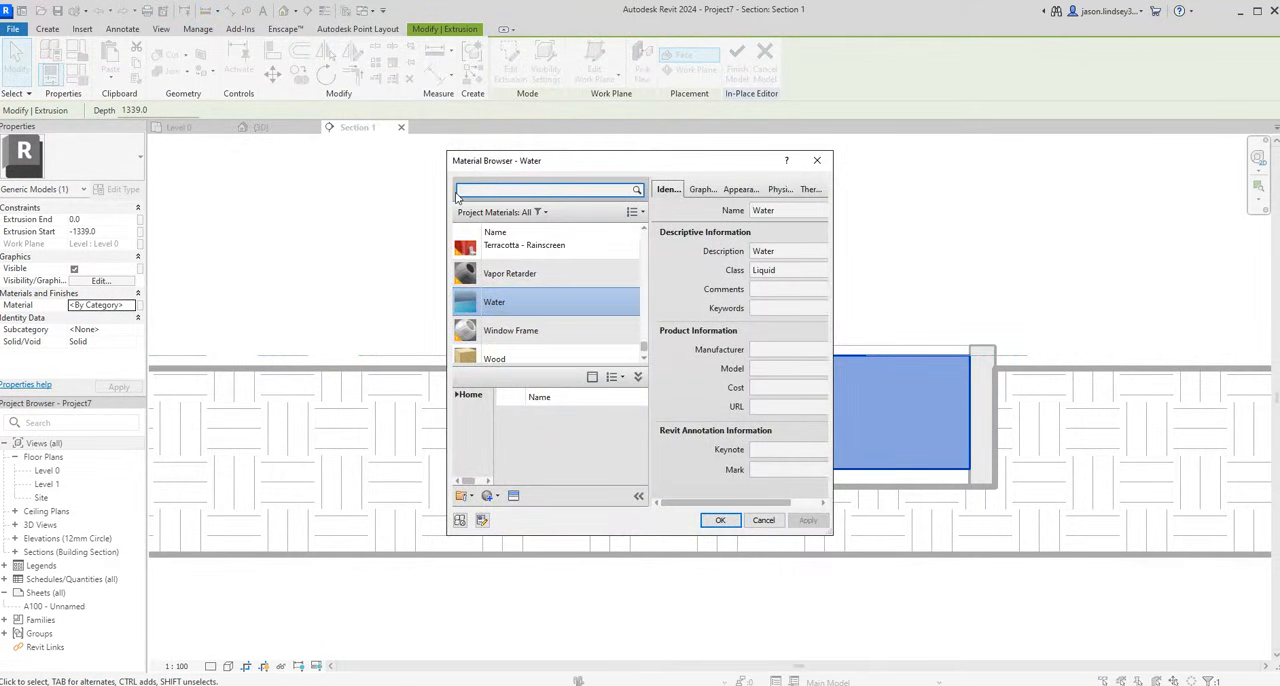
text(water)
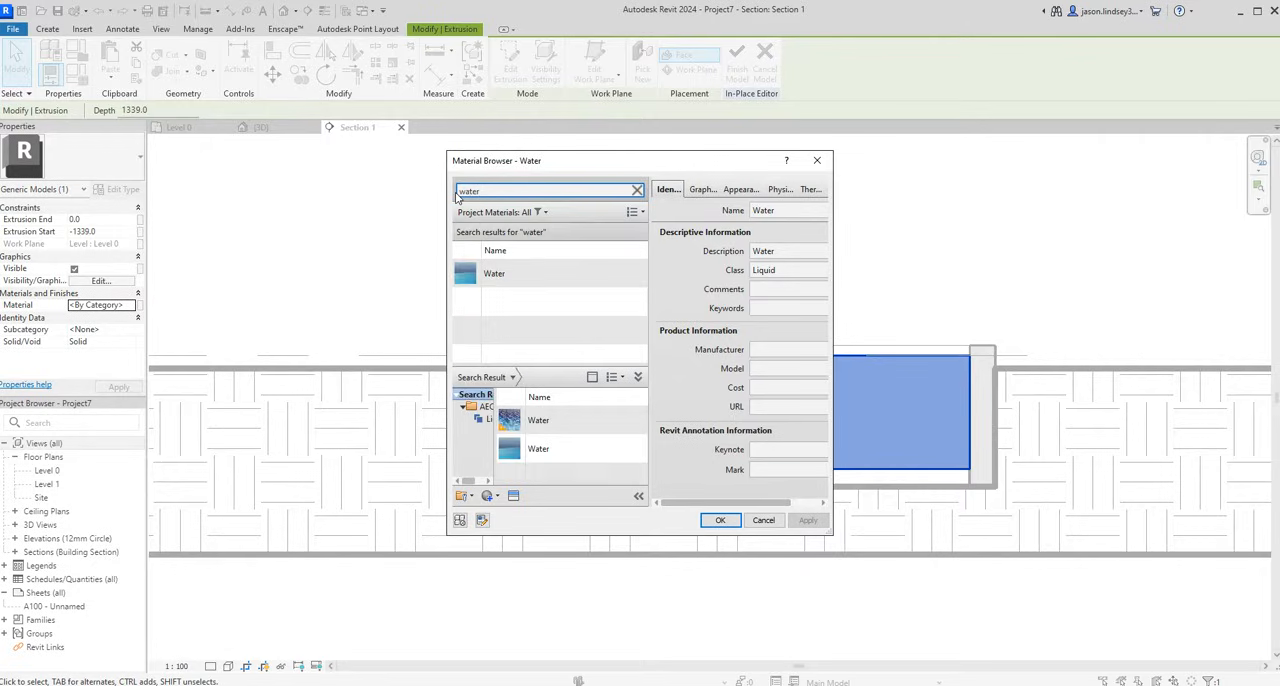
click(720, 520)
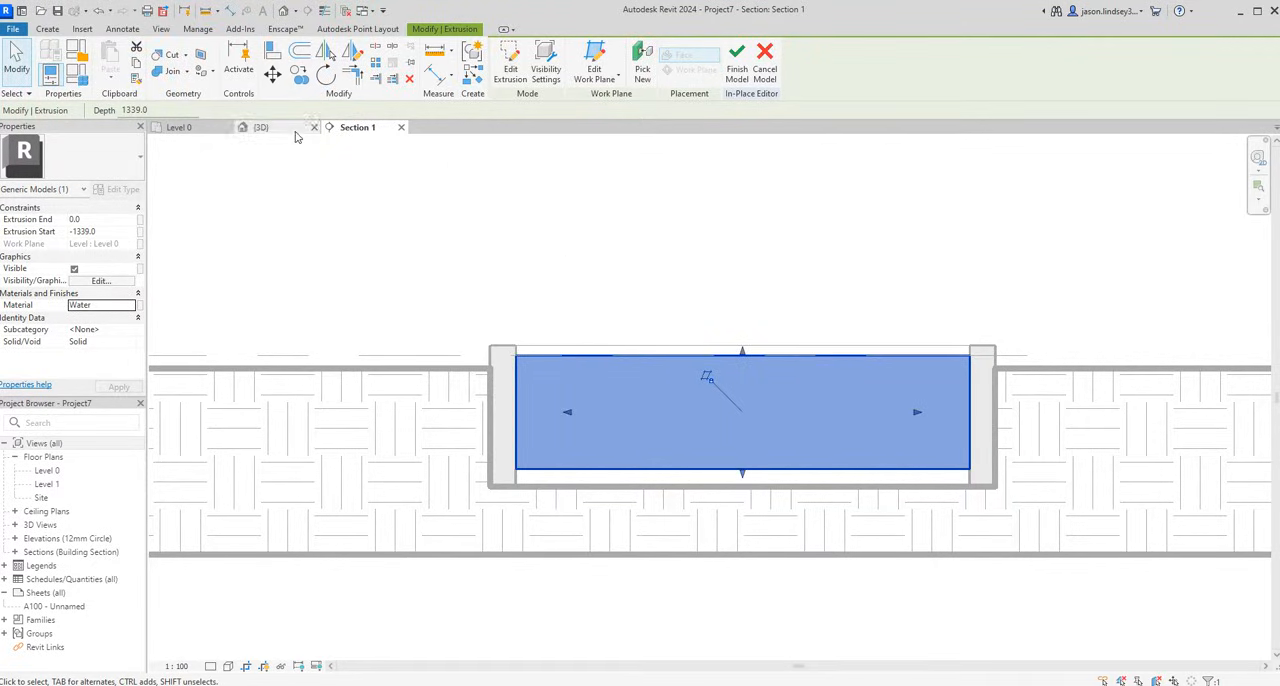
Finish the in-place model and orbit to see the water-filled pool in the site
click(260, 128)
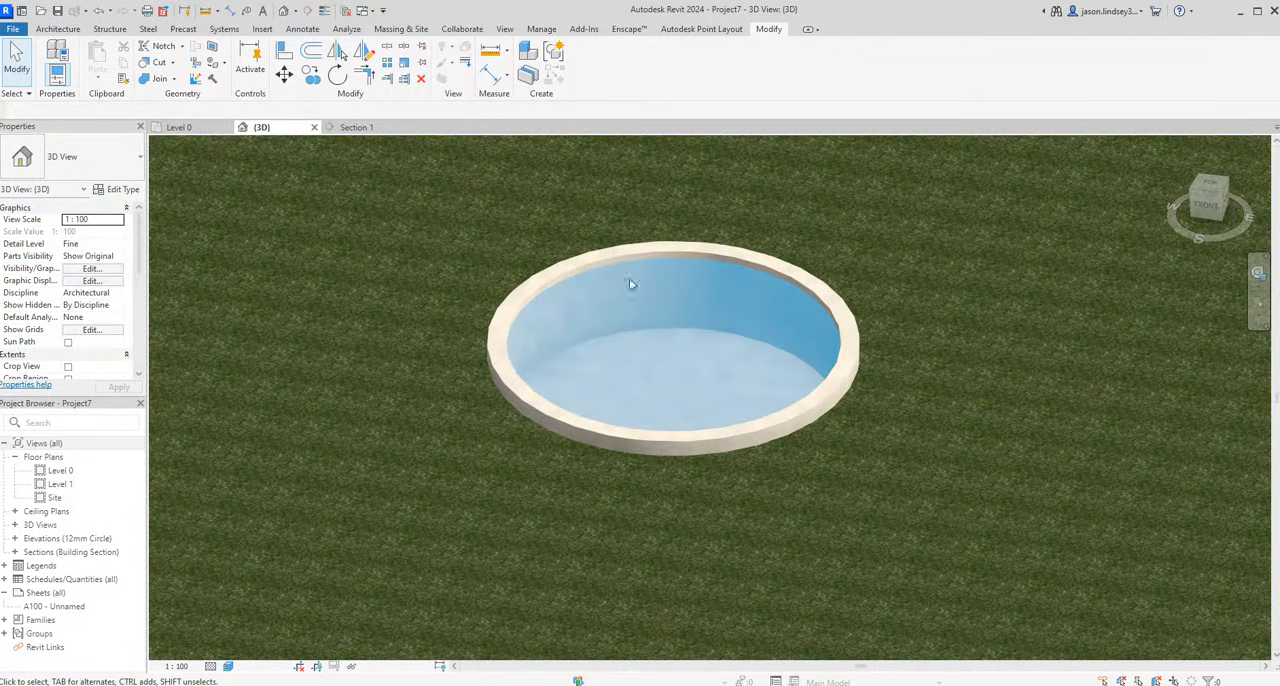
mouse_move(650, 334)
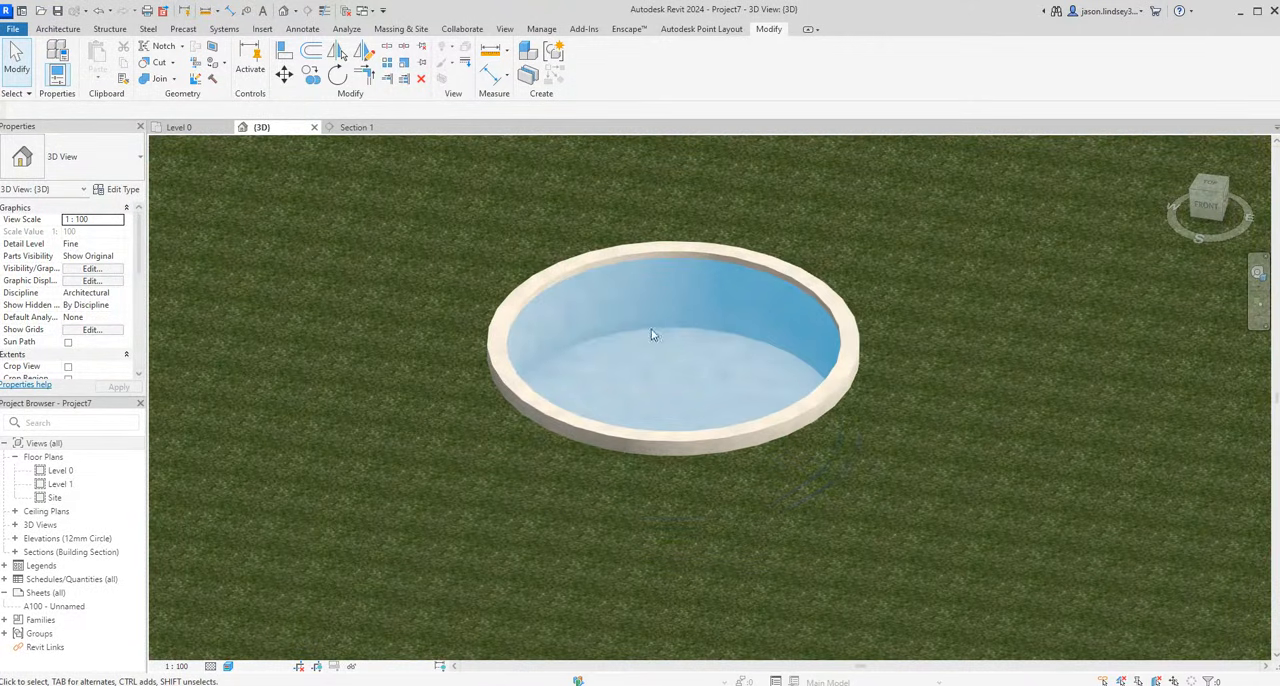
drag(650, 336, 664, 288)
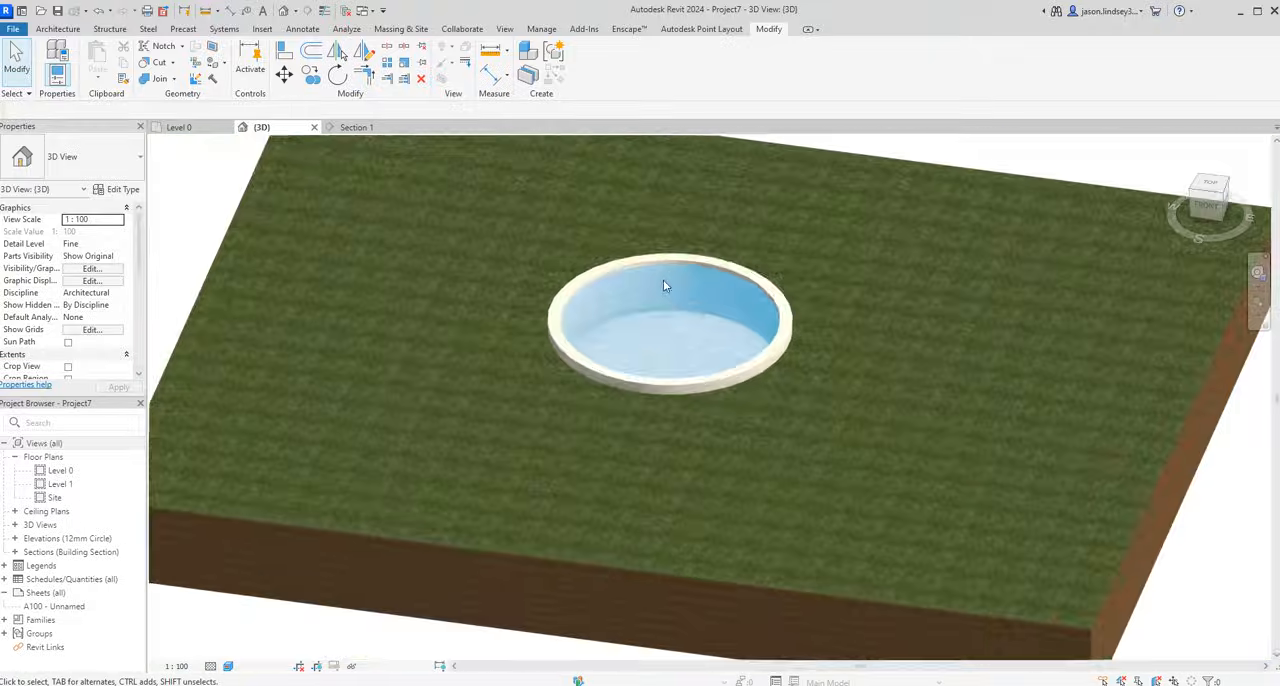
drag(664, 284, 716, 318)
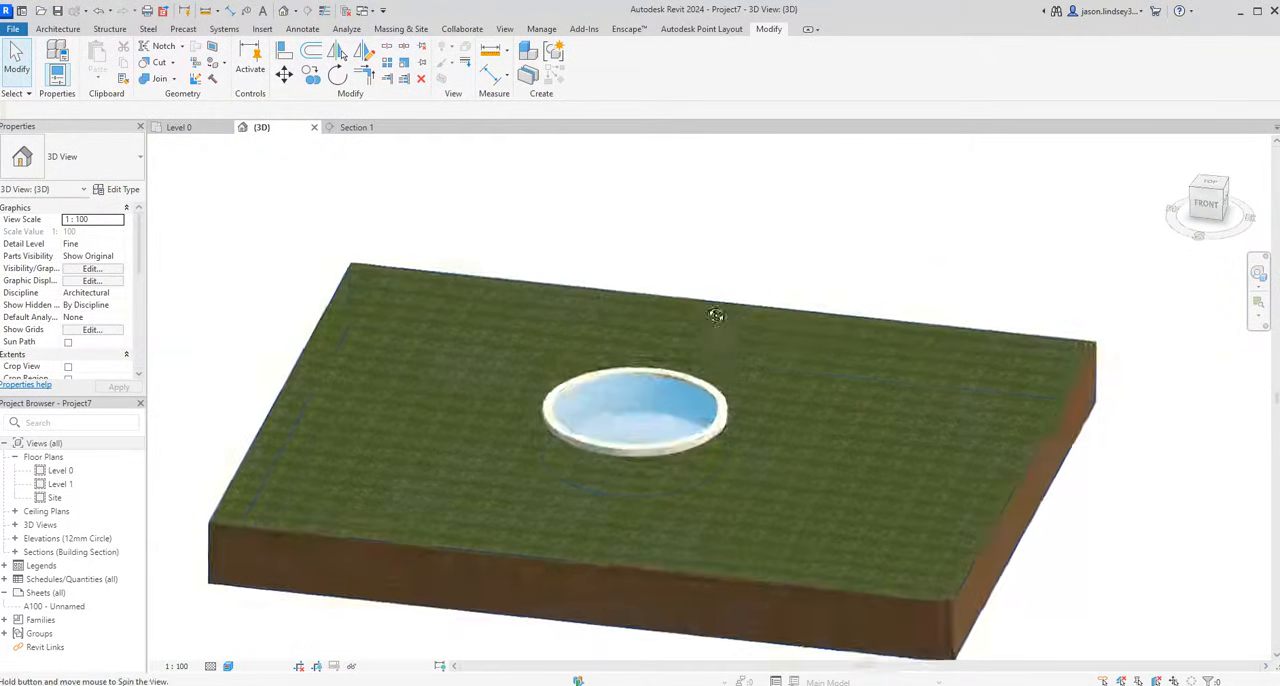